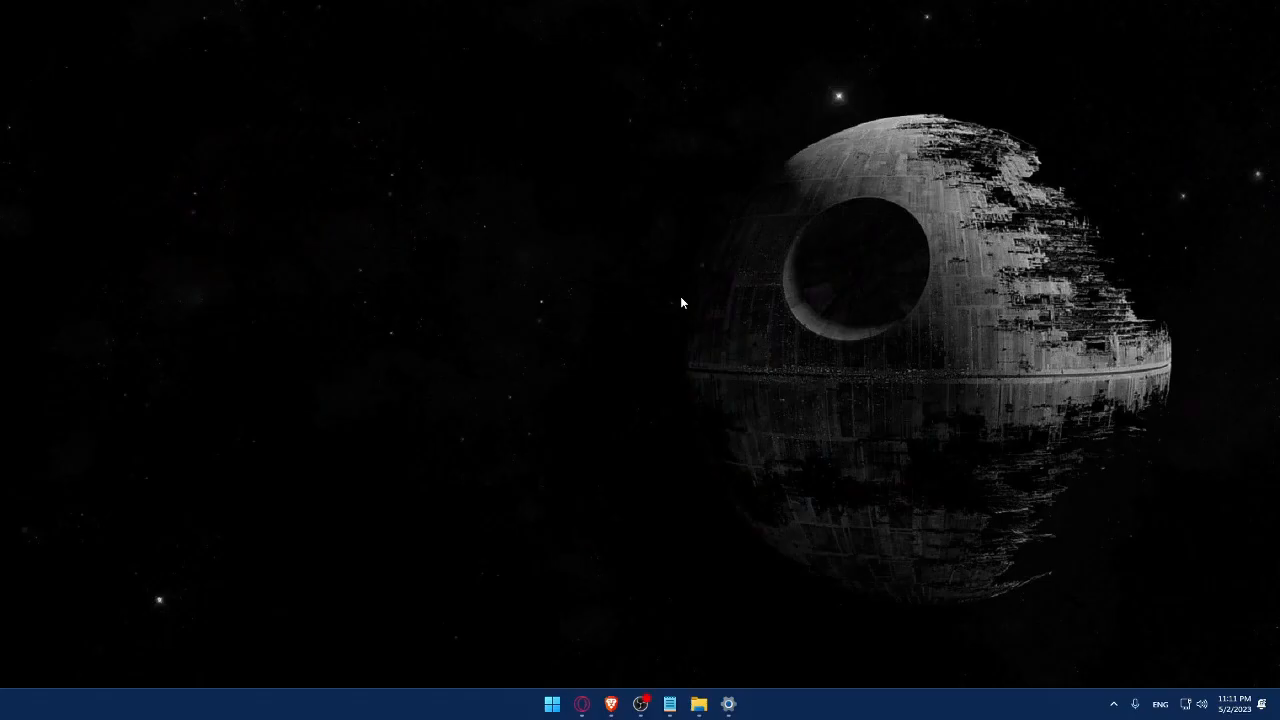
{"action": "mouse_move", "coordinate": [643, 338]}
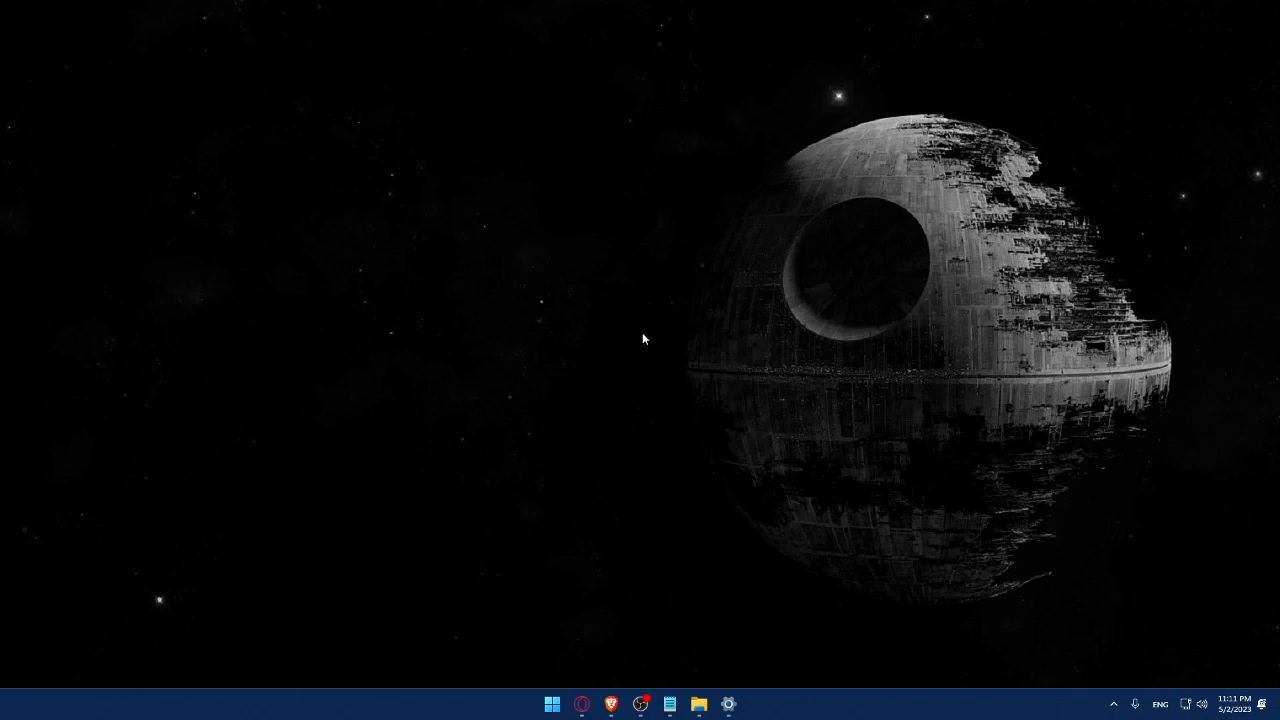
{"action": "mouse_move", "coordinate": [686, 296]}
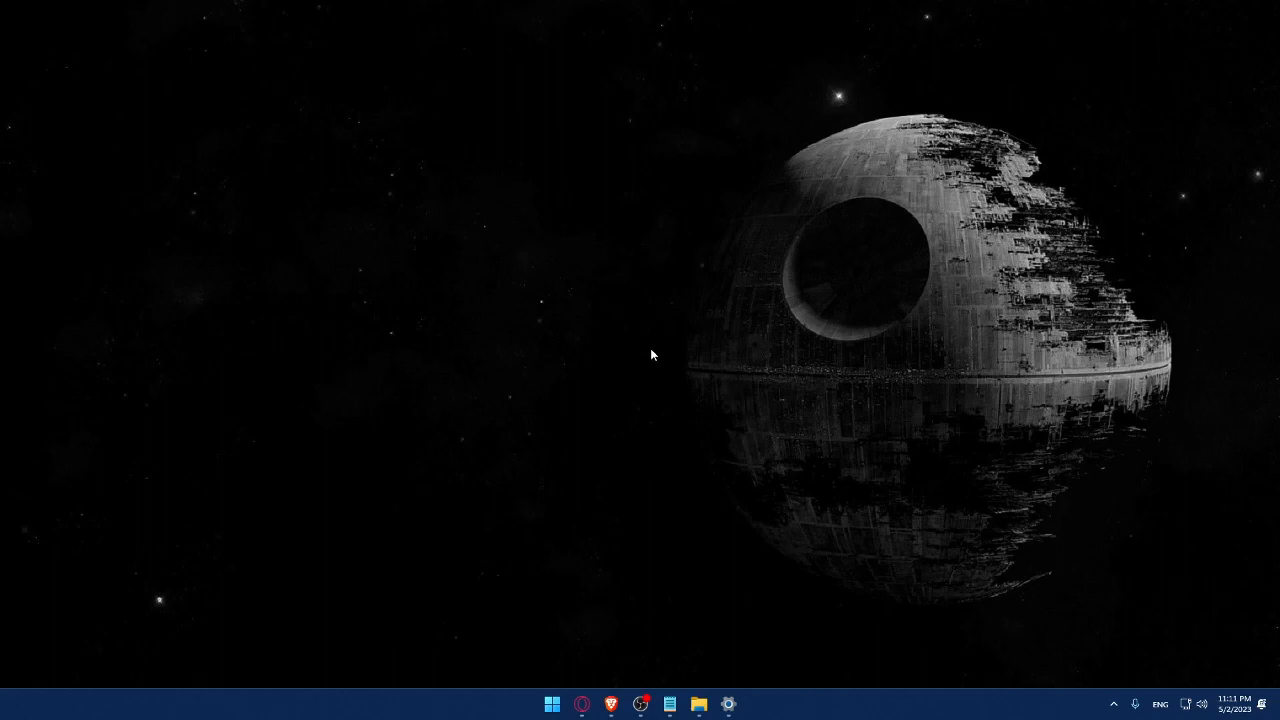
Launch Brave and go to wix.com.
{"action": "left_click", "coordinate": [610, 704]}
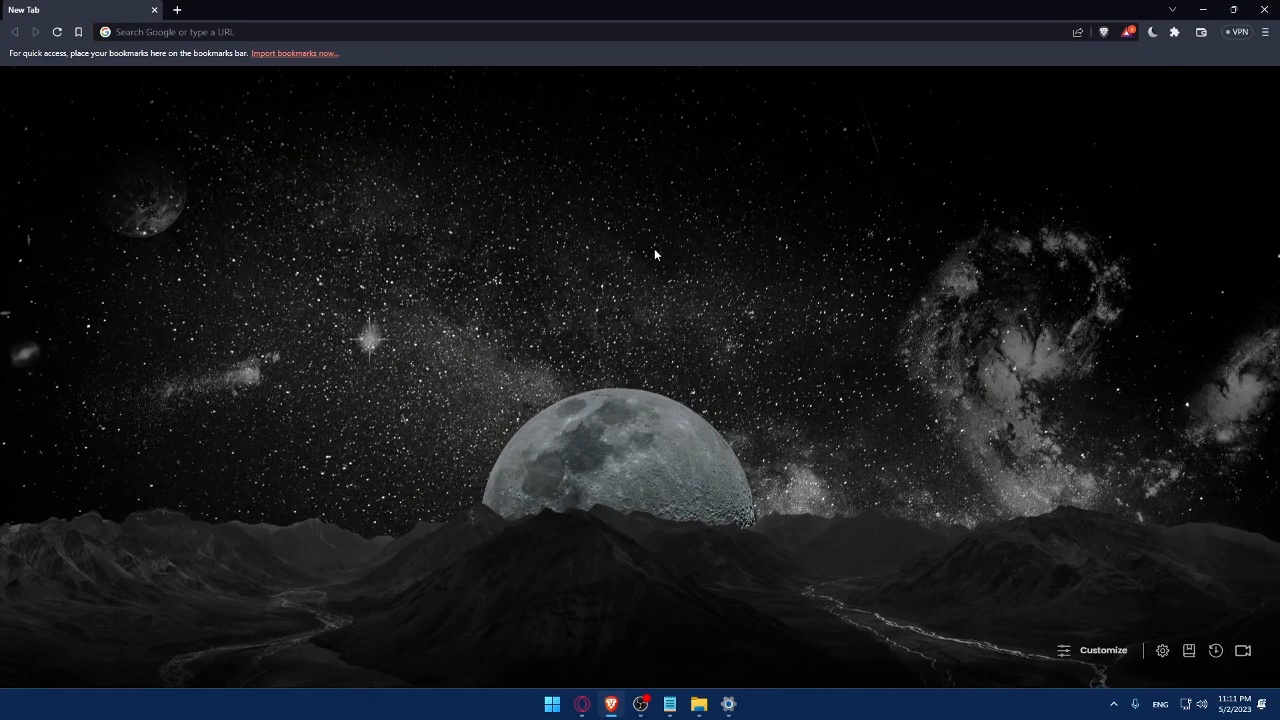
{"action": "mouse_move", "coordinate": [571, 214]}
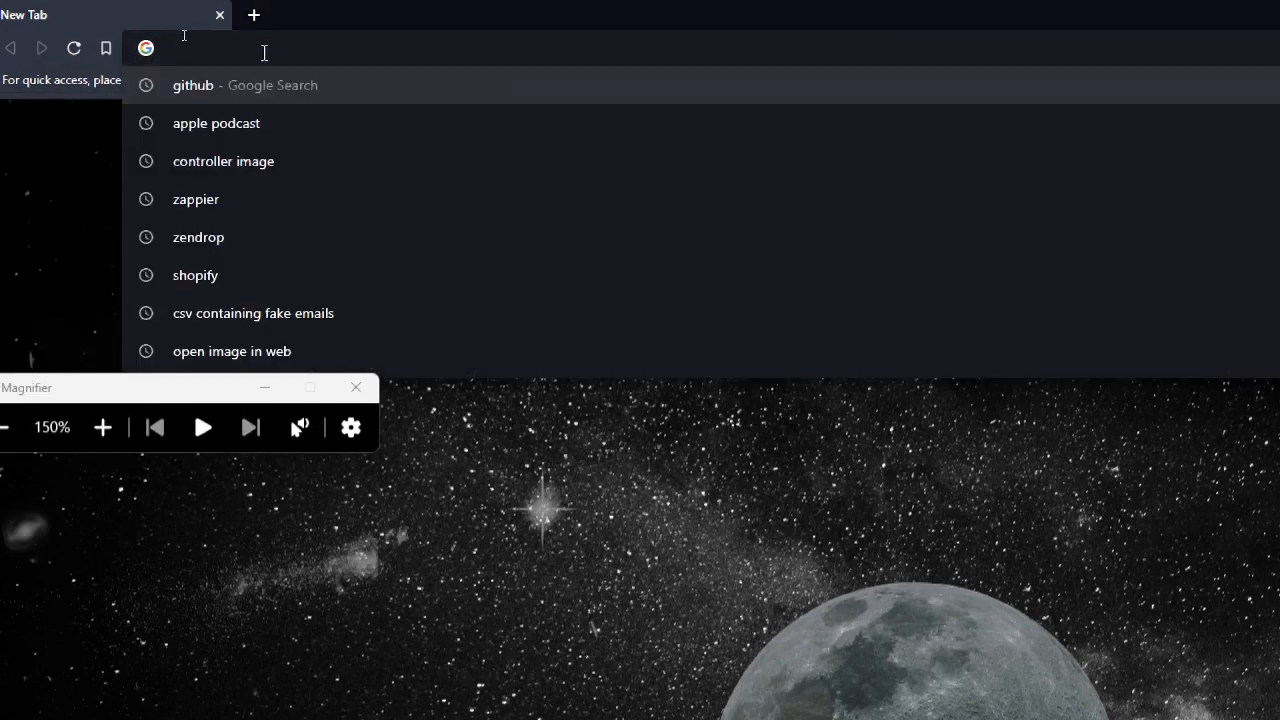
{"action": "type", "text": "wix.com"}
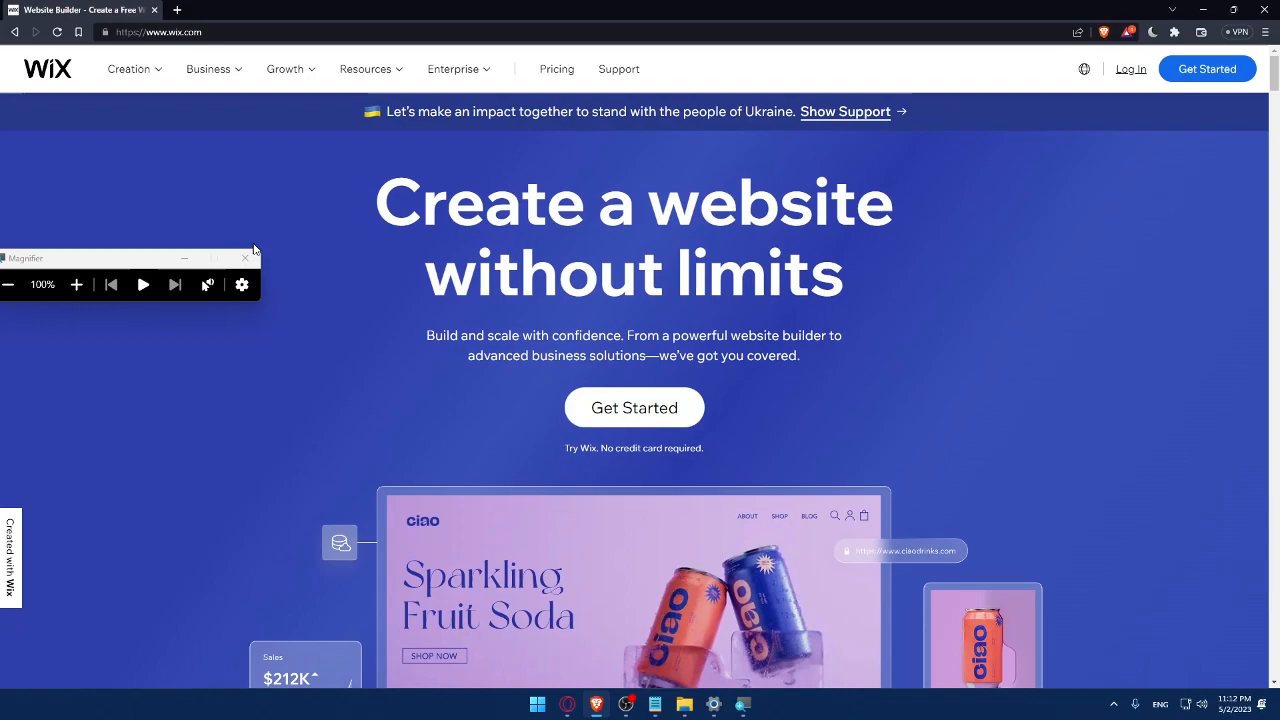
Go to the Wix Log In page from the top navigation bar.
{"action": "left_click", "coordinate": [245, 258]}
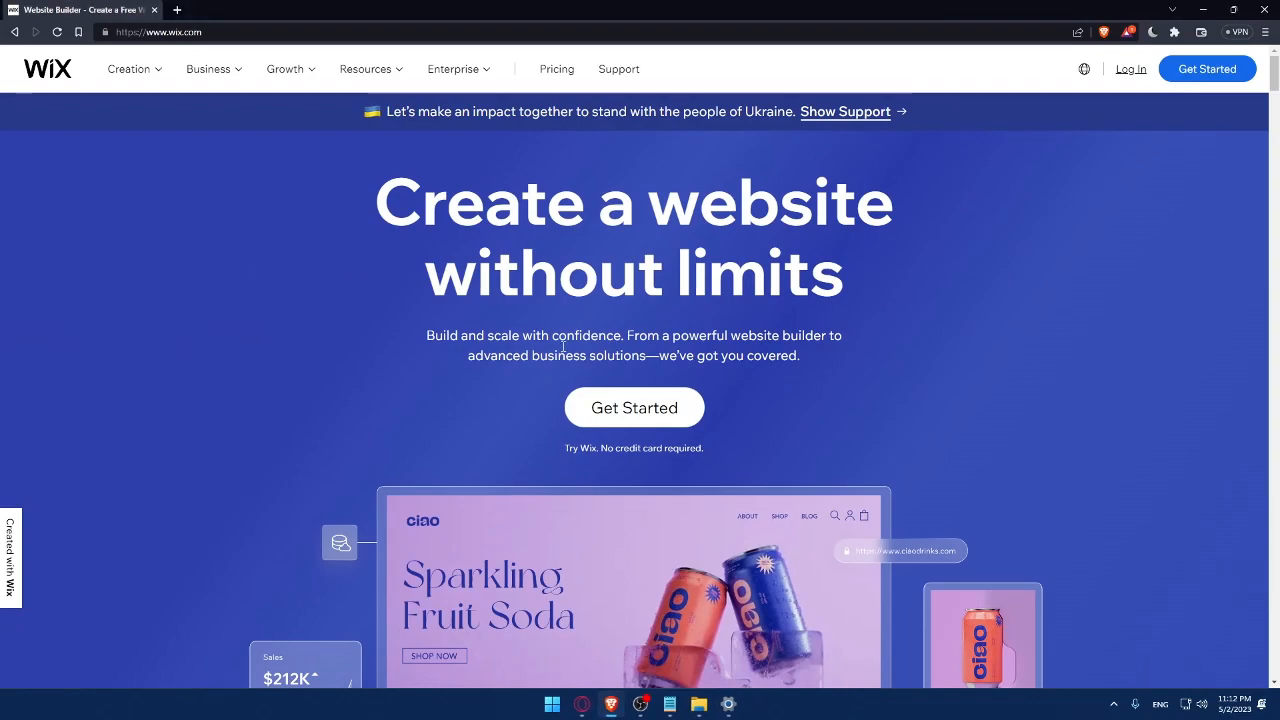
{"action": "mouse_move", "coordinate": [250, 311]}
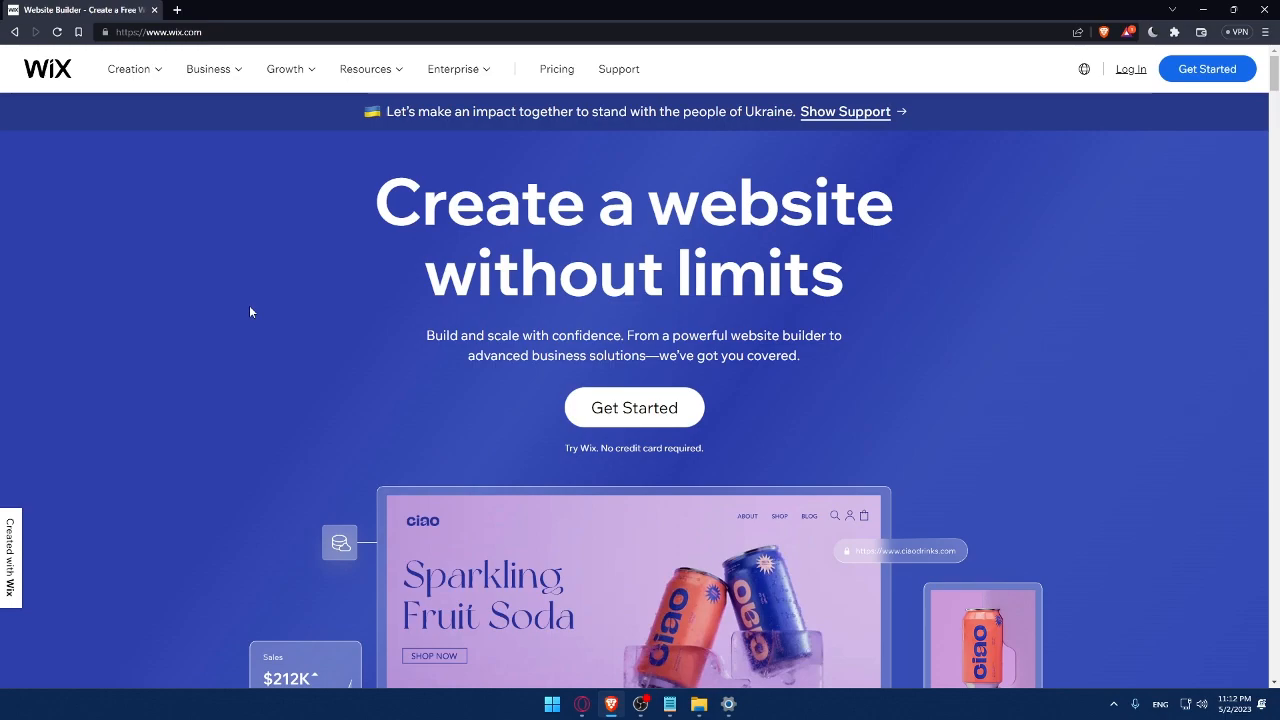
{"action": "mouse_move", "coordinate": [1125, 159]}
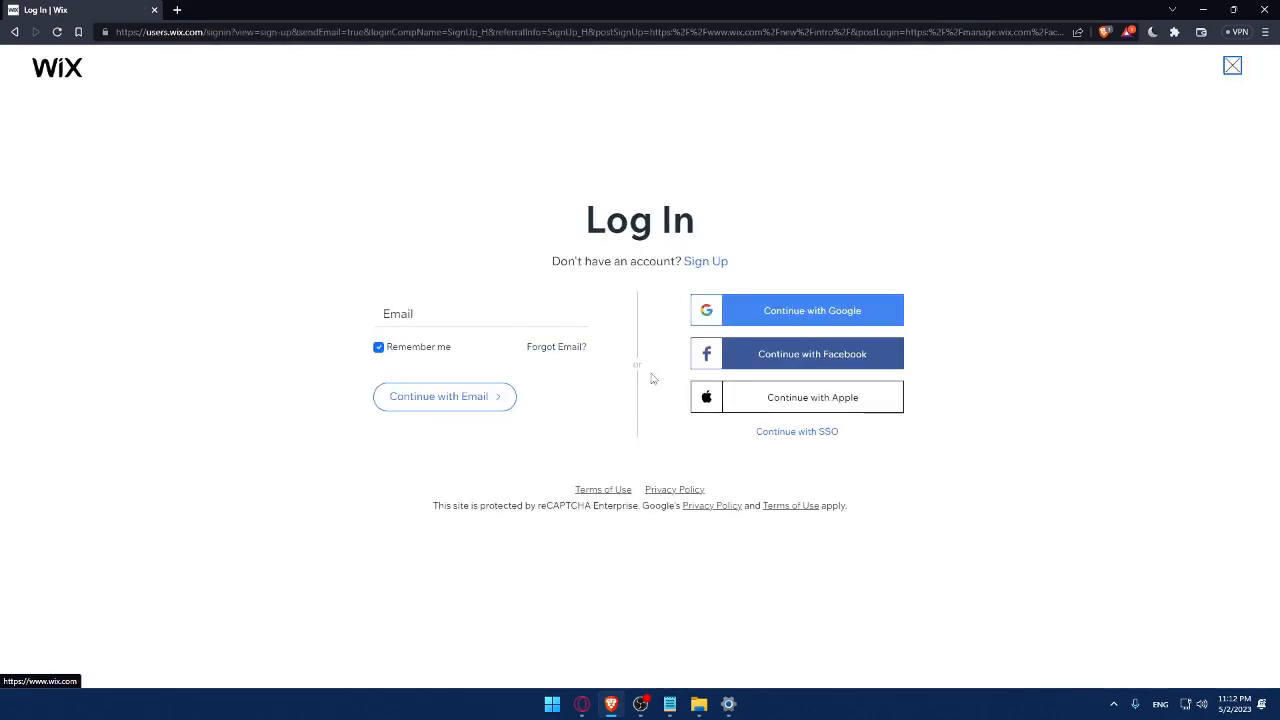
{"action": "left_click", "coordinate": [480, 313]}
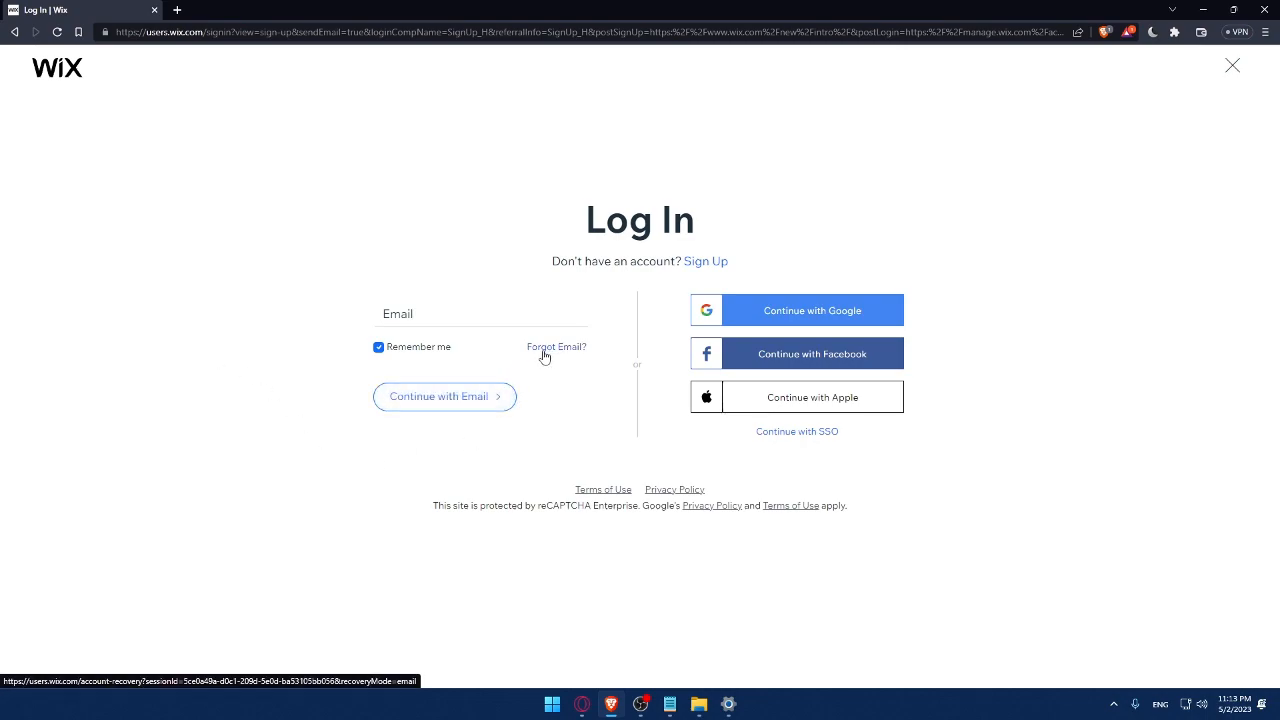
{"action": "mouse_move", "coordinate": [569, 379]}
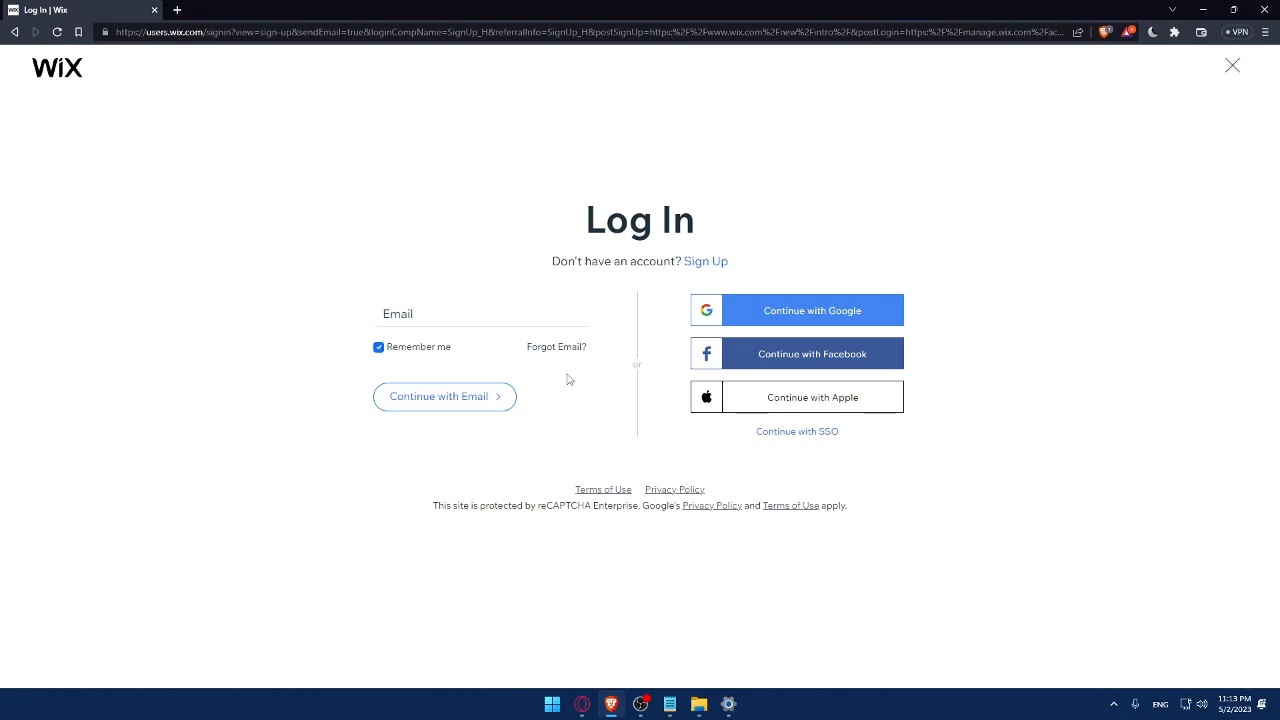
{"action": "right_click", "coordinate": [603, 489]}
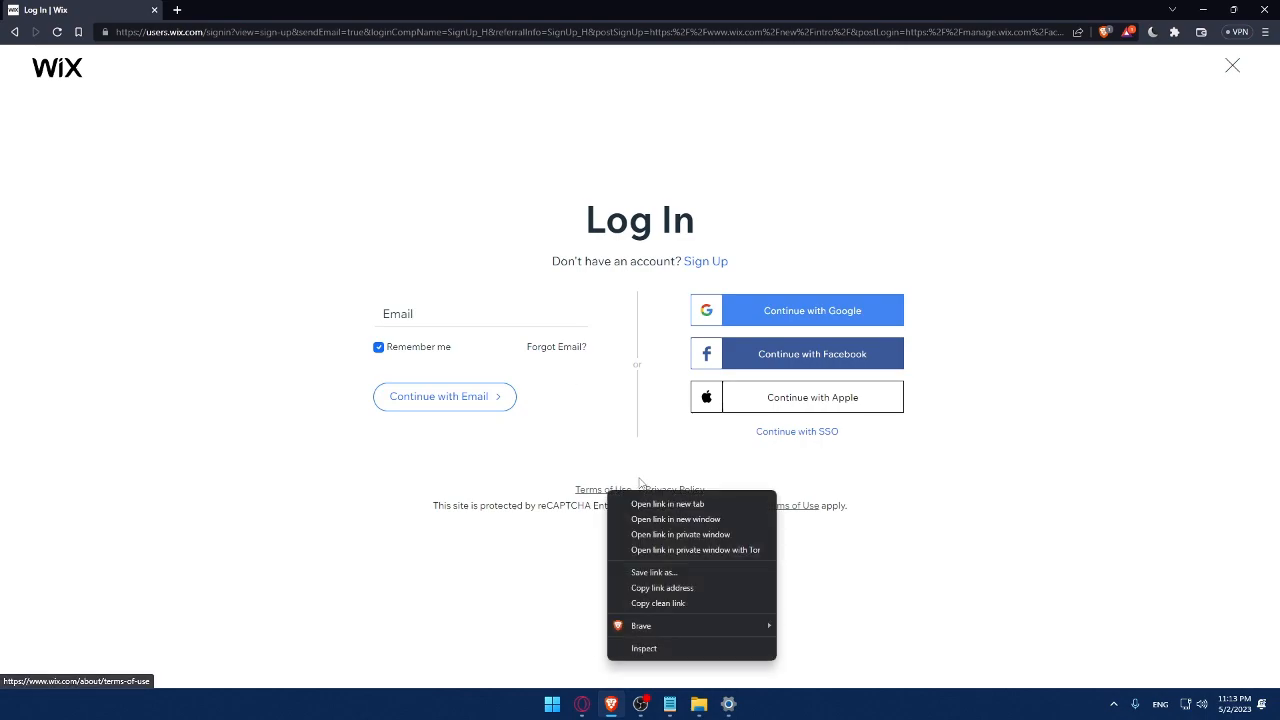
{"action": "left_click", "coordinate": [667, 504]}
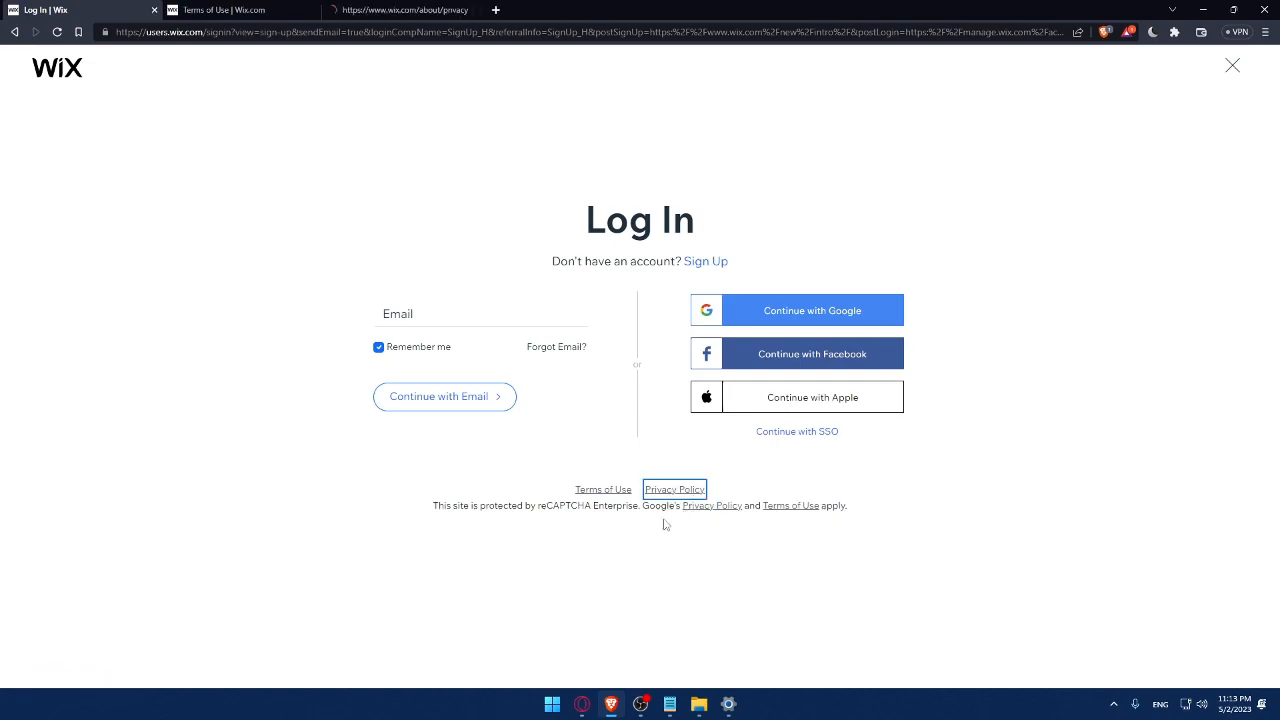
{"action": "left_click", "coordinate": [230, 9]}
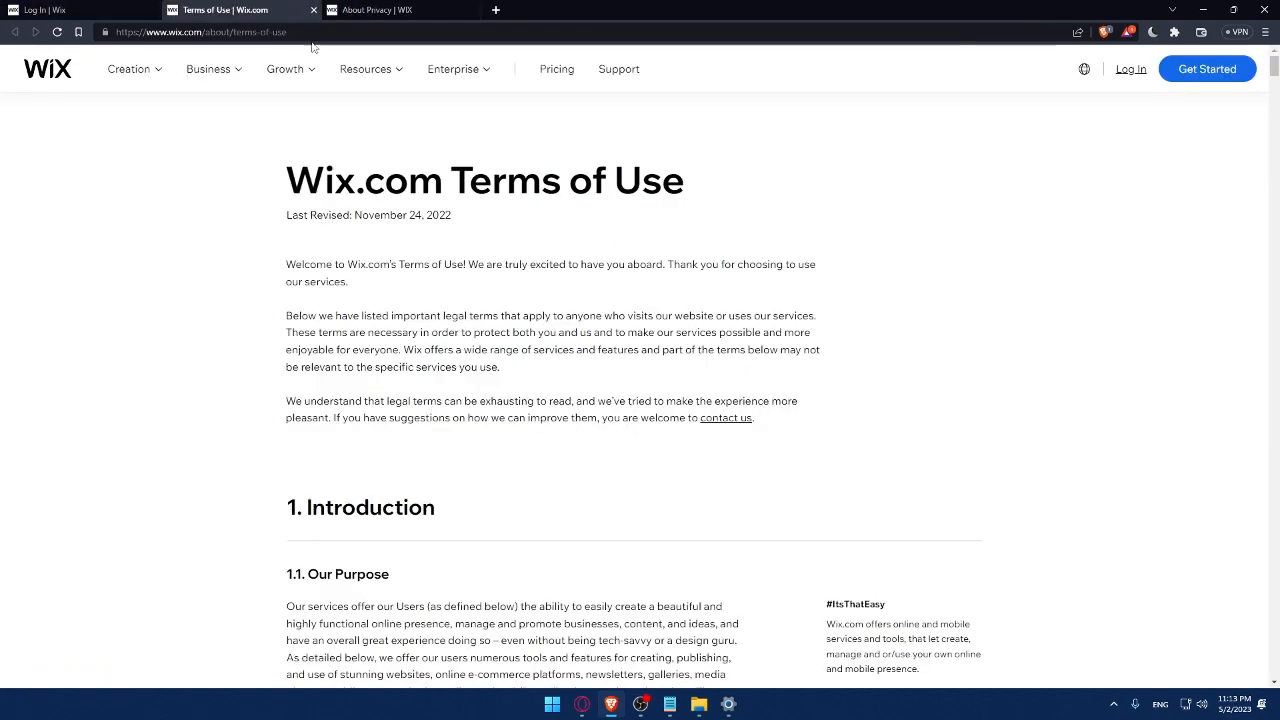
{"action": "mouse_move", "coordinate": [486, 345]}
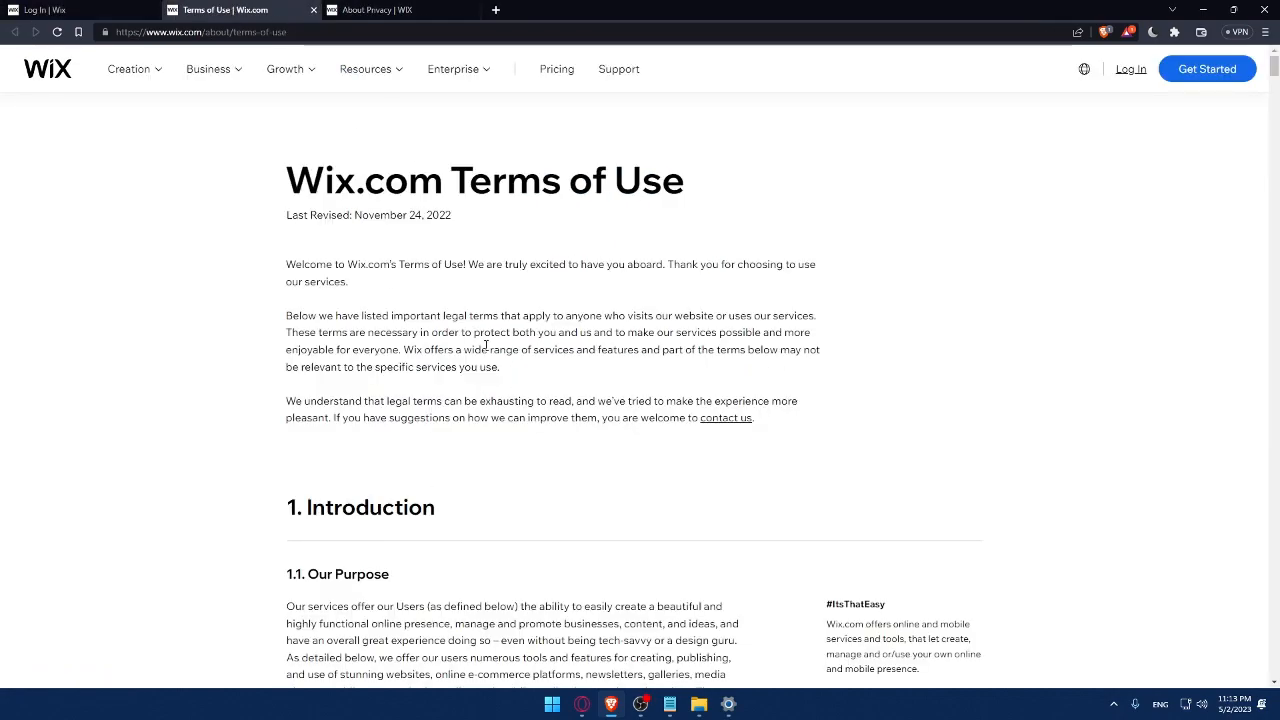
{"action": "scroll", "scroll_direction": "down", "scroll_amount": 3}
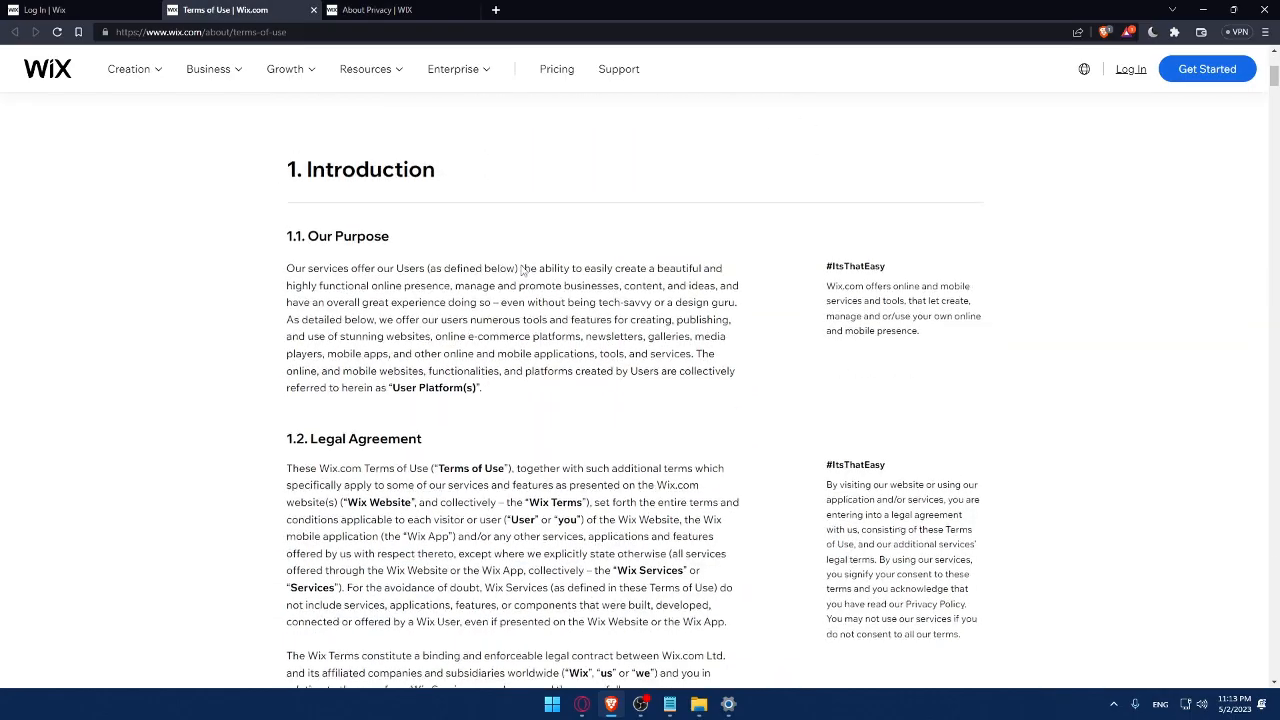
{"action": "scroll", "scroll_direction": "down", "scroll_amount": 3}
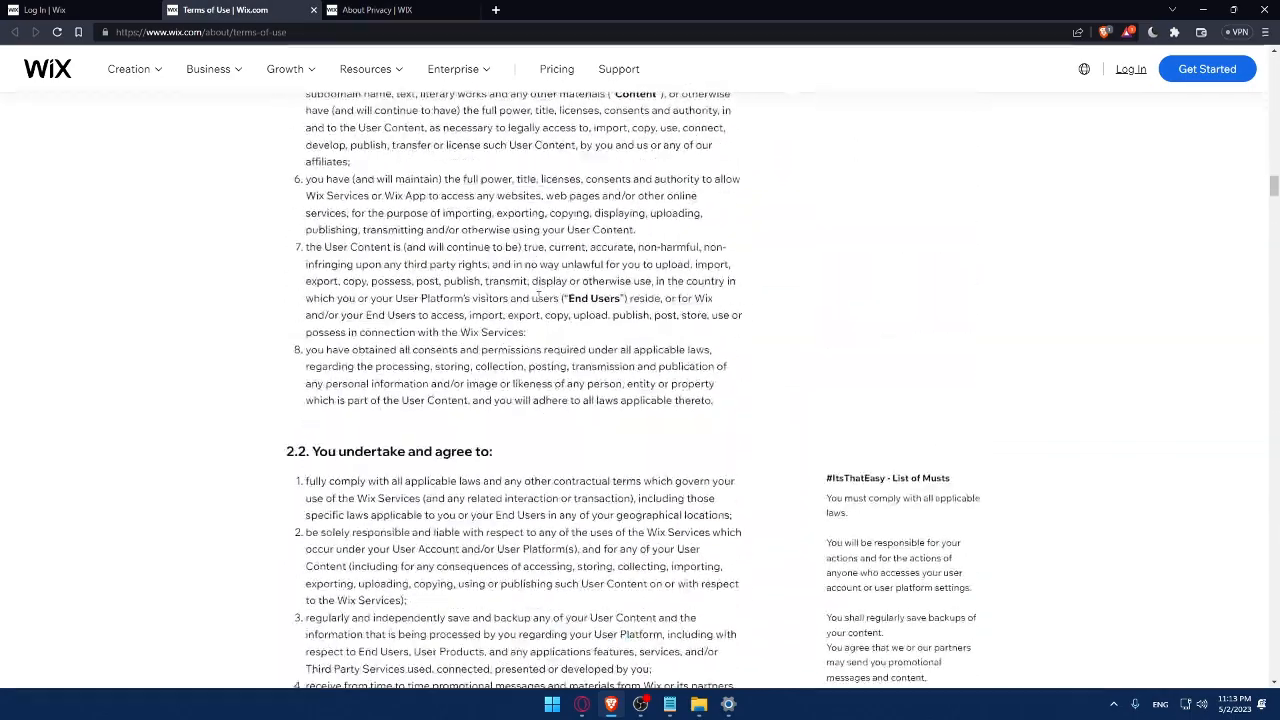
{"action": "scroll", "scroll_direction": "down", "scroll_amount": 3}
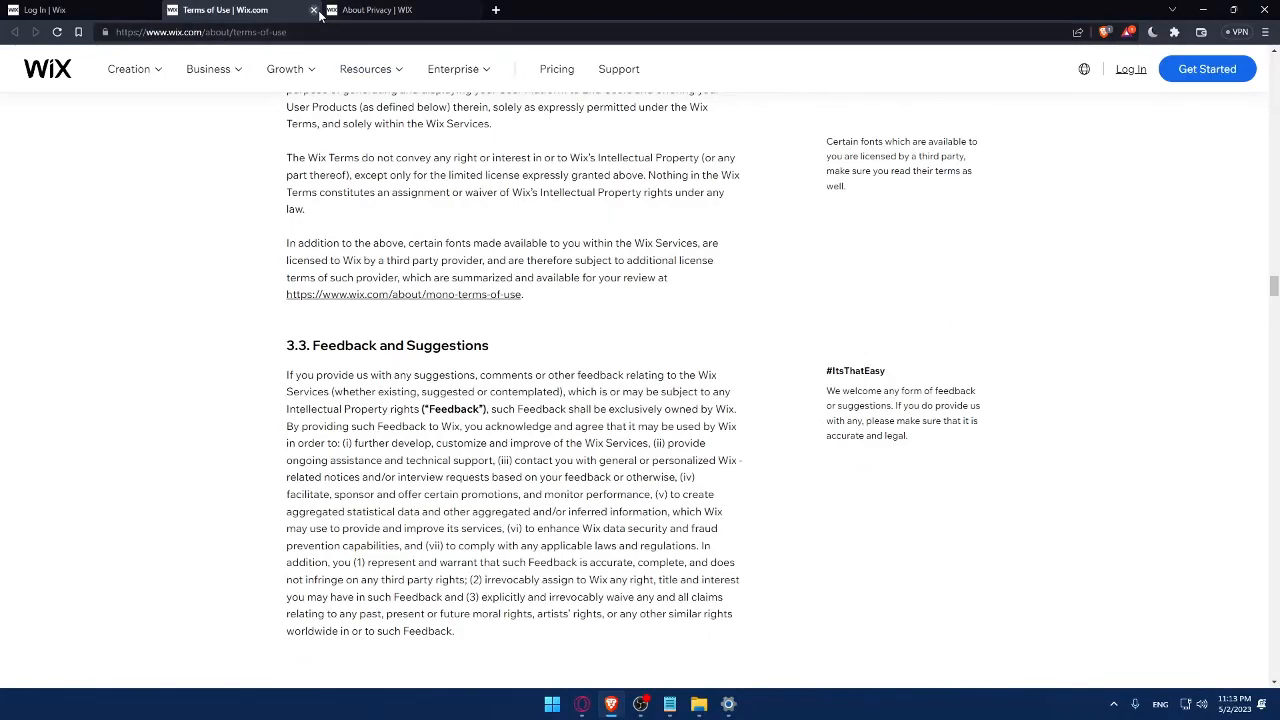
{"action": "left_click", "coordinate": [314, 10]}
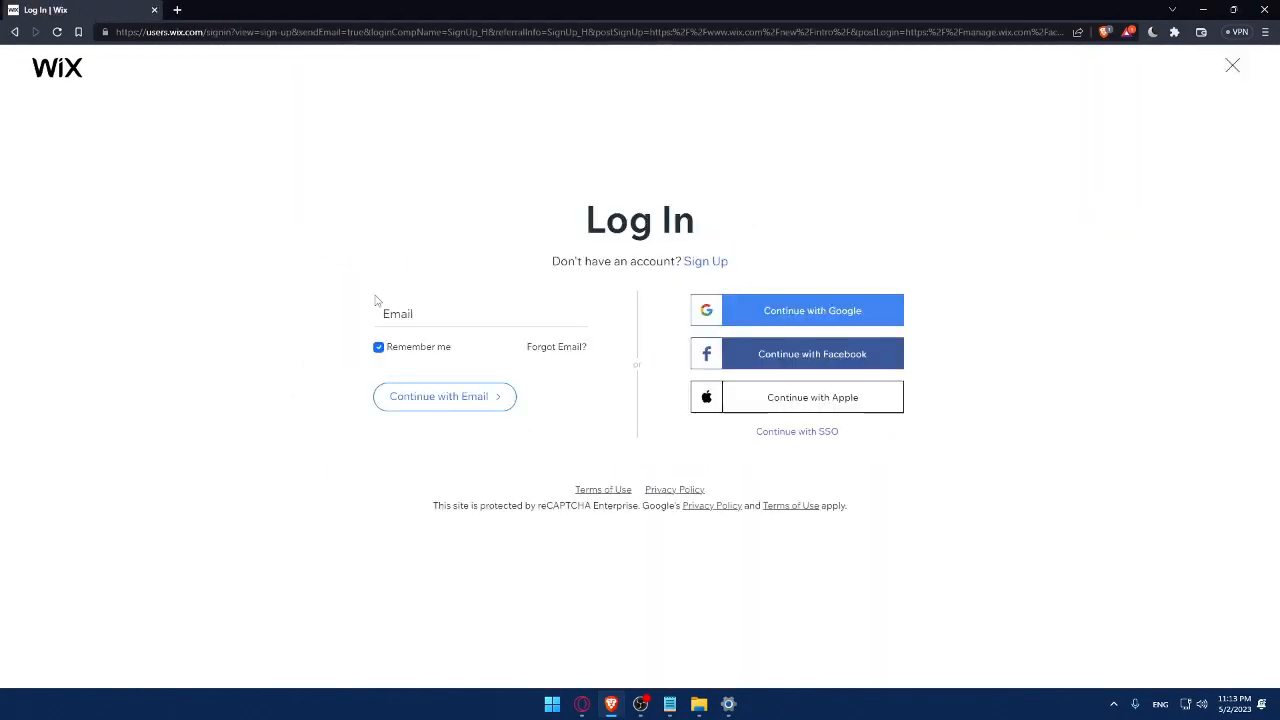
{"action": "mouse_move", "coordinate": [540, 527]}
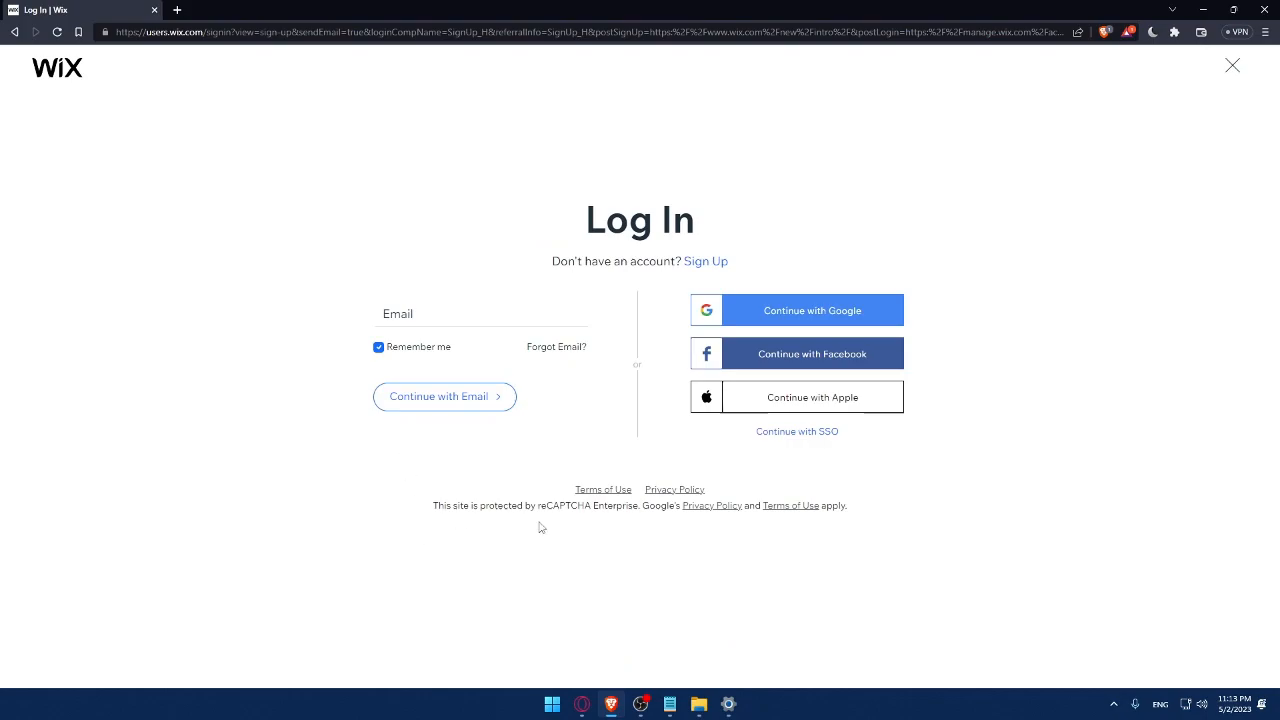
{"action": "mouse_move", "coordinate": [637, 524]}
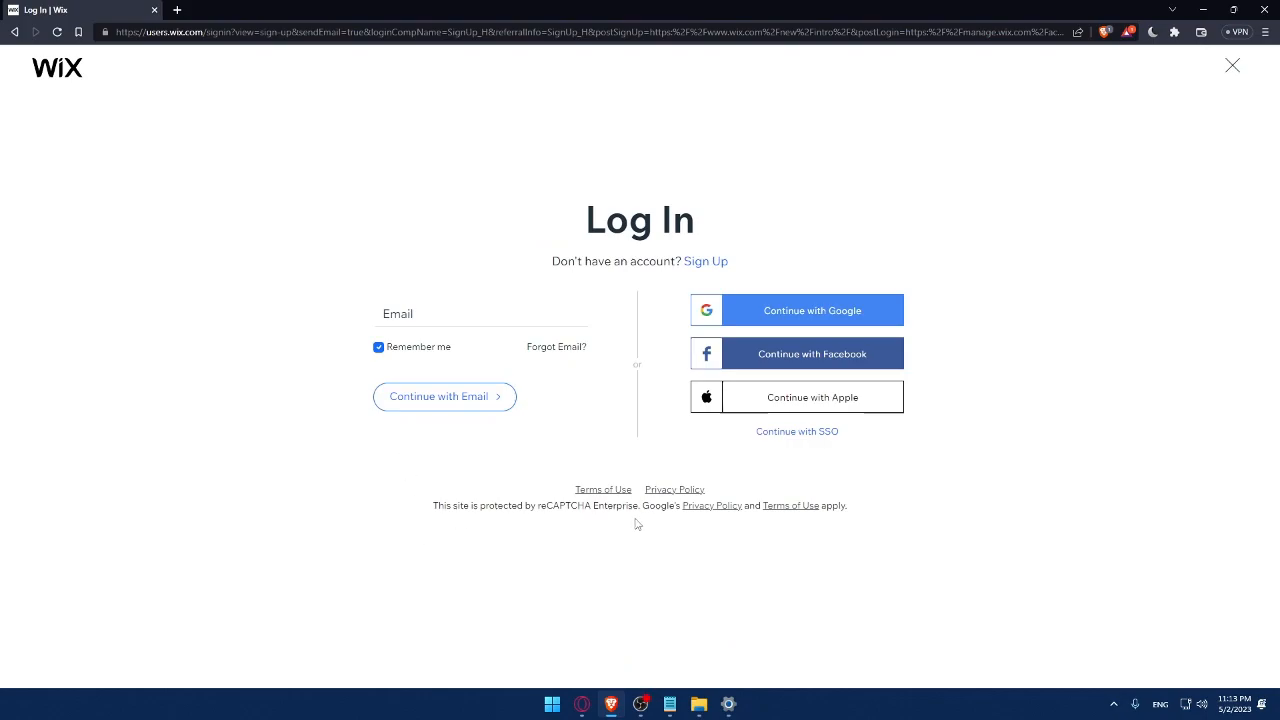
{"action": "mouse_move", "coordinate": [778, 519]}
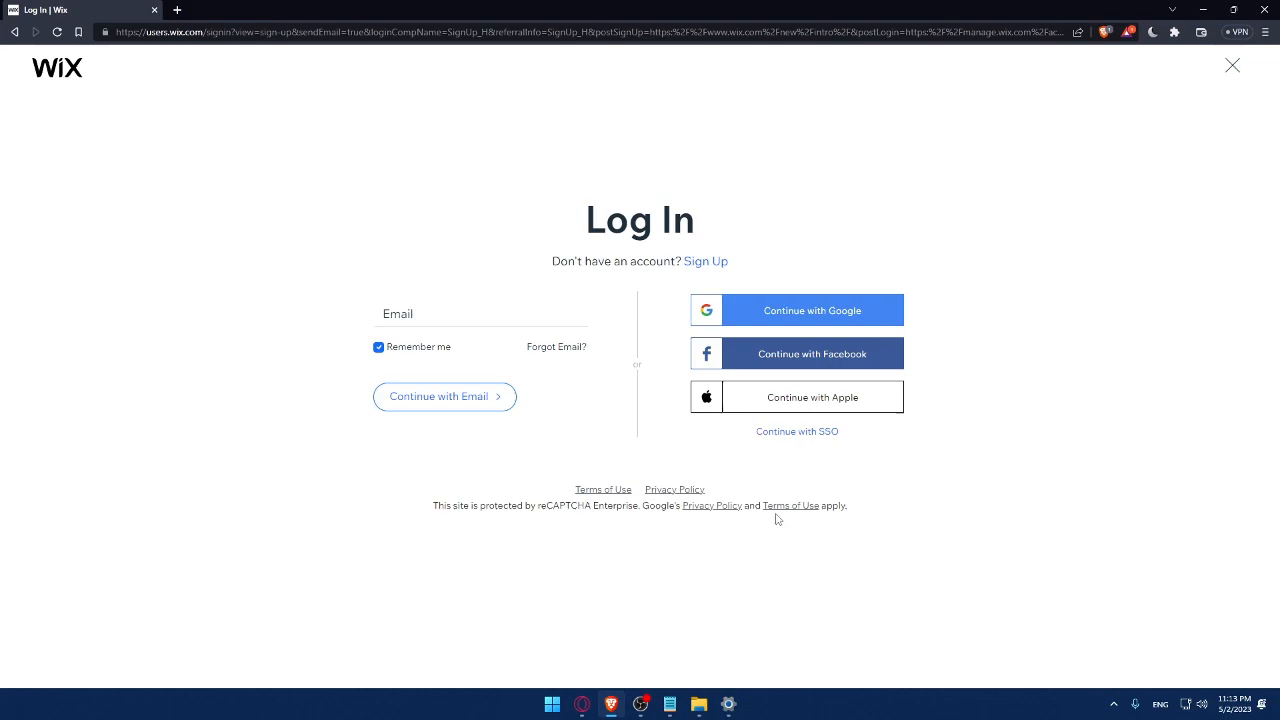
{"action": "mouse_move", "coordinate": [758, 523]}
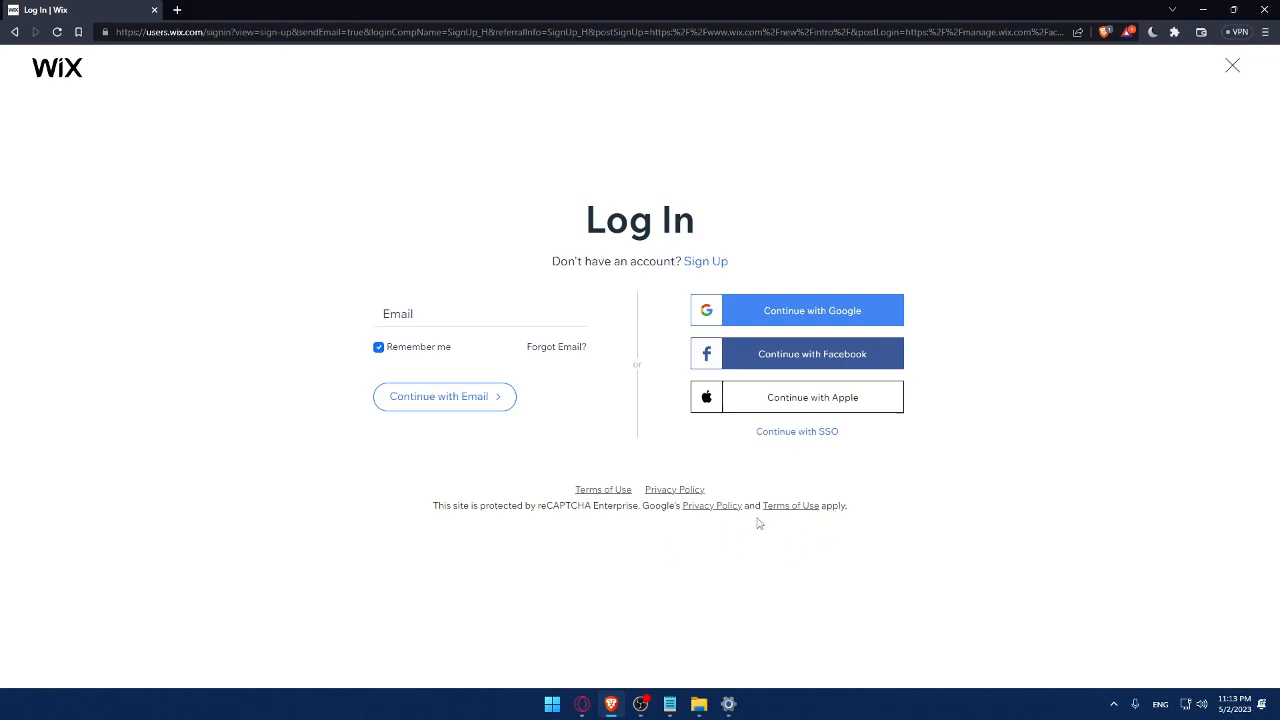
{"action": "mouse_move", "coordinate": [631, 432]}
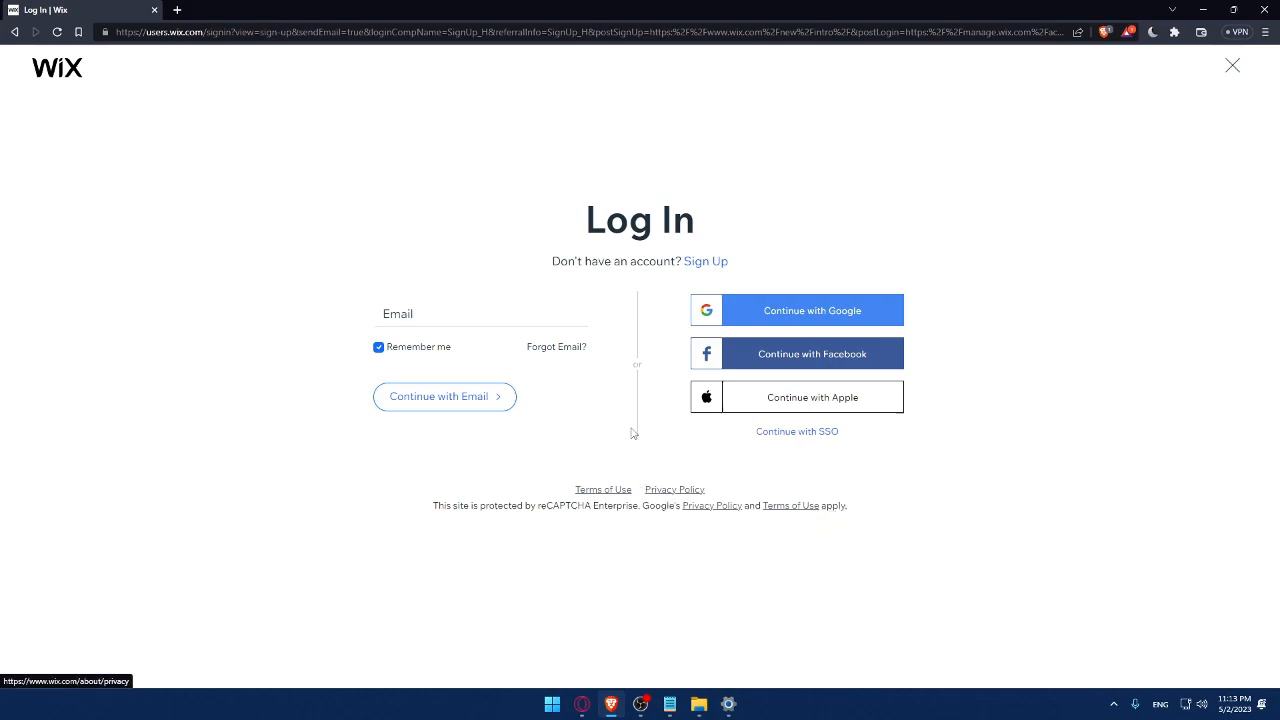
{"action": "mouse_move", "coordinate": [849, 389]}
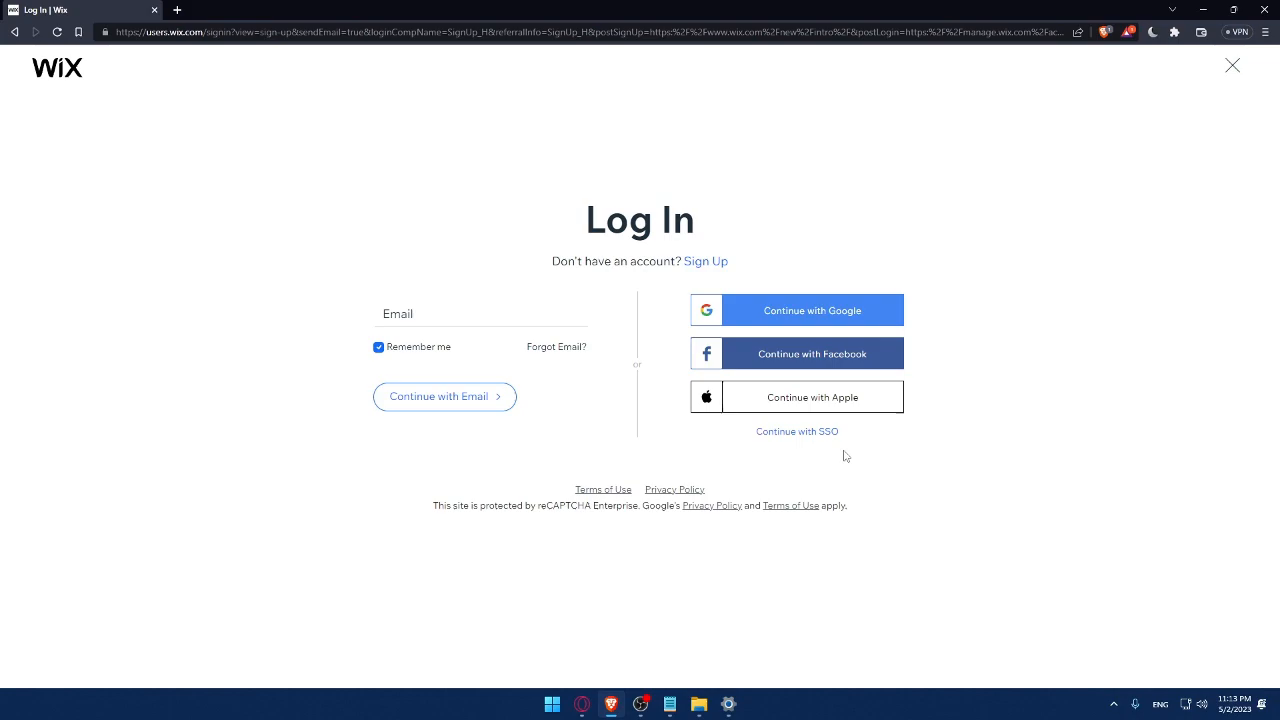
{"action": "mouse_move", "coordinate": [706, 261]}
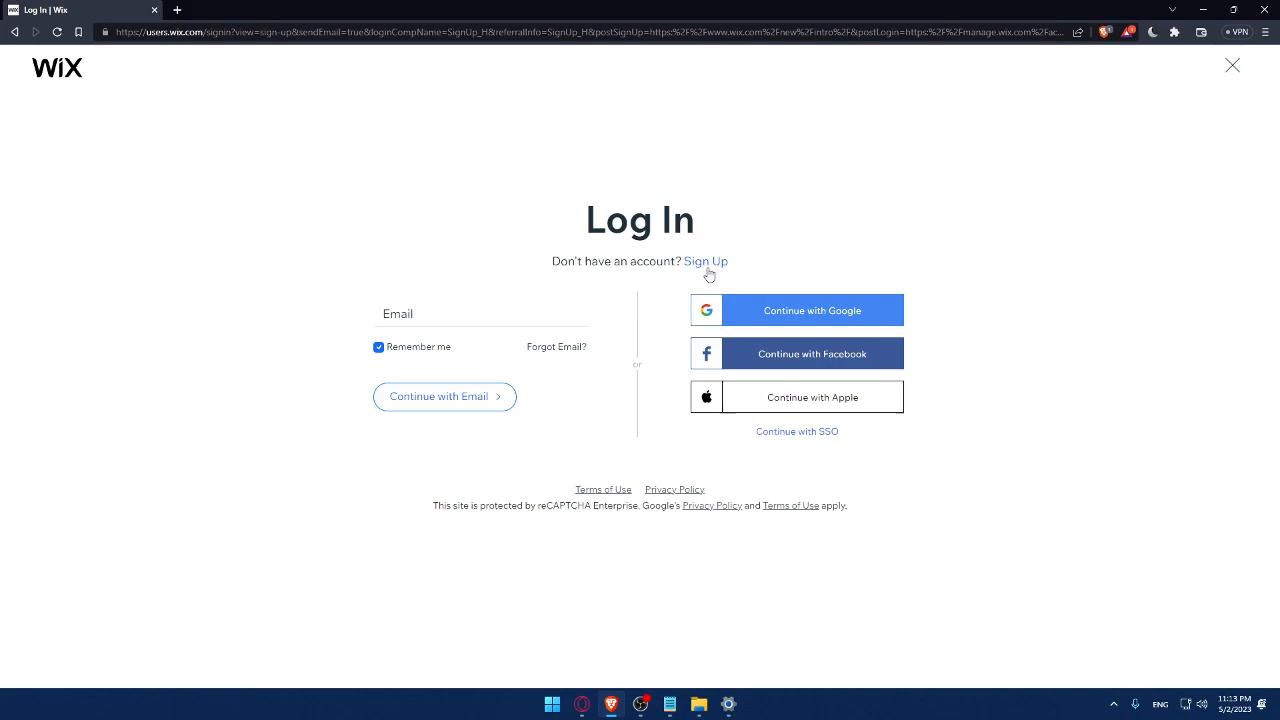
Switch from the Log In page to the Sign Up form.
{"action": "left_click", "coordinate": [705, 261]}
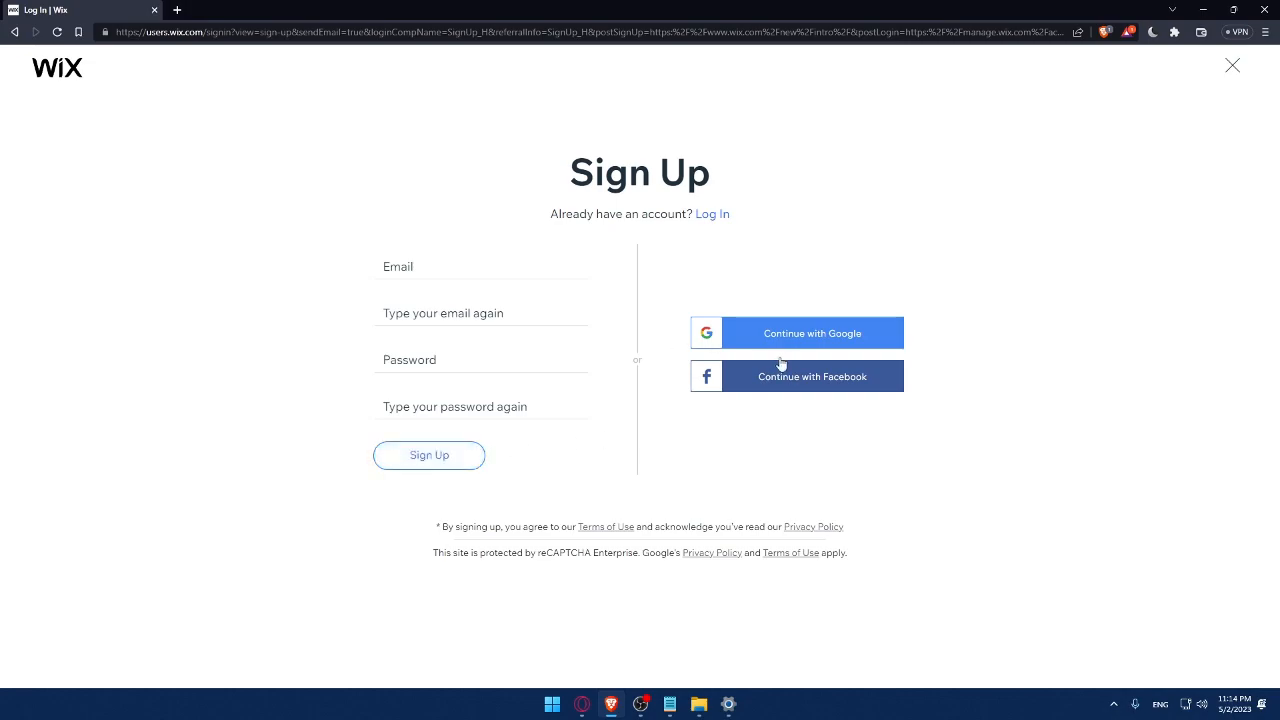
{"action": "mouse_move", "coordinate": [842, 393]}
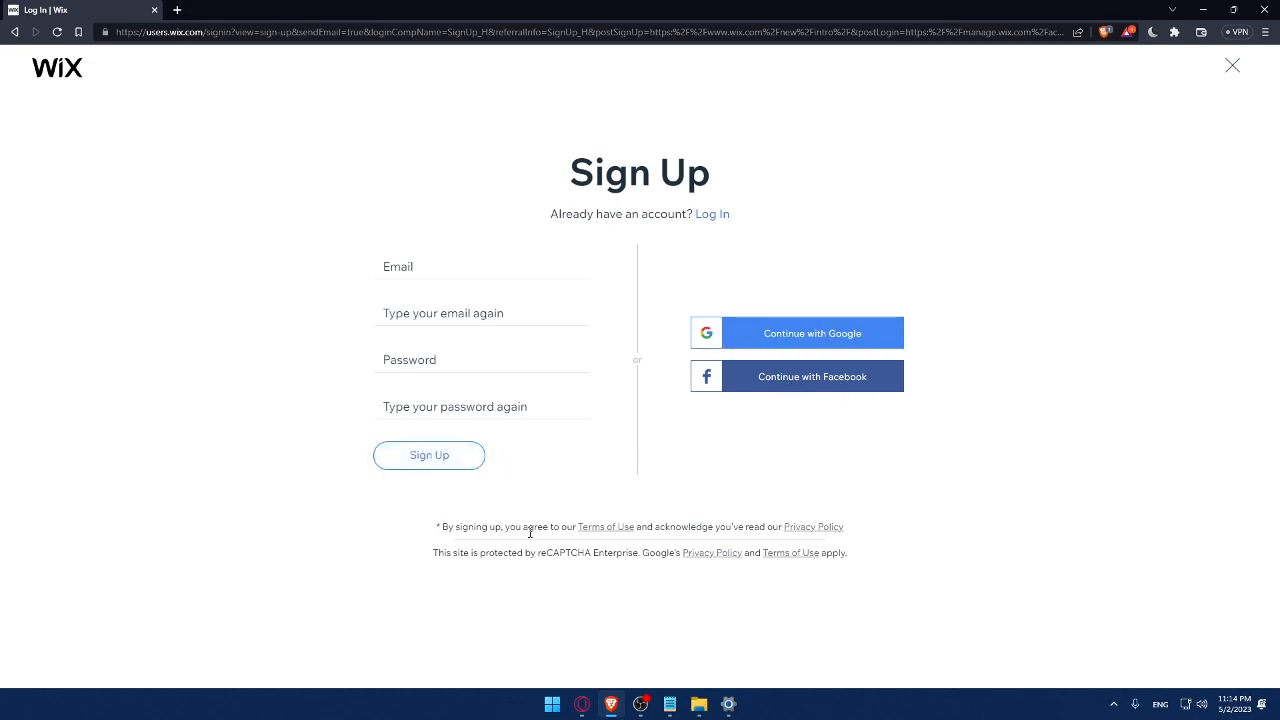
{"action": "mouse_move", "coordinate": [605, 527]}
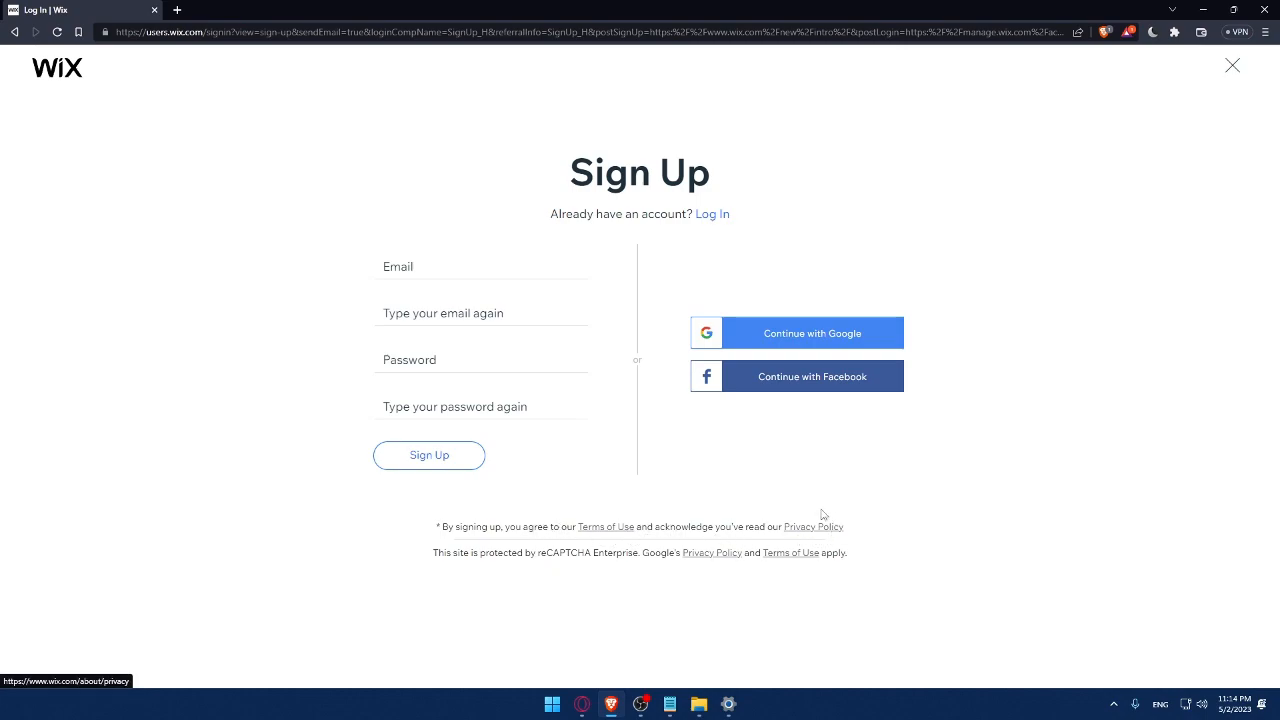
{"action": "mouse_move", "coordinate": [220, 347]}
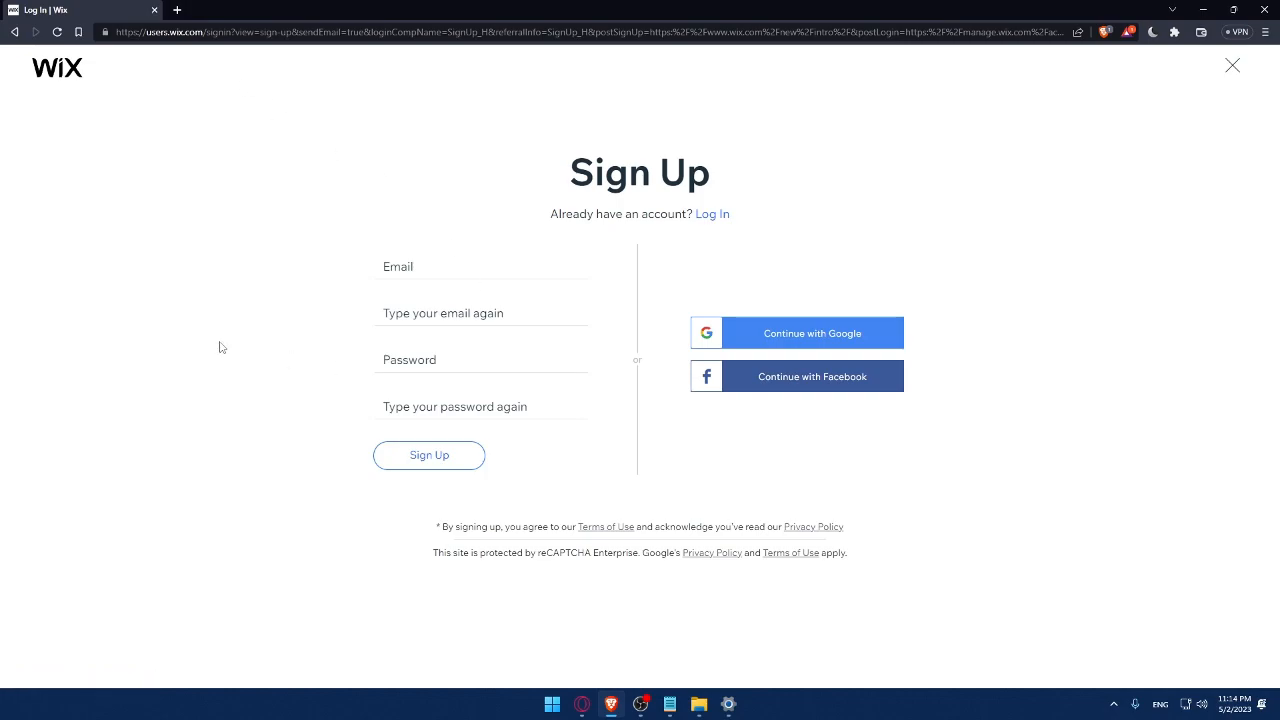
{"action": "mouse_move", "coordinate": [237, 448]}
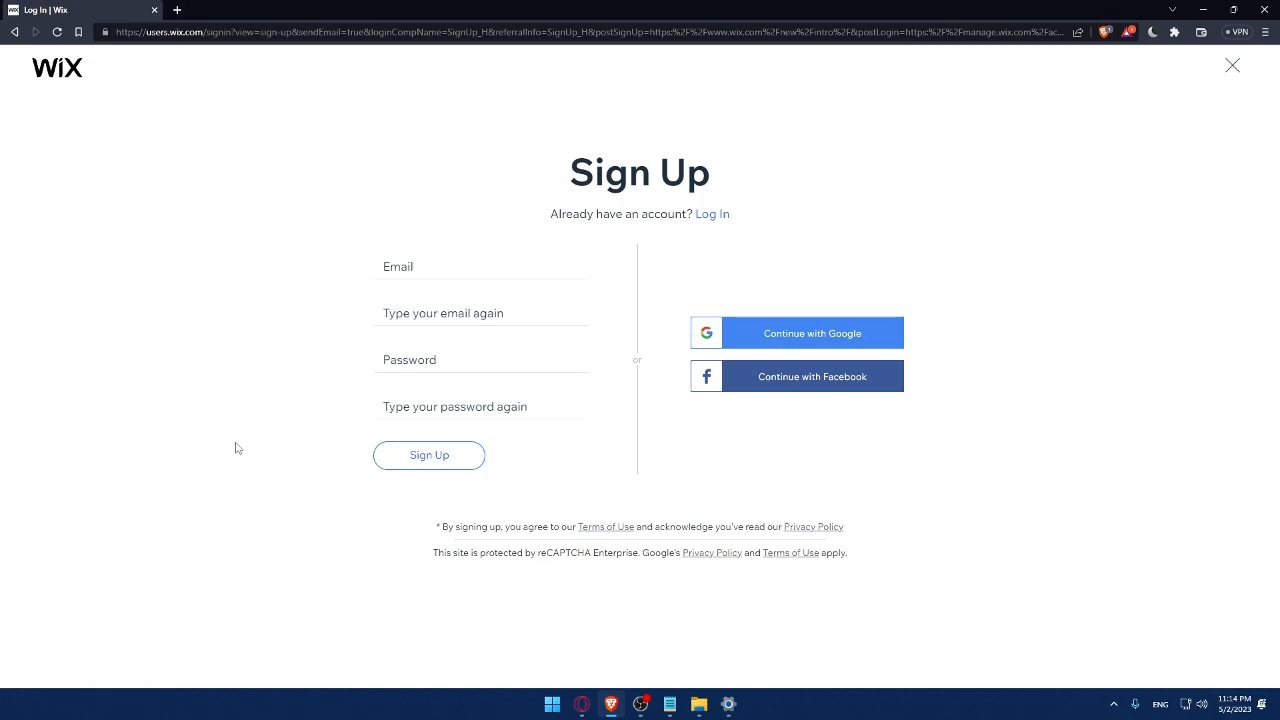
{"action": "mouse_move", "coordinate": [435, 301]}
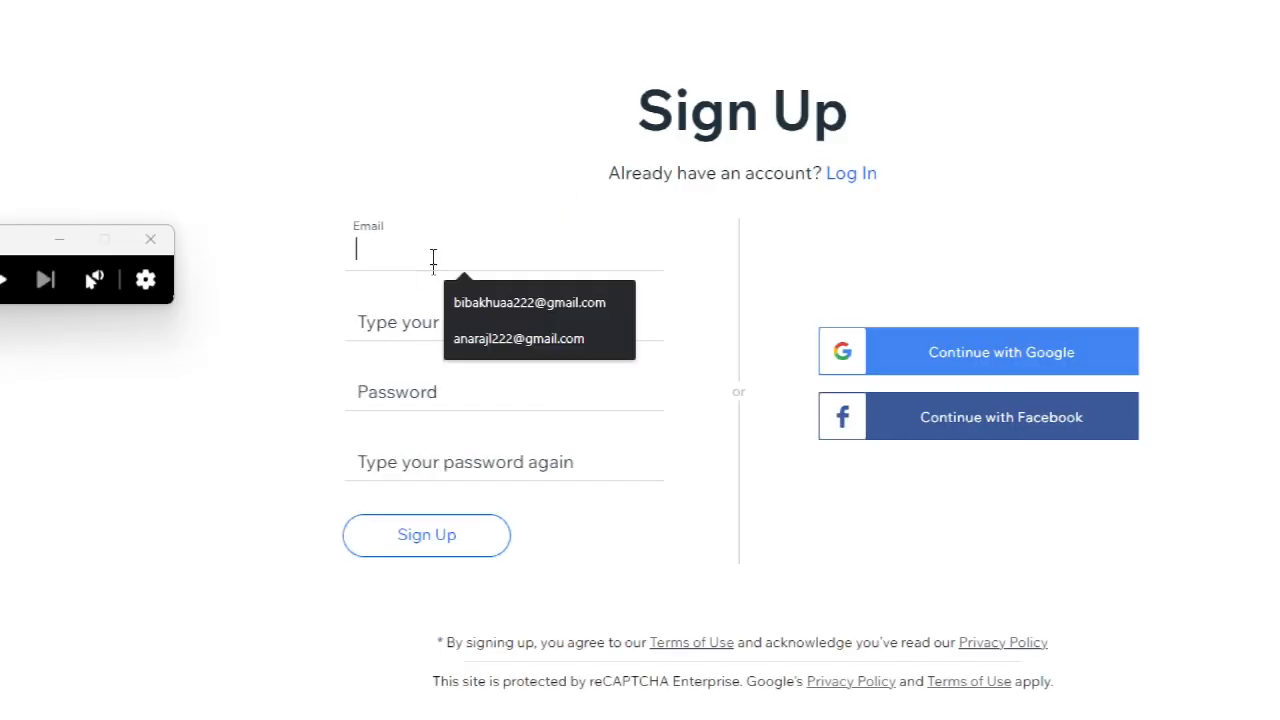
{"action": "left_click", "coordinate": [529, 302]}
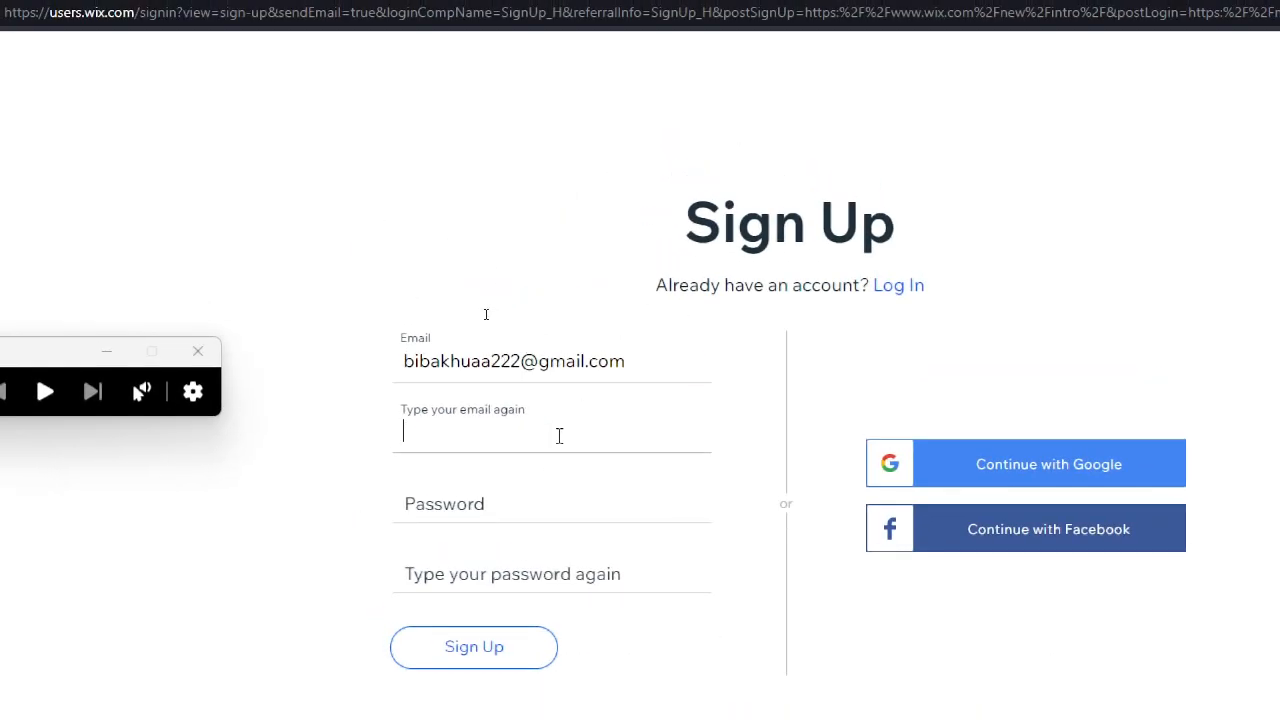
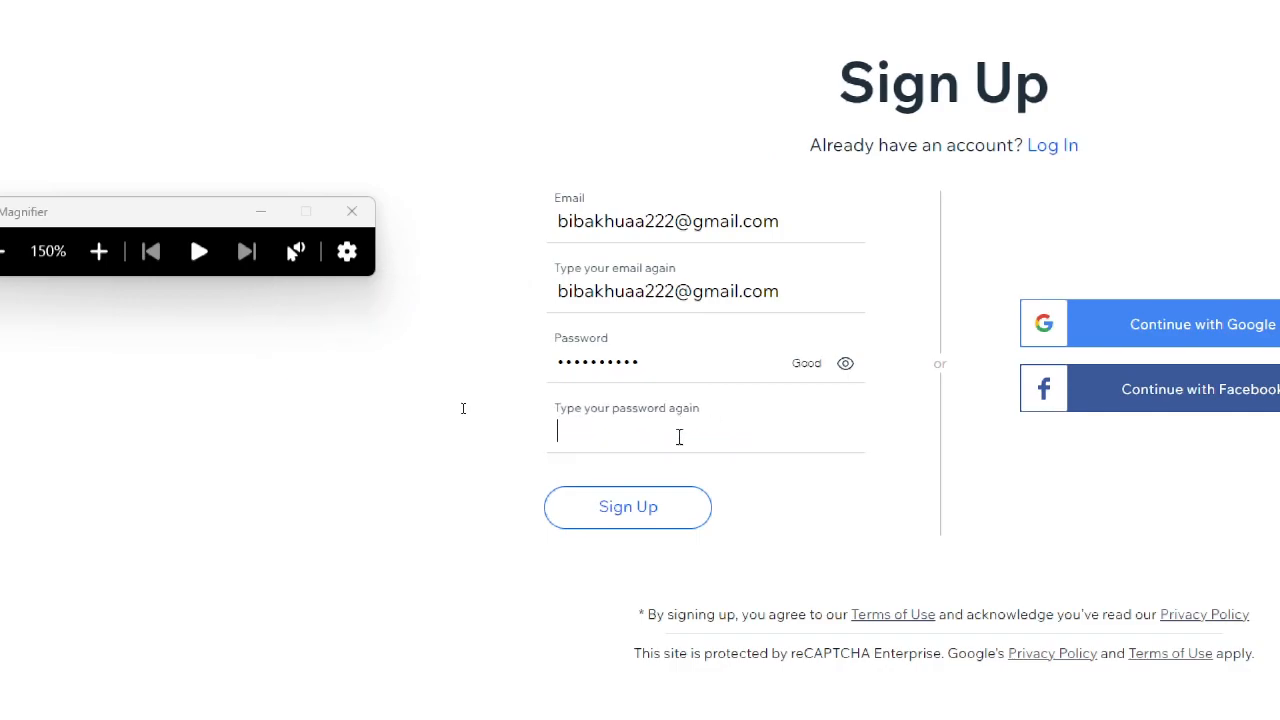
{"action": "type", "text": "•••••••••"}
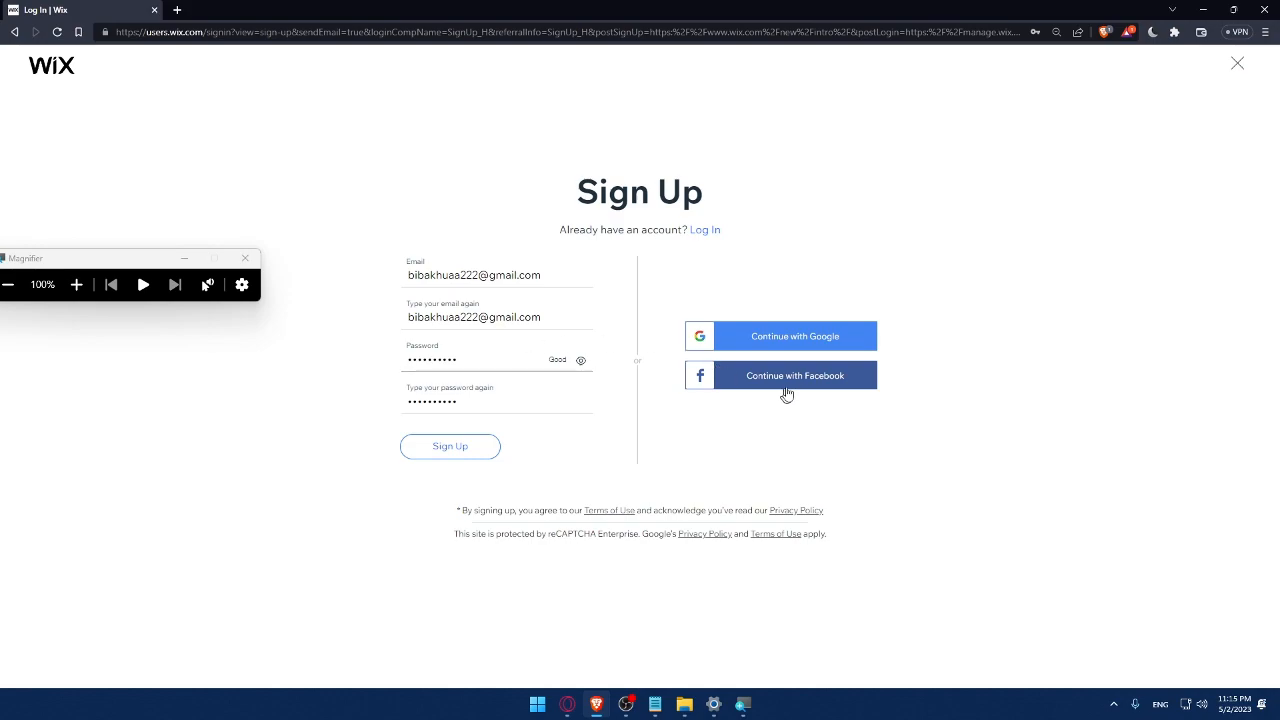
Sign up through Google with the chosen account and reach the first setup question.
{"action": "left_click", "coordinate": [794, 335]}
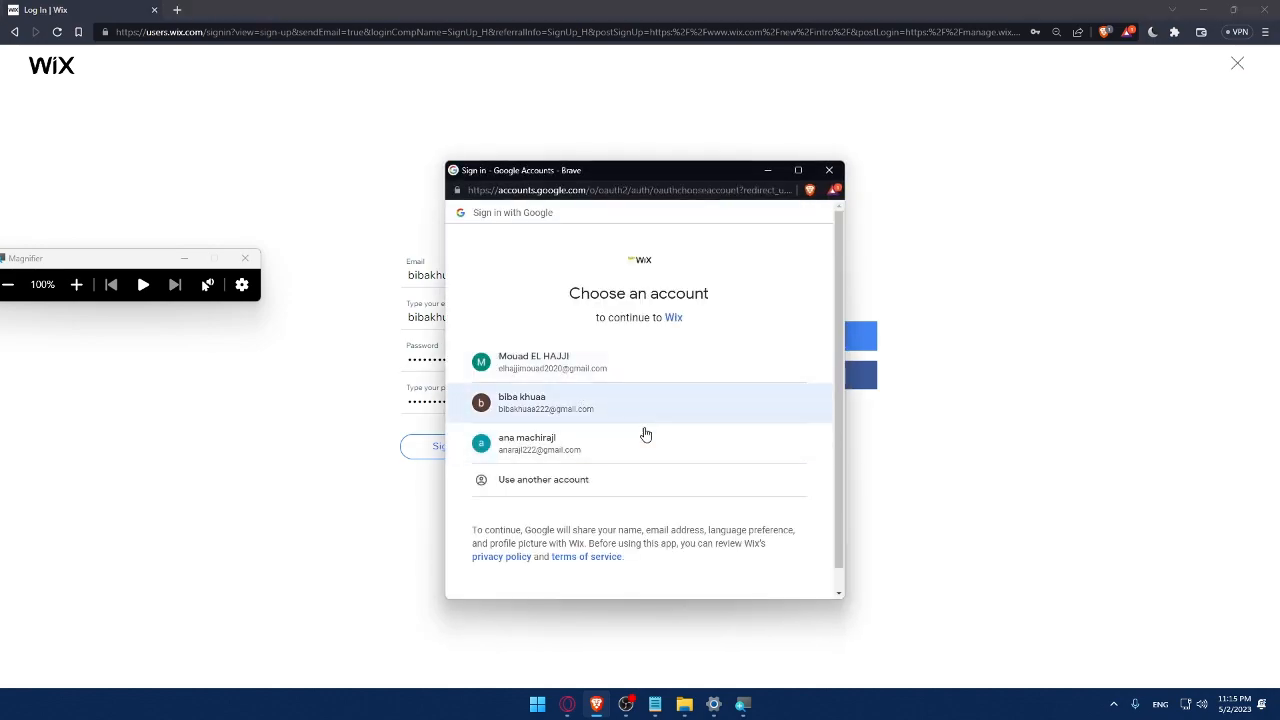
{"action": "left_click", "coordinate": [546, 402]}
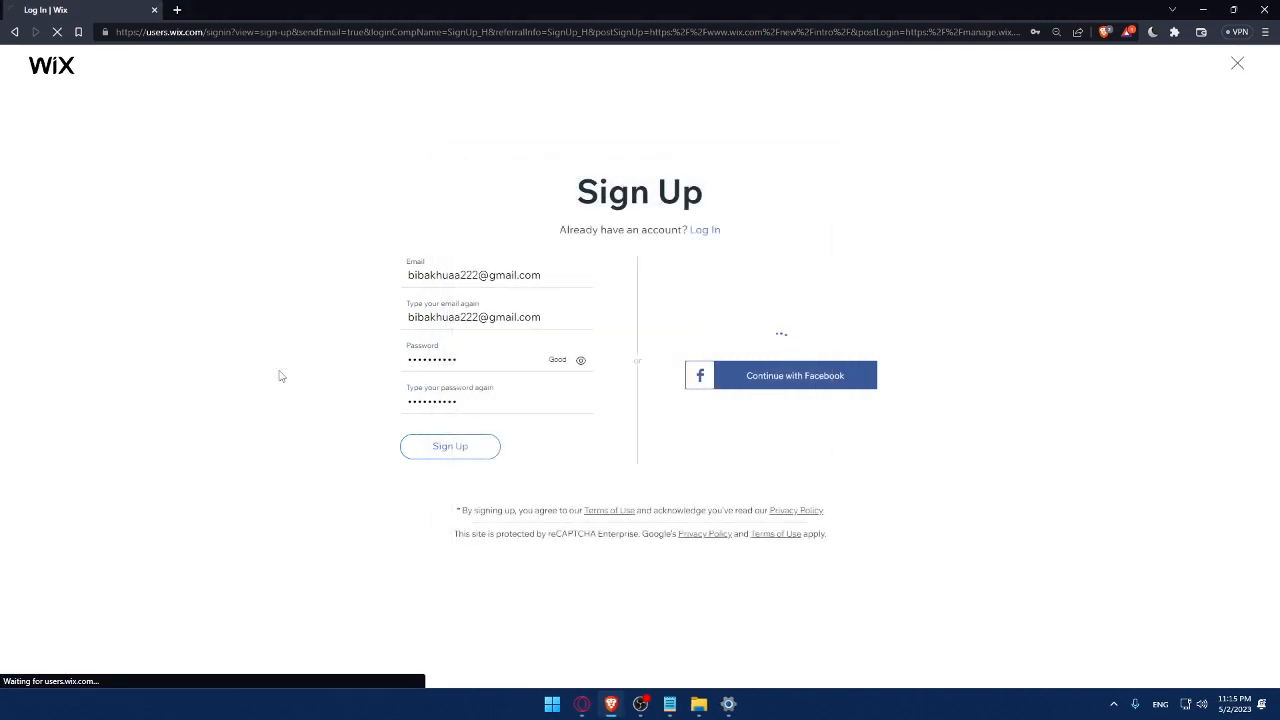
{"action": "left_click", "coordinate": [450, 446]}
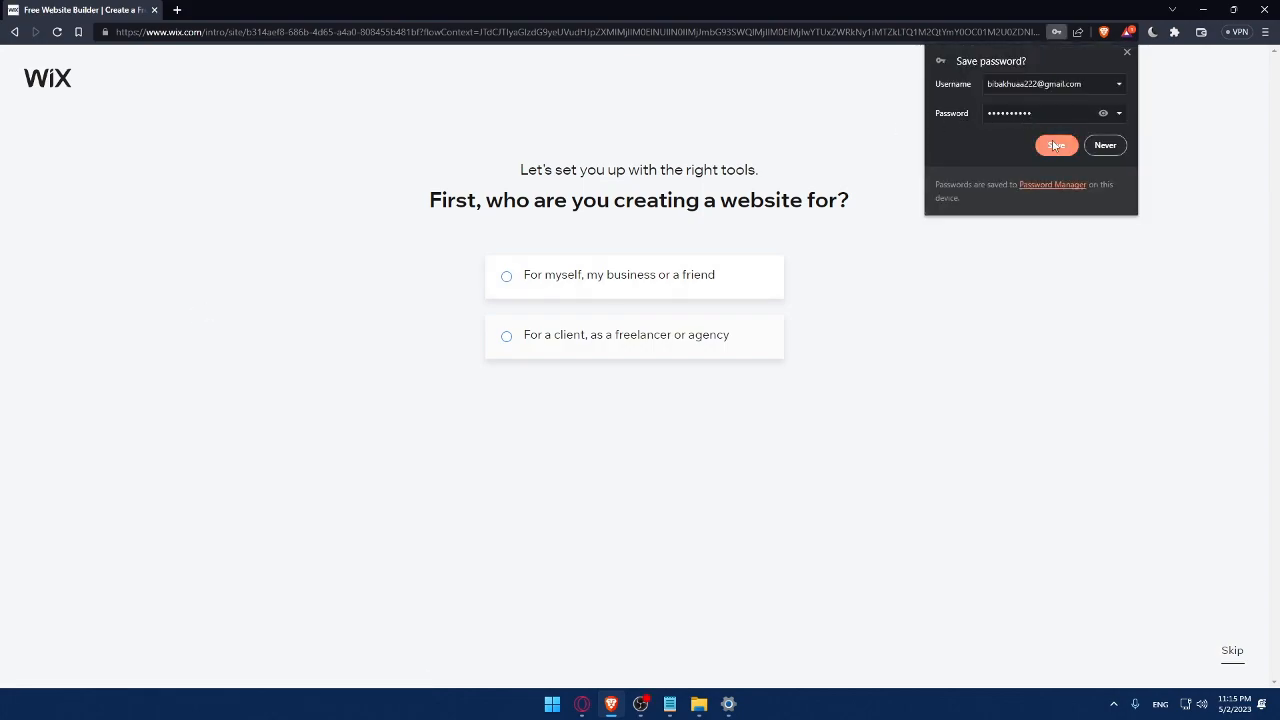
Save the browser password and answer that the site is for yourself or your business.
{"action": "left_click", "coordinate": [1056, 145]}
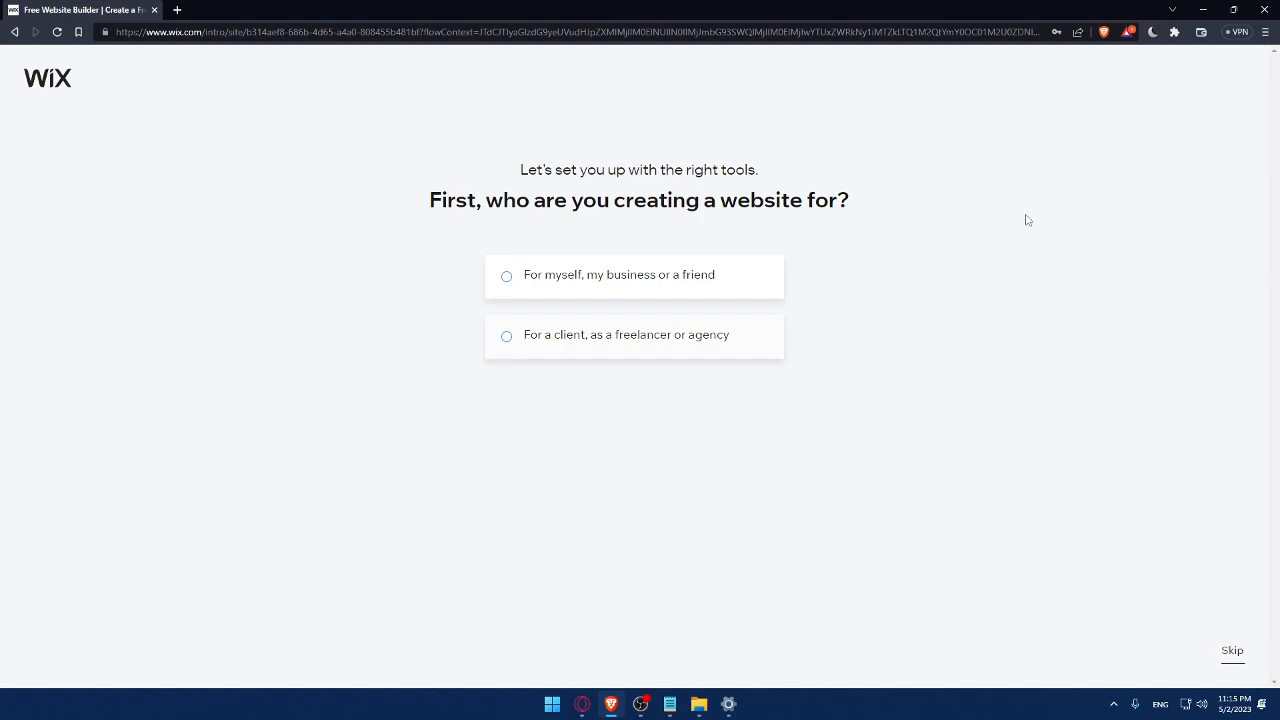
{"action": "mouse_move", "coordinate": [854, 442]}
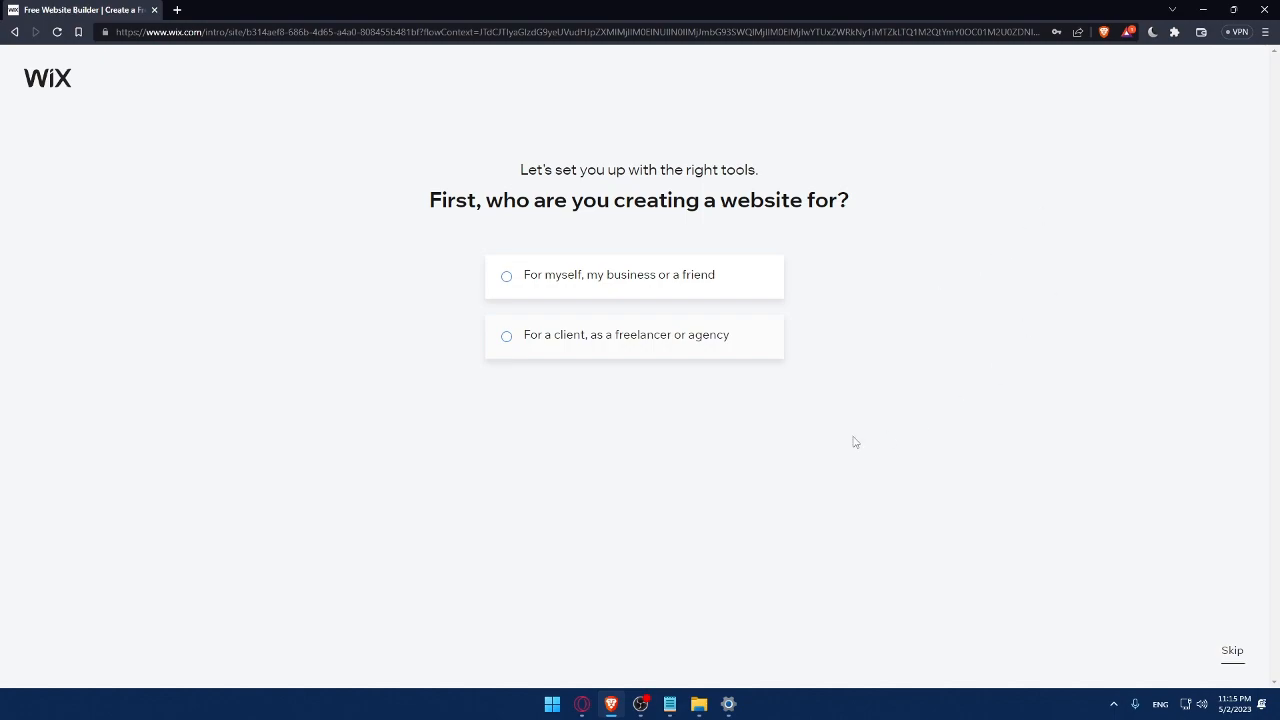
{"action": "mouse_move", "coordinate": [530, 436]}
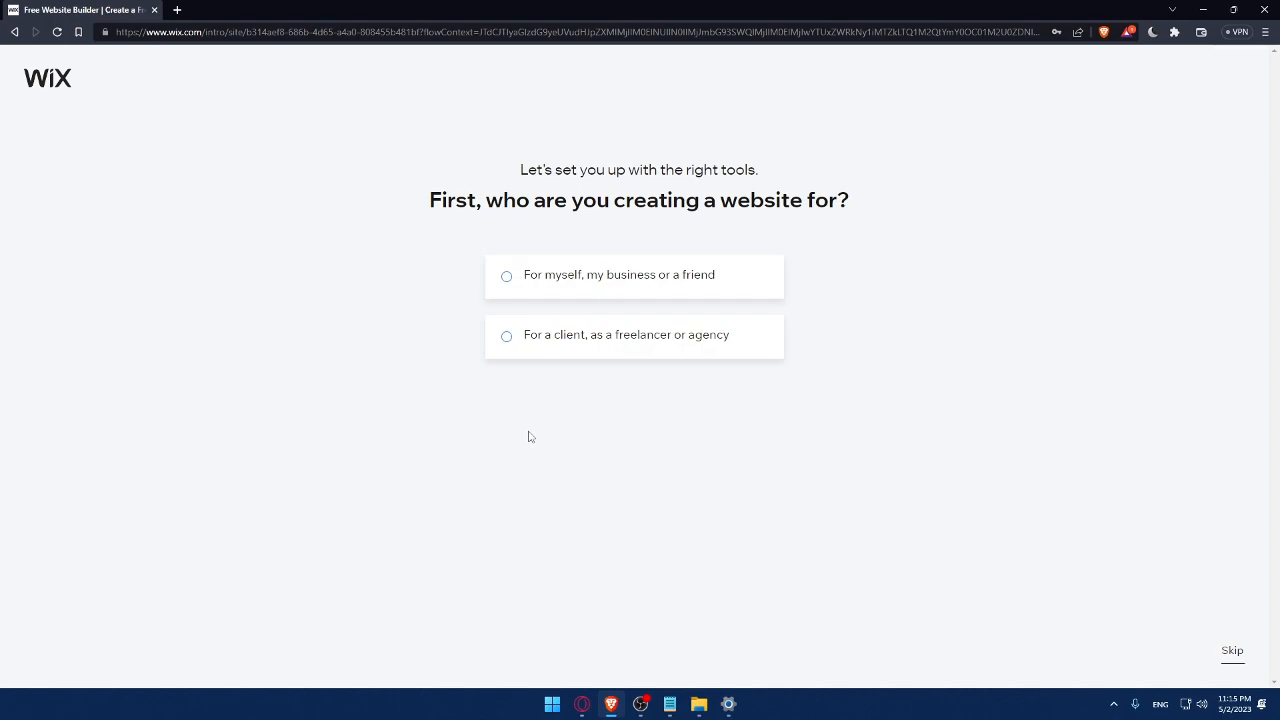
{"action": "mouse_move", "coordinate": [518, 196]}
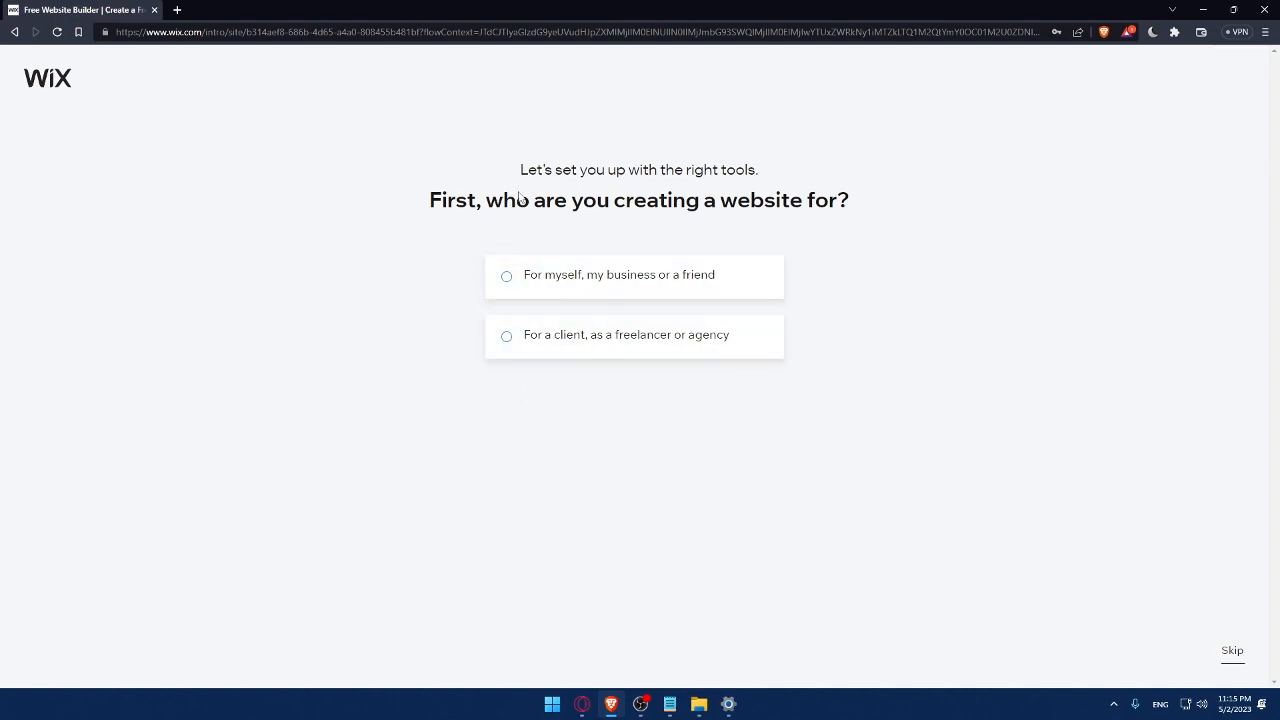
{"action": "mouse_move", "coordinate": [519, 233]}
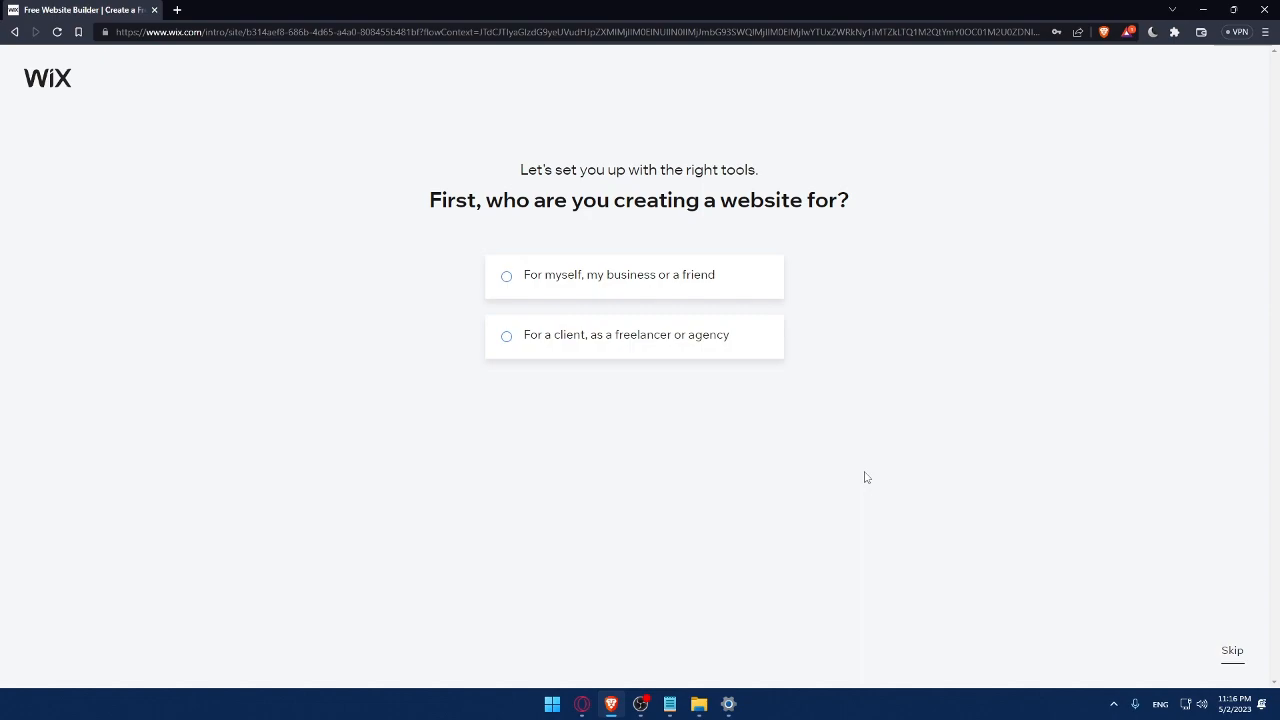
{"action": "left_click", "coordinate": [506, 275]}
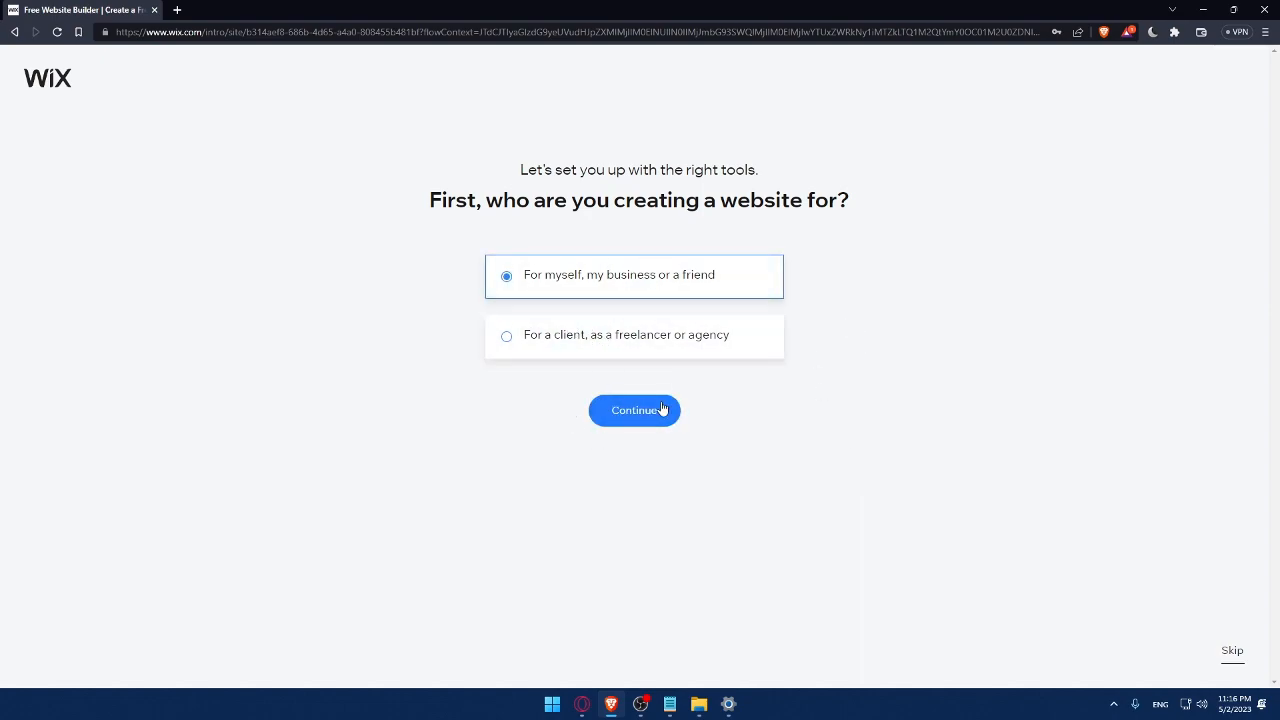
{"action": "left_click", "coordinate": [634, 410]}
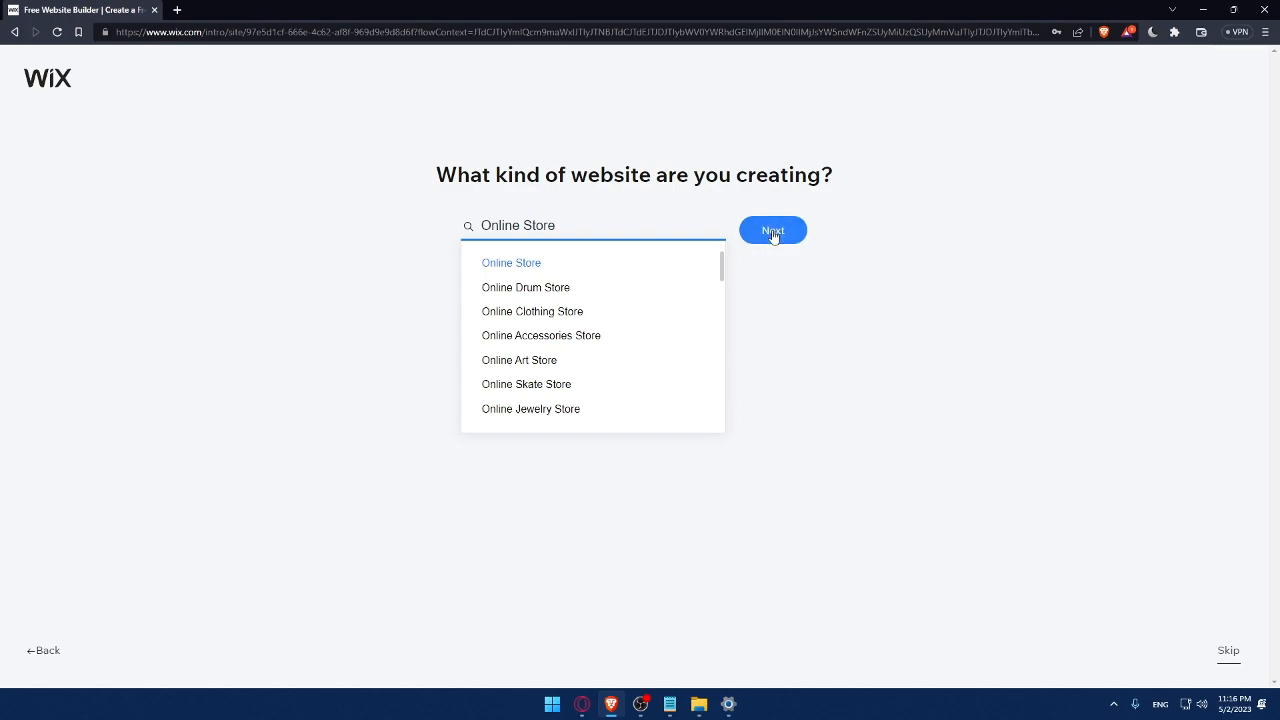
Confirm Online Store, name the store MrOmix, and confirm the Blog, Video and Music features.
{"action": "left_click", "coordinate": [772, 230]}
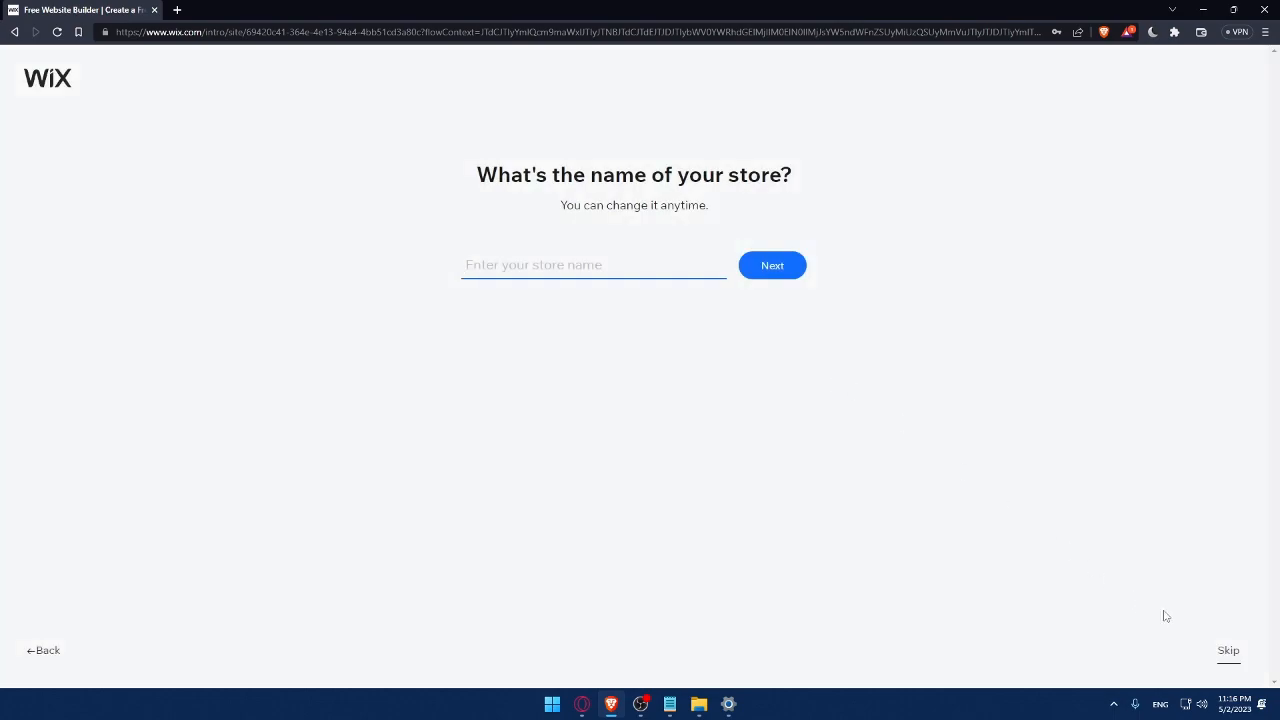
{"action": "mouse_move", "coordinate": [522, 287]}
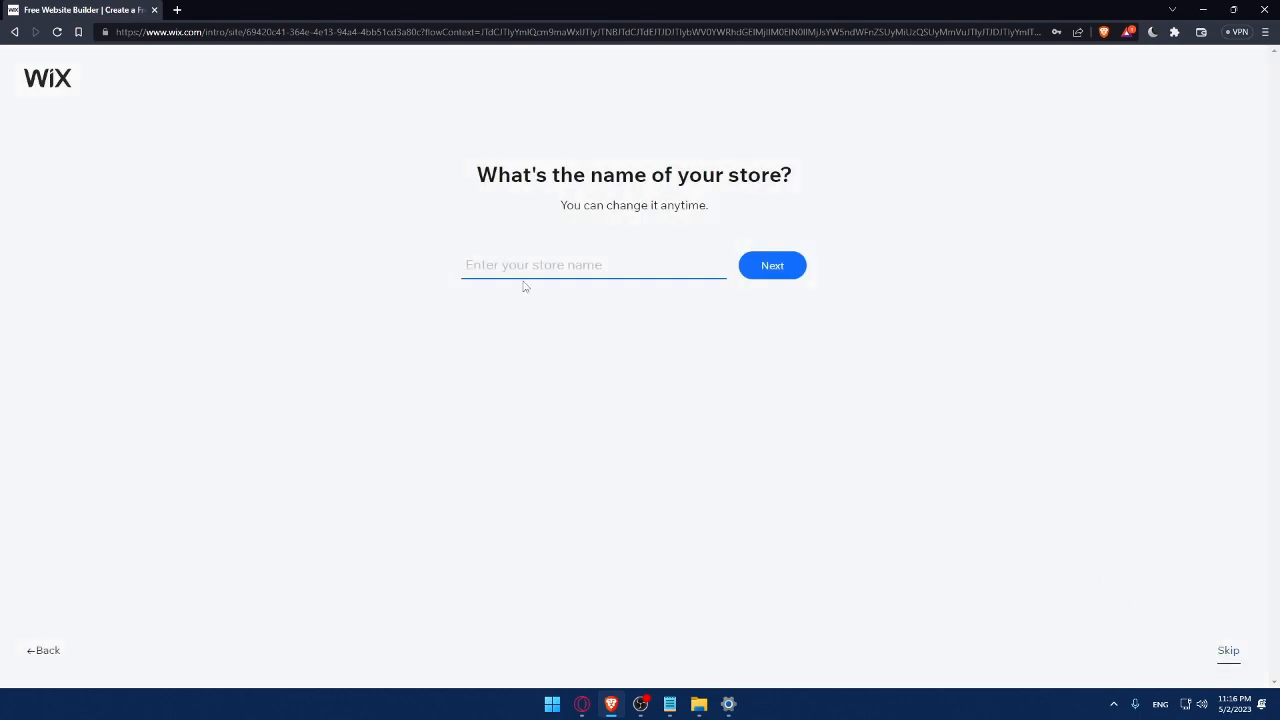
{"action": "type", "text": "MrOmix"}
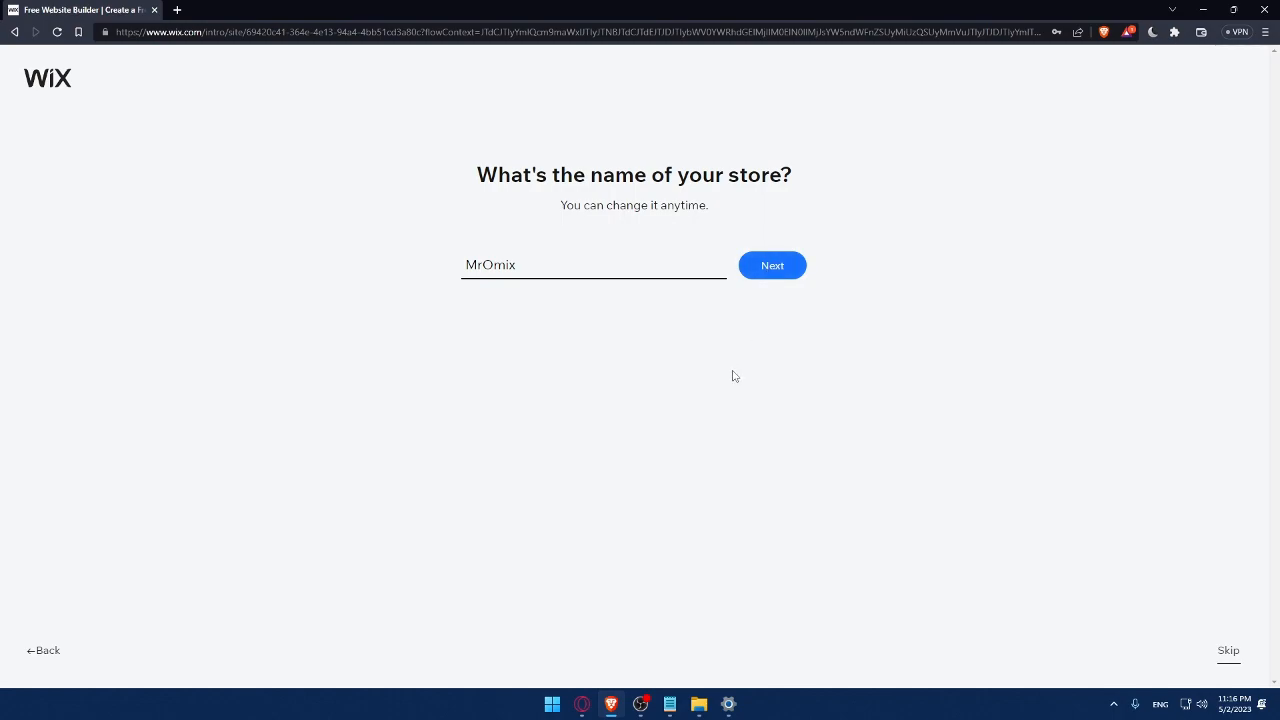
{"action": "left_click", "coordinate": [772, 265]}
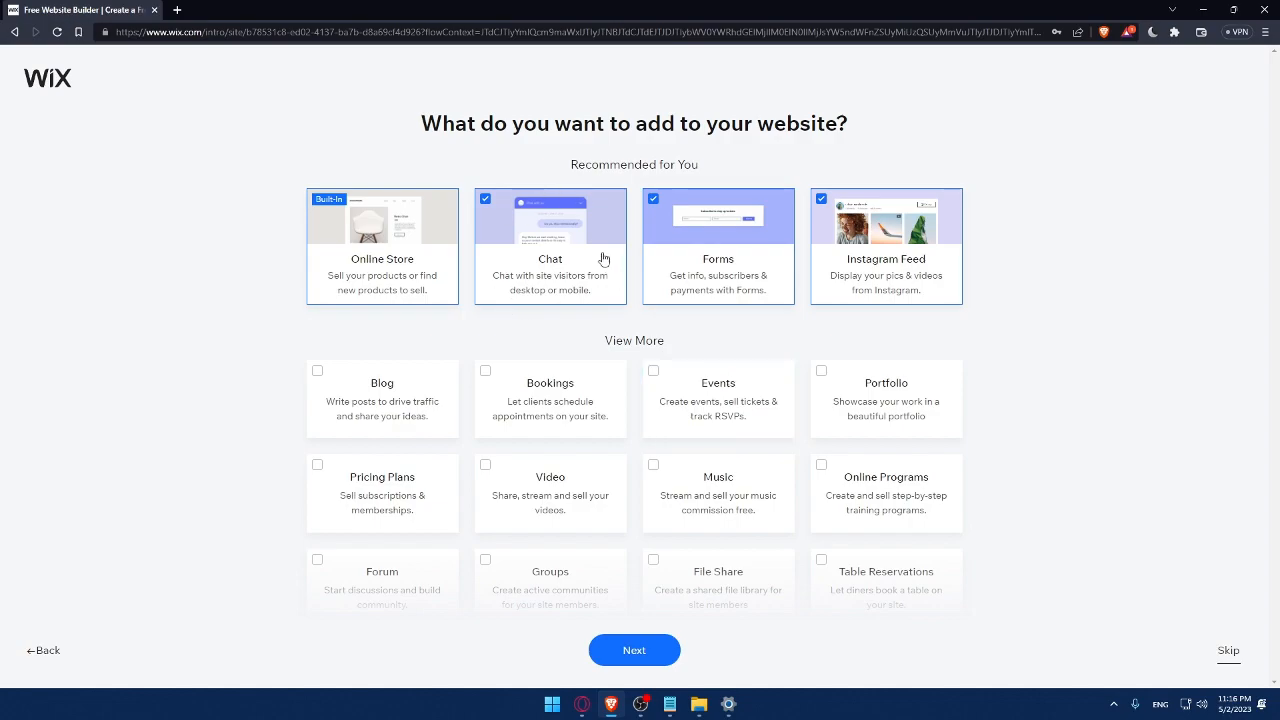
{"action": "mouse_move", "coordinate": [626, 369]}
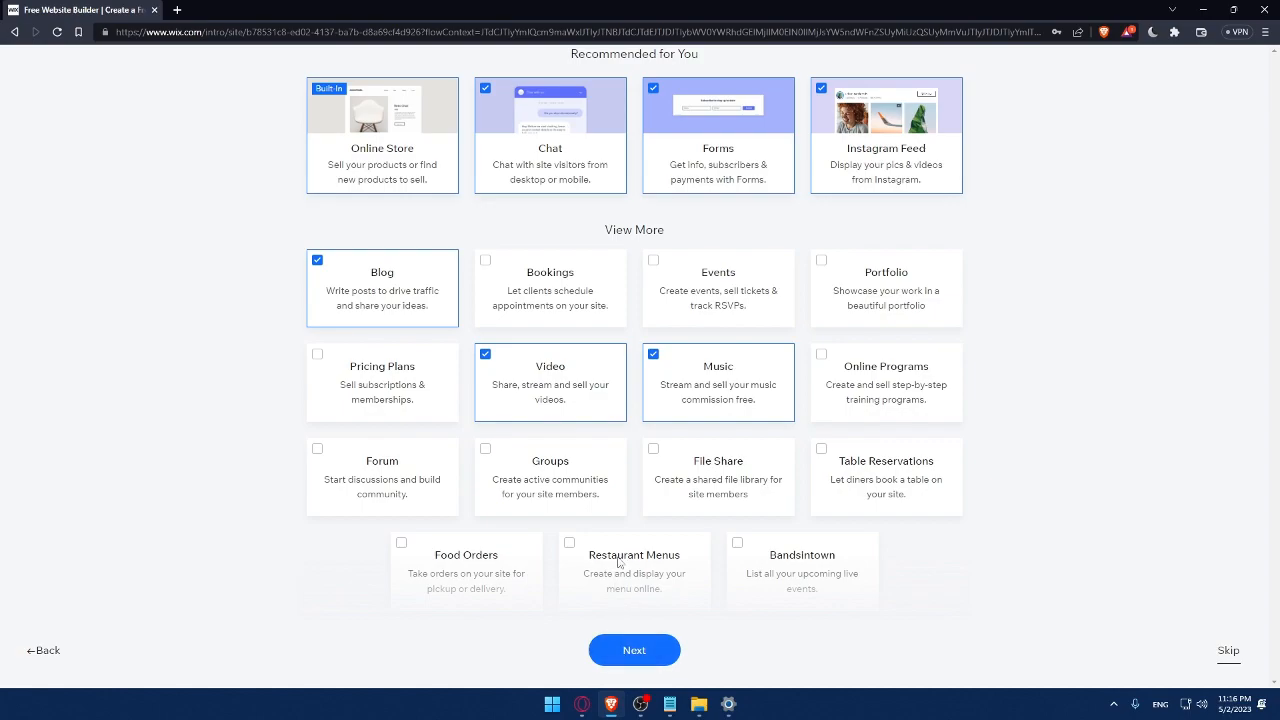
{"action": "left_click", "coordinate": [634, 650]}
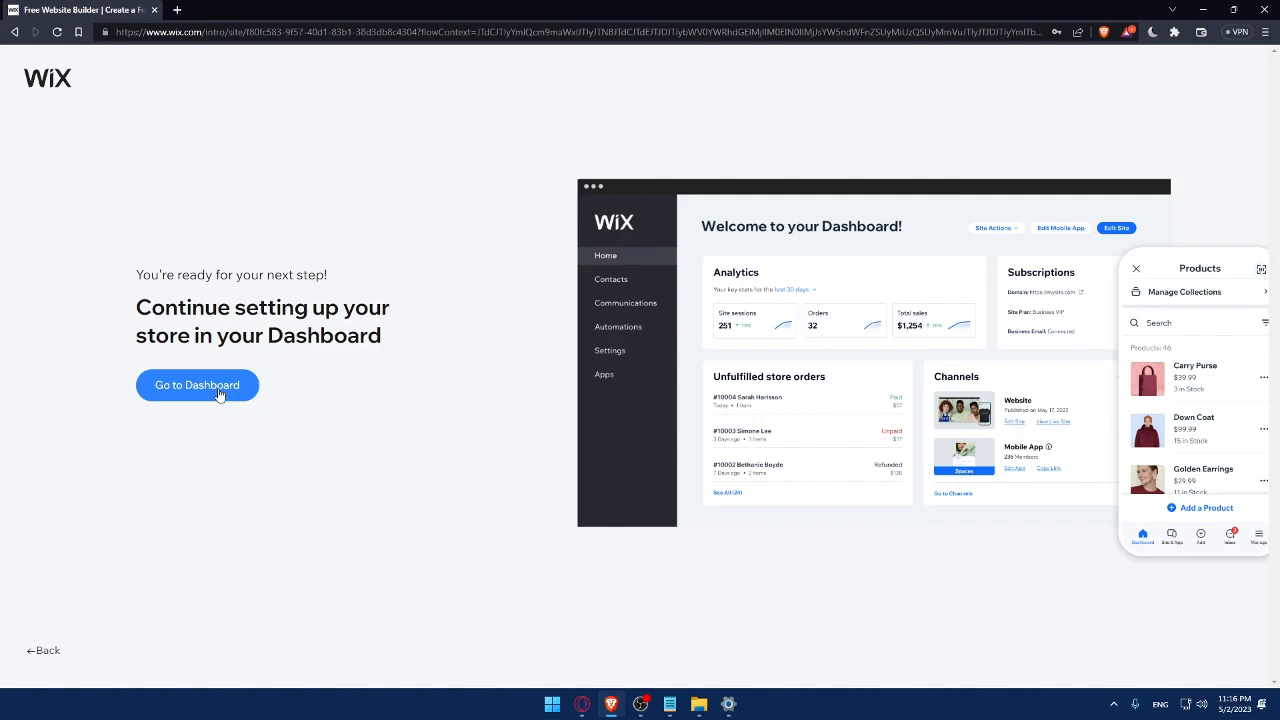
Go to the MrOmix Dashboard and dismiss the 50% OFF sale popup.
{"action": "left_click", "coordinate": [197, 385]}
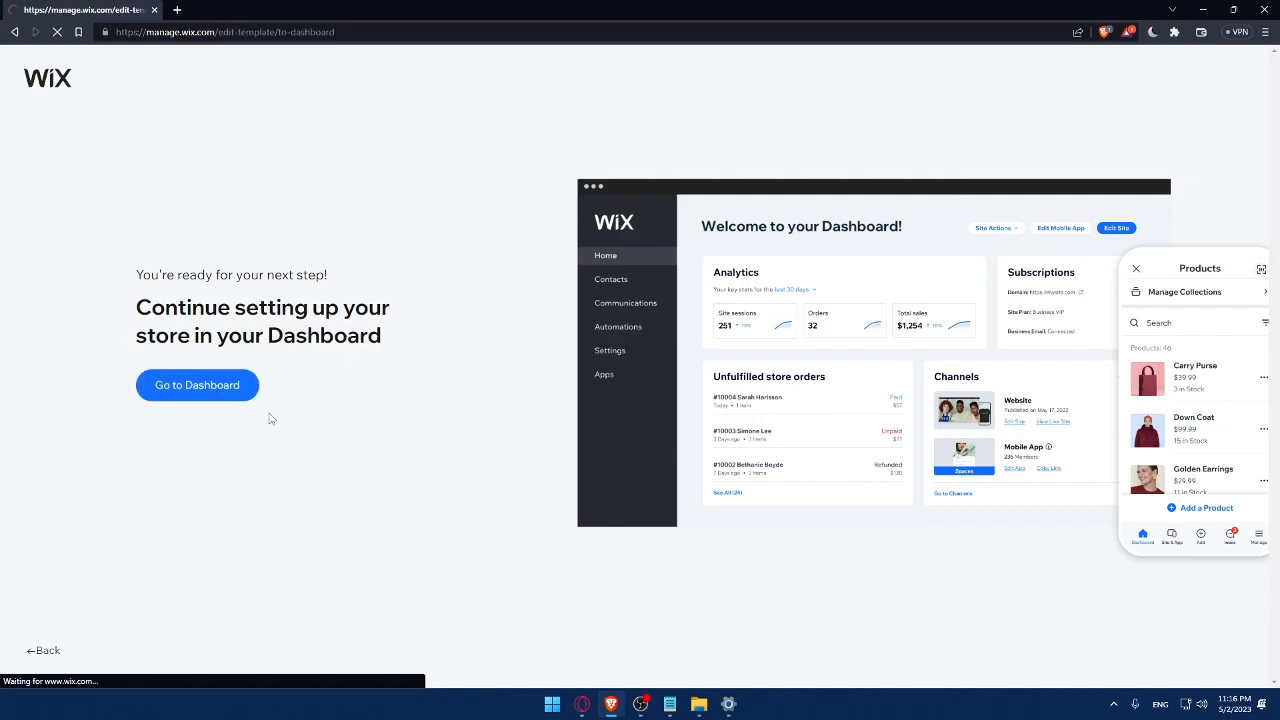
{"action": "left_click", "coordinate": [197, 385]}
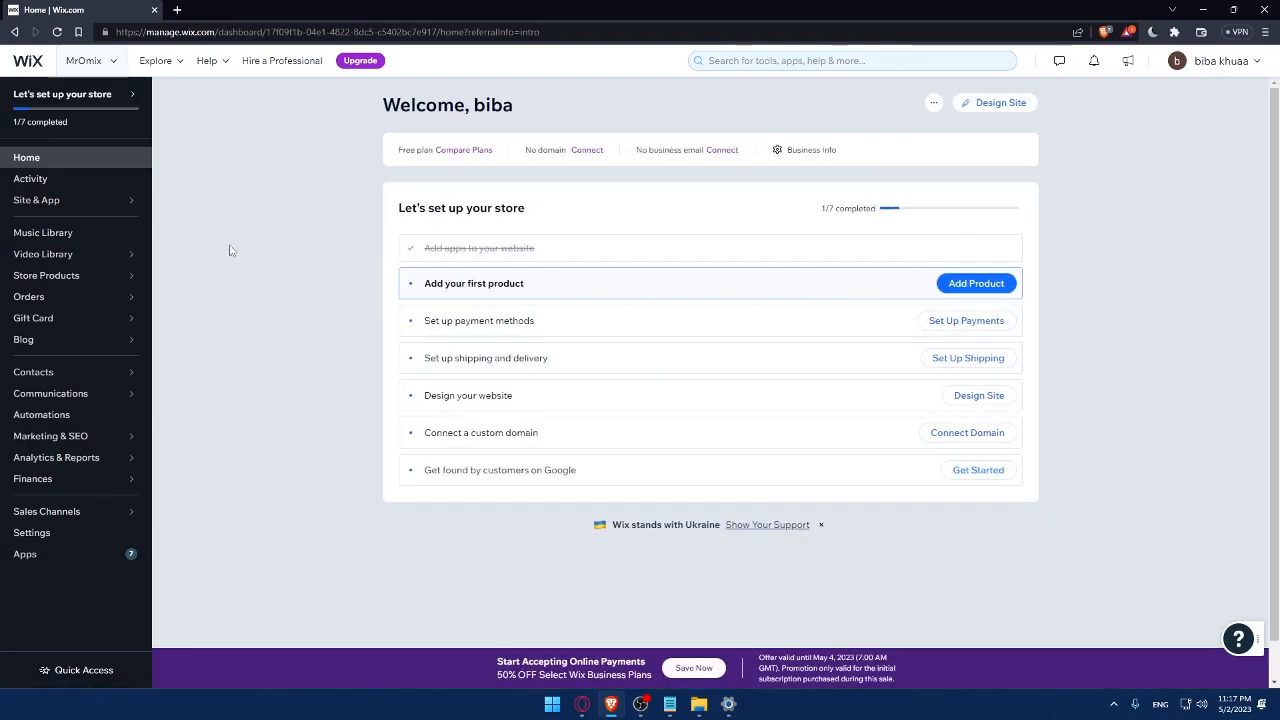
{"action": "mouse_move", "coordinate": [258, 285]}
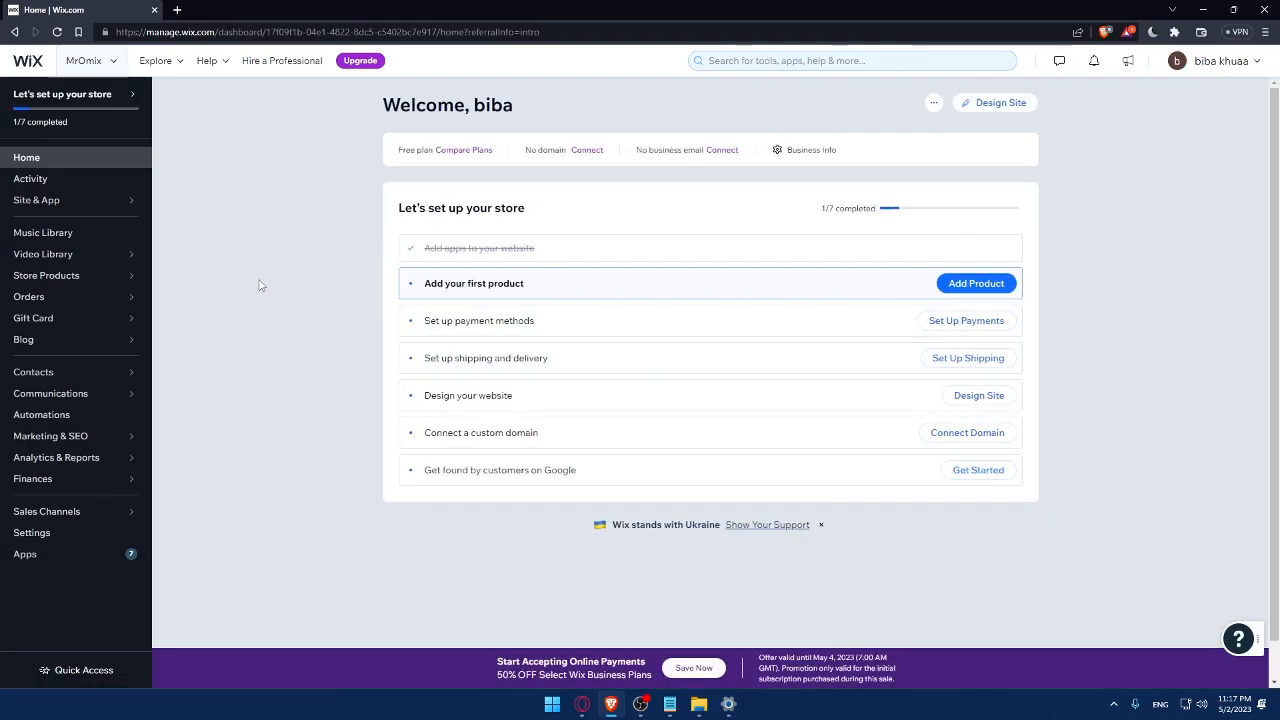
{"action": "left_click", "coordinate": [693, 667]}
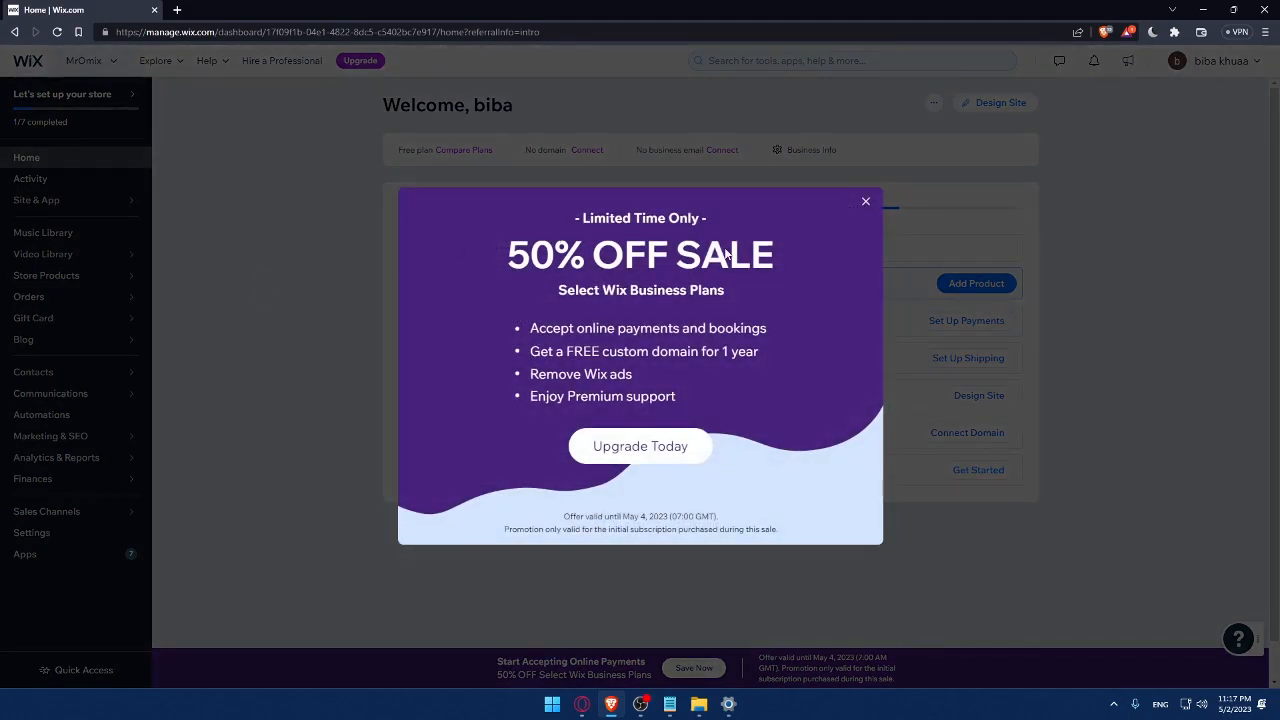
{"action": "left_click", "coordinate": [865, 201]}
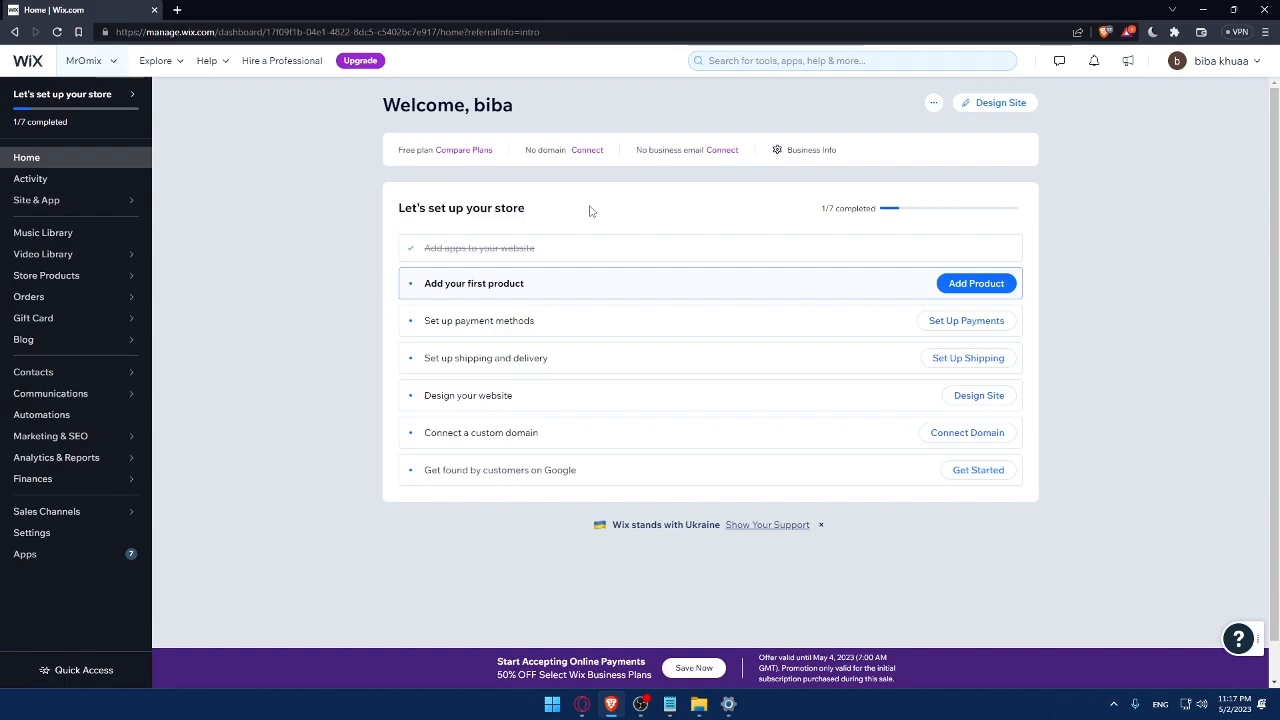
{"action": "mouse_move", "coordinate": [582, 243]}
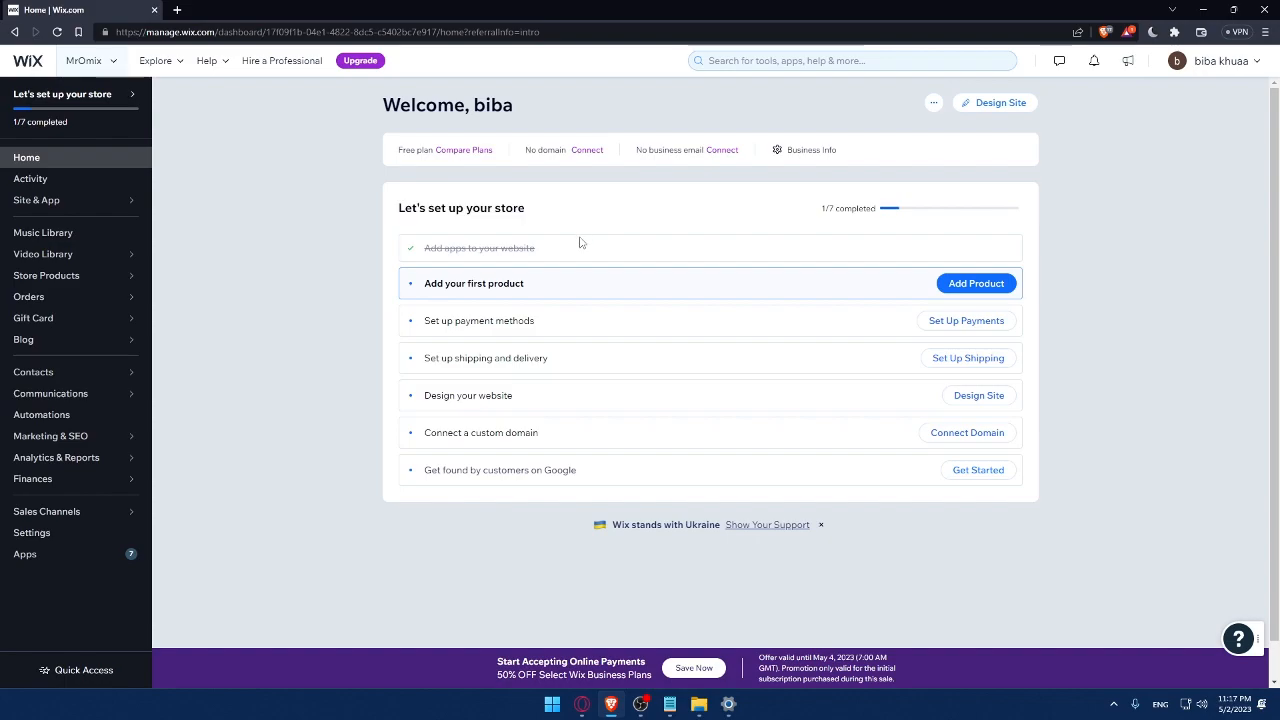
{"action": "mouse_move", "coordinate": [485, 296]}
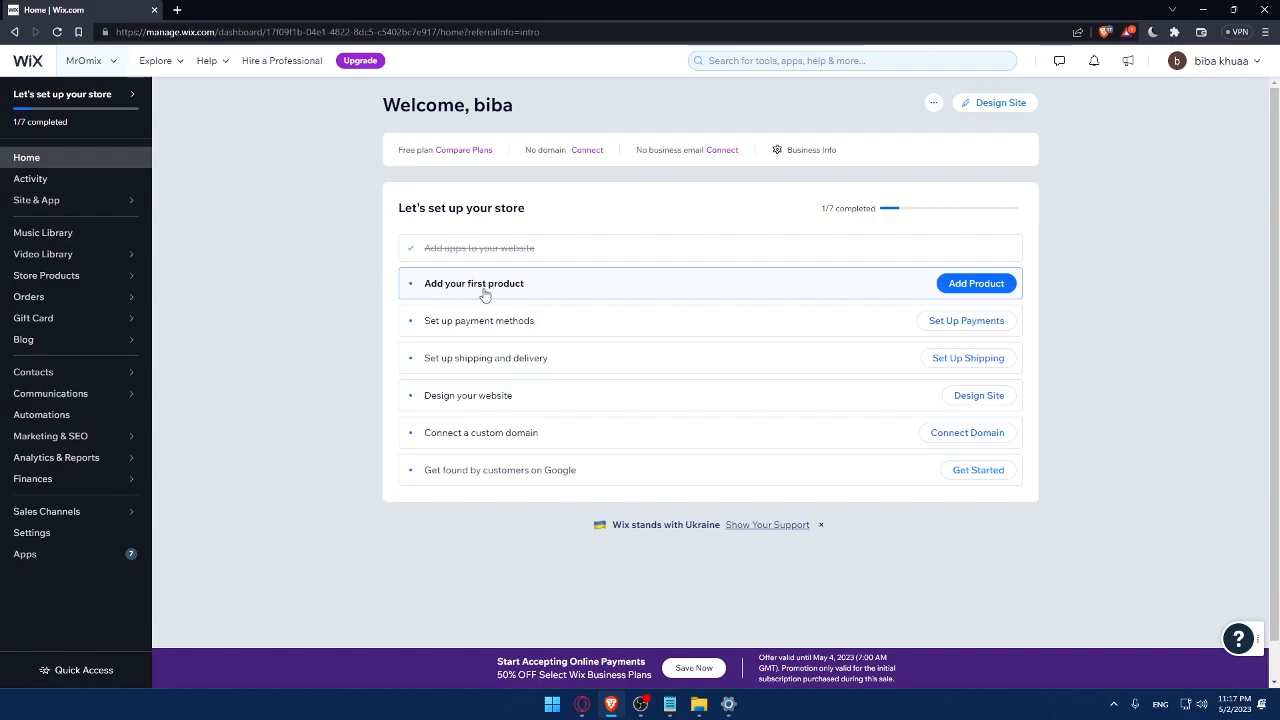
{"action": "mouse_move", "coordinate": [557, 343]}
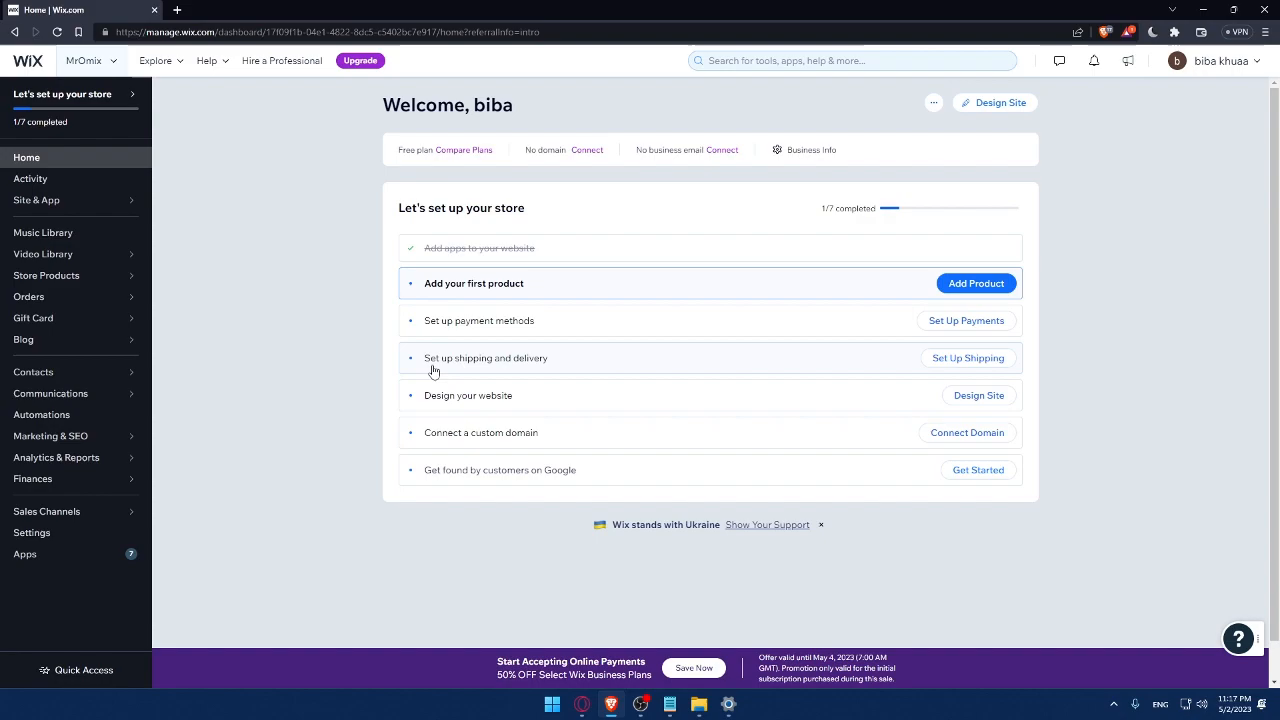
{"action": "mouse_move", "coordinate": [514, 380]}
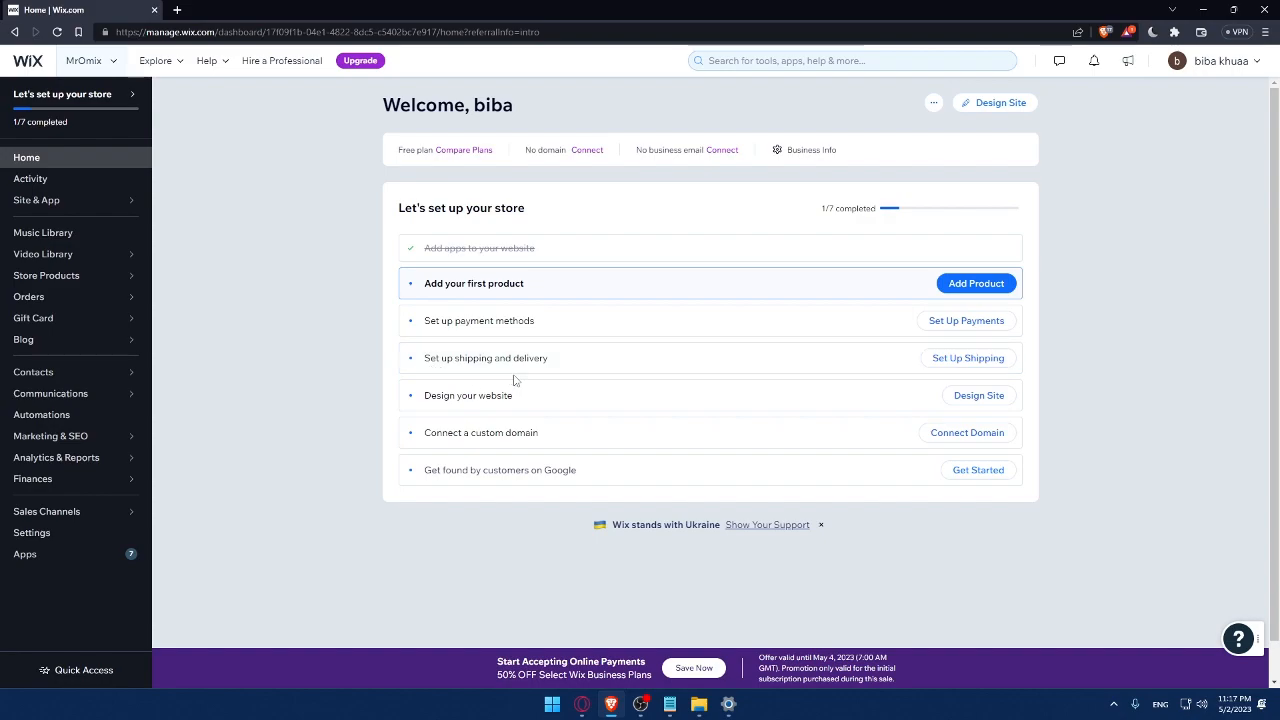
{"action": "mouse_move", "coordinate": [584, 400]}
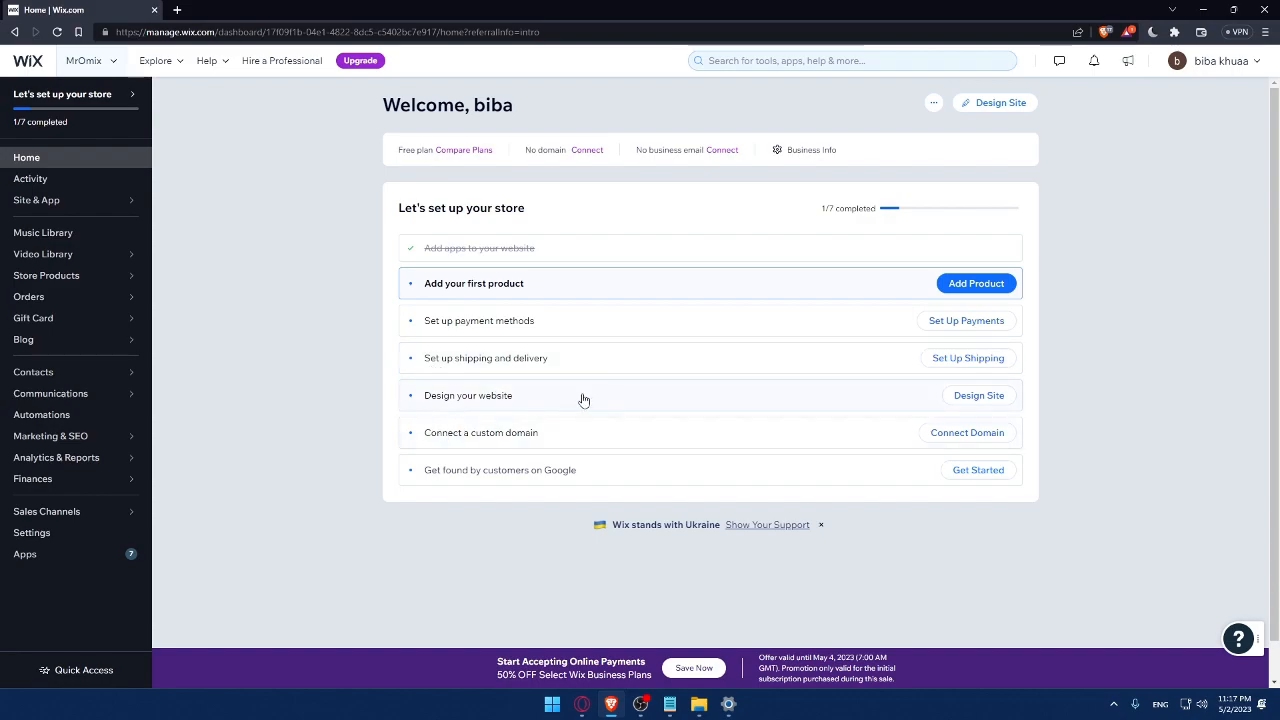
{"action": "mouse_move", "coordinate": [601, 446]}
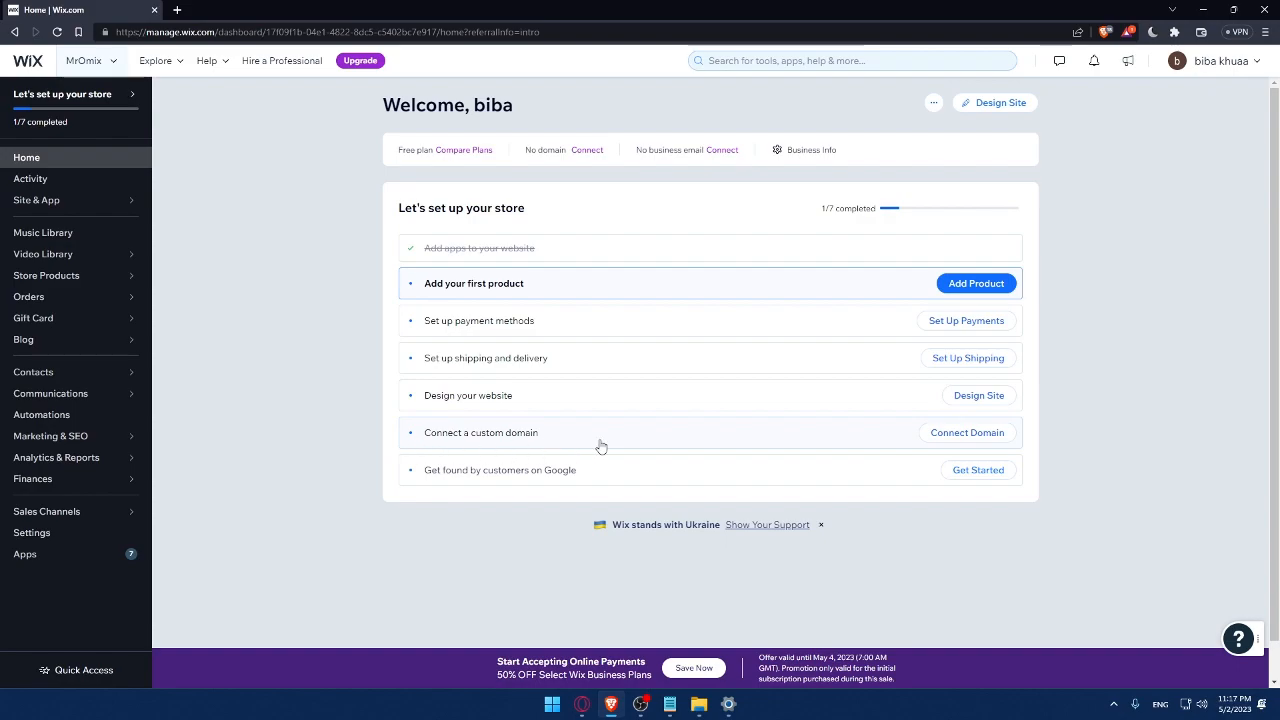
{"action": "mouse_move", "coordinate": [548, 471]}
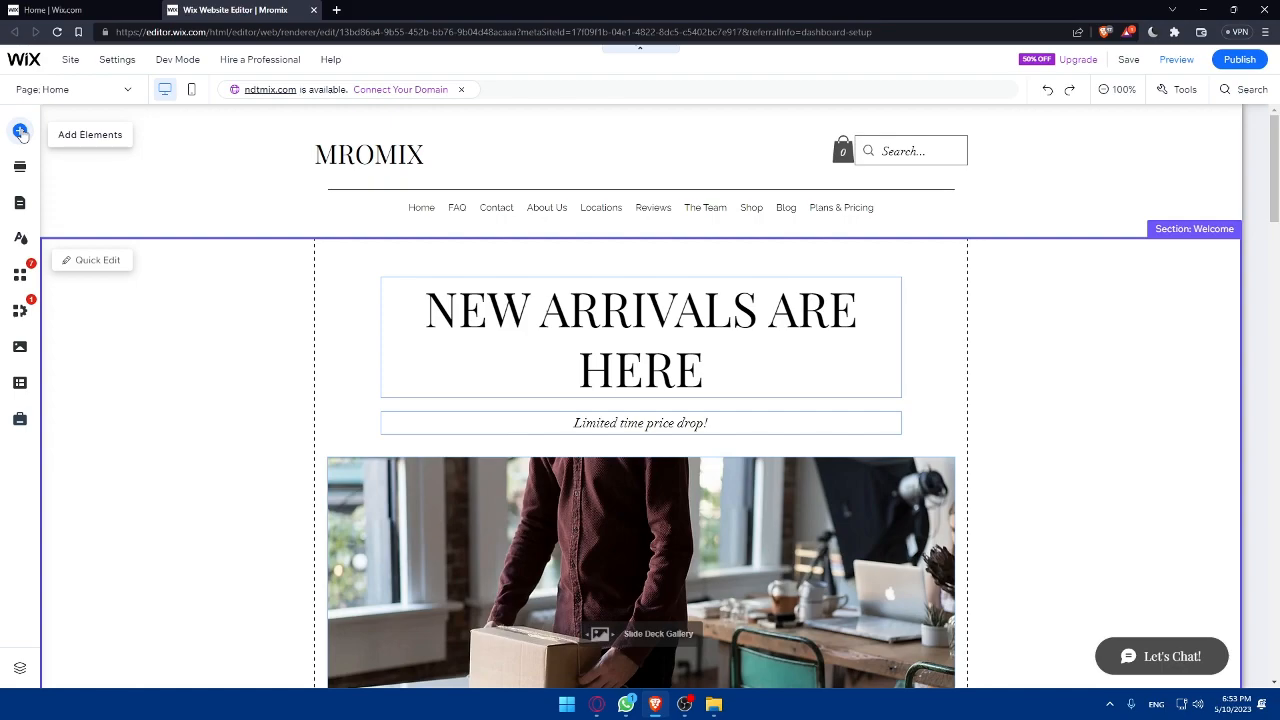
Browse Add Elements > Video & Music, previewing VideoBox and mask styles, then single video players.
{"action": "left_click", "coordinate": [20, 131]}
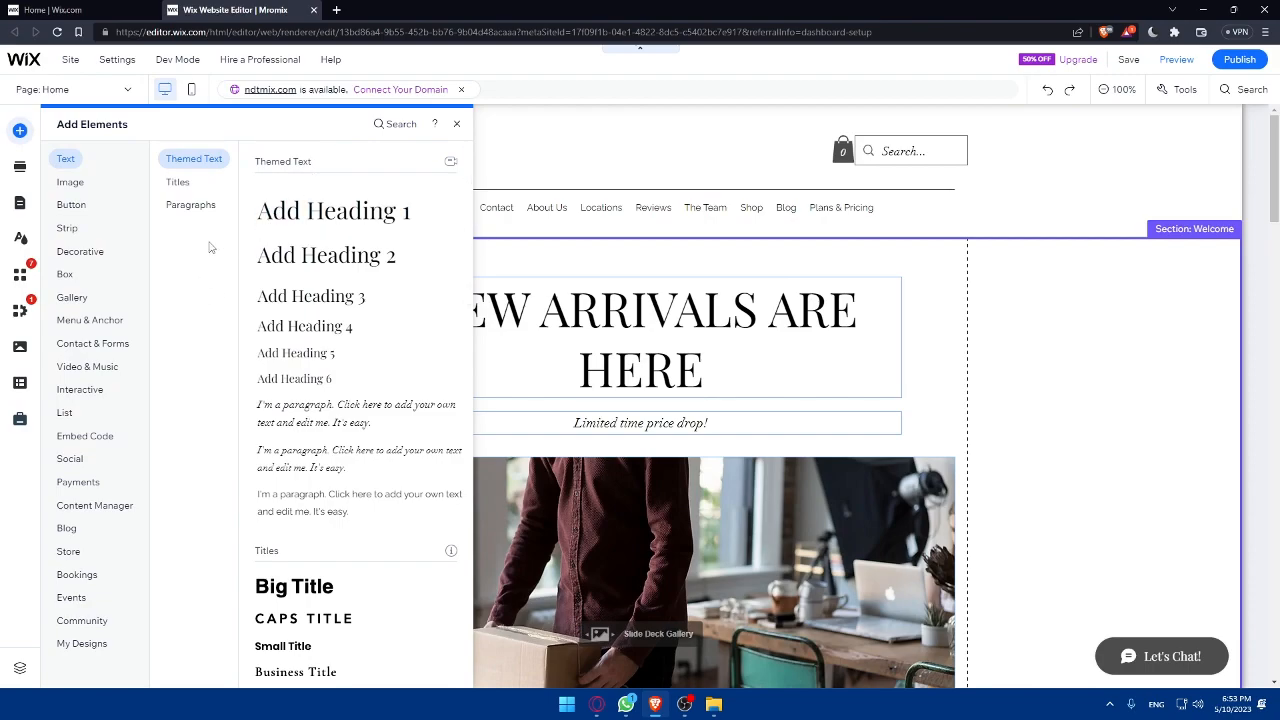
{"action": "left_click", "coordinate": [78, 482]}
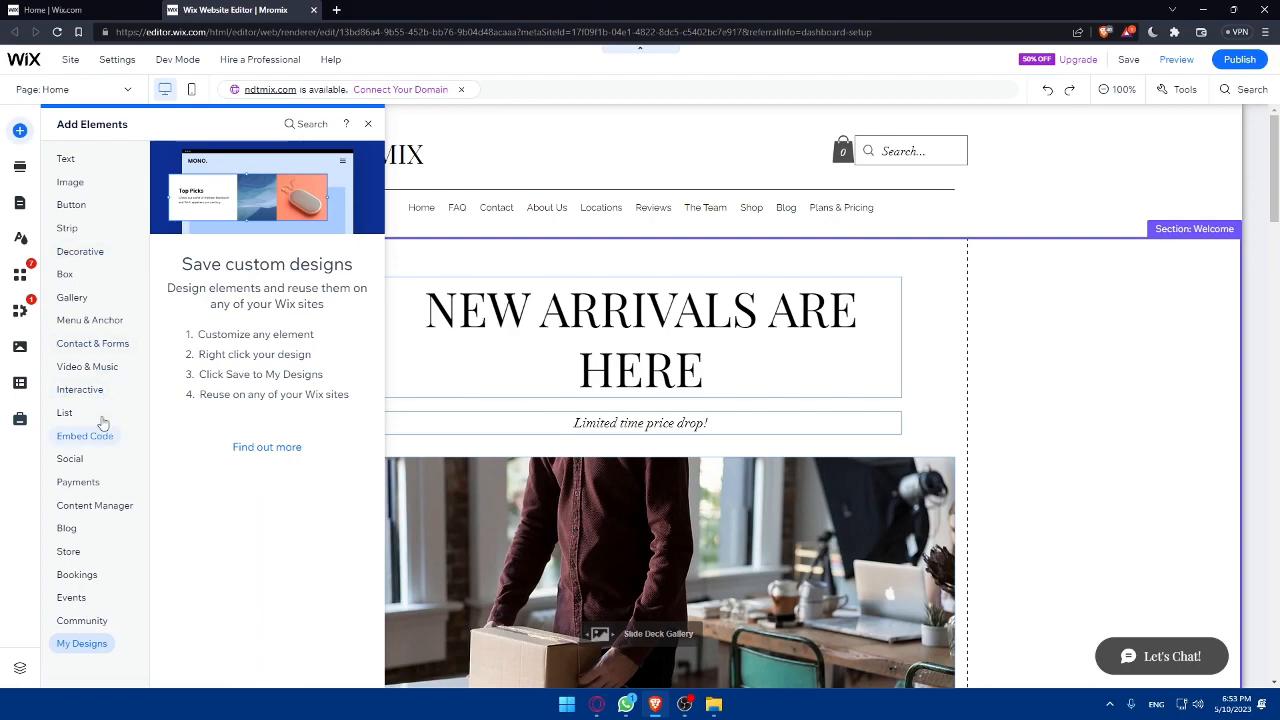
{"action": "left_click", "coordinate": [87, 366]}
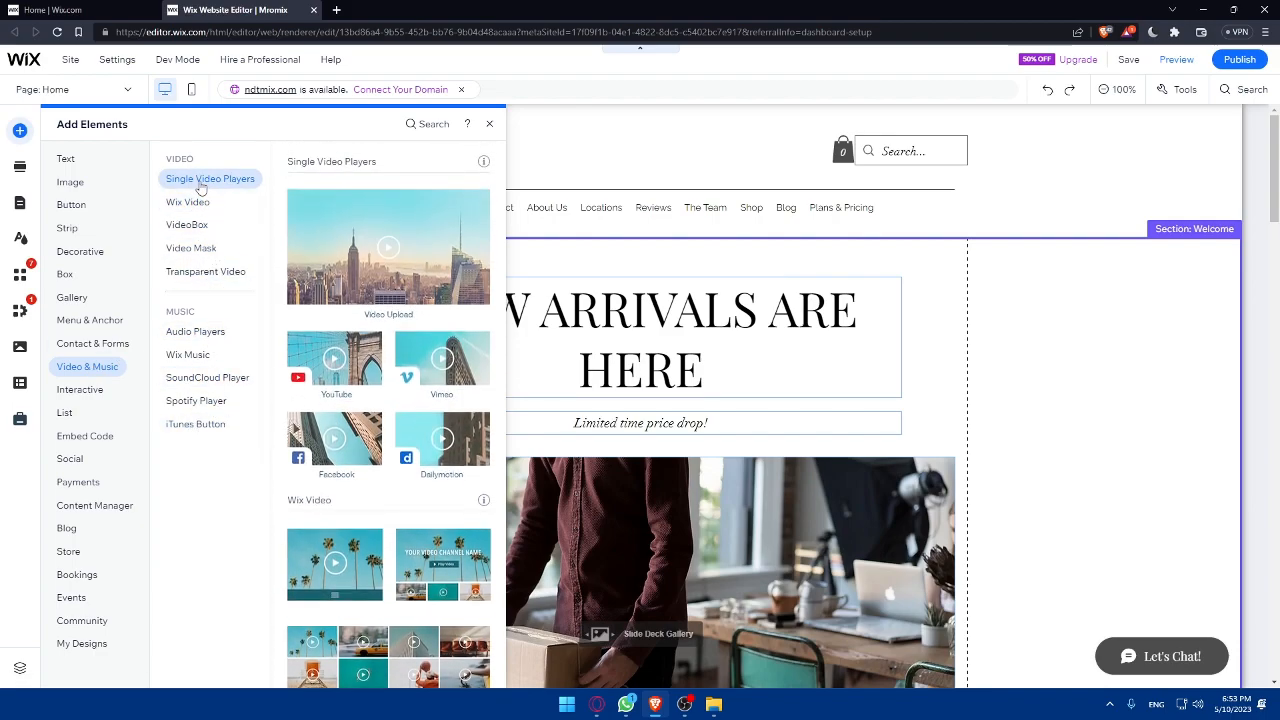
{"action": "mouse_move", "coordinate": [188, 202]}
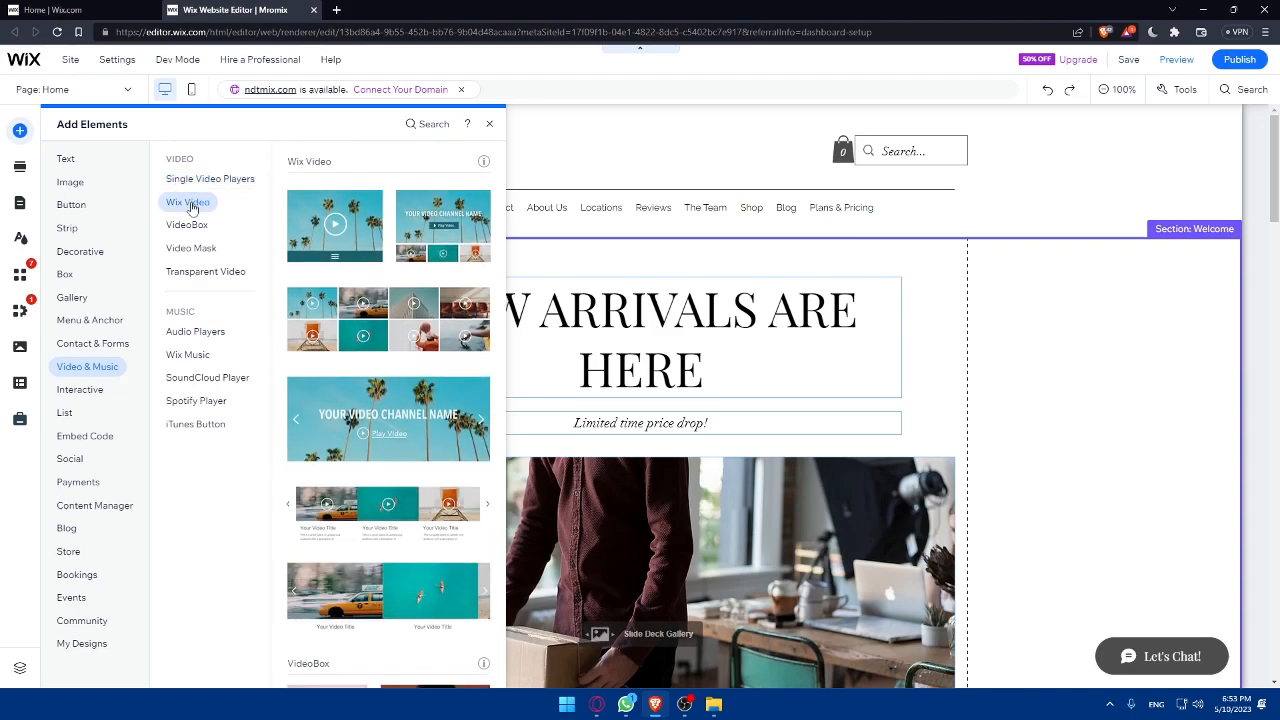
{"action": "left_click", "coordinate": [187, 224]}
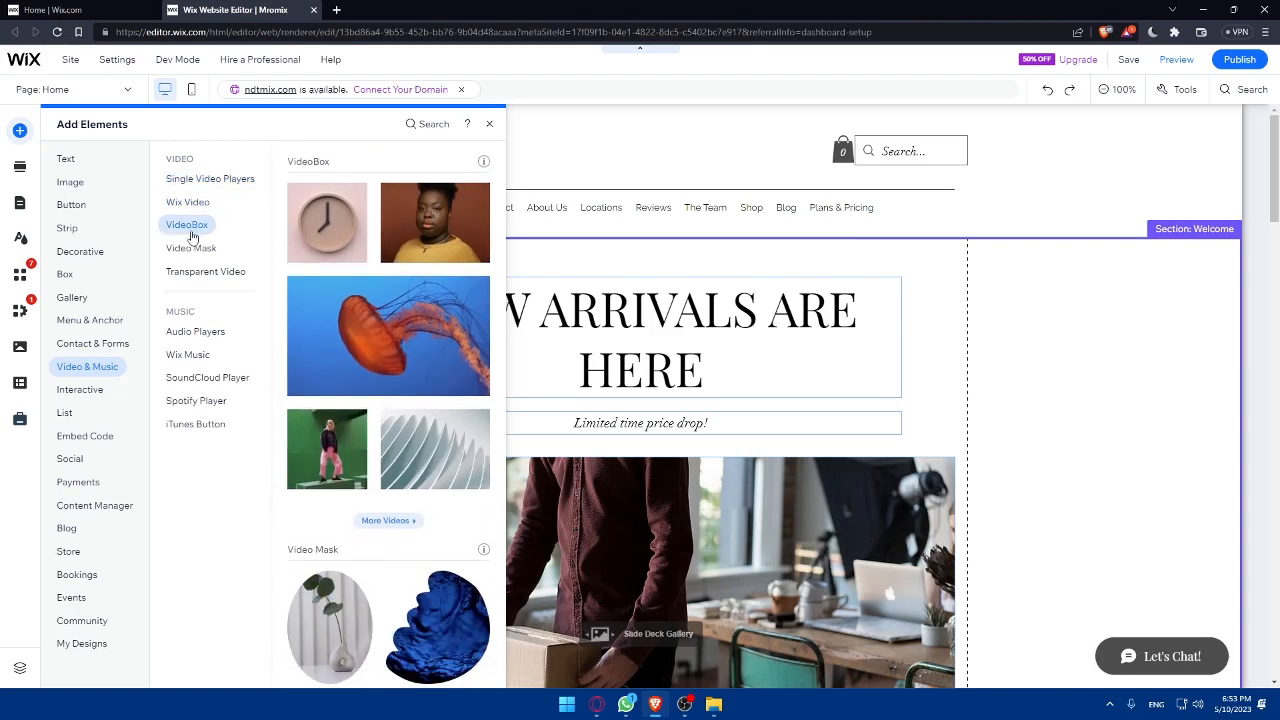
{"action": "left_click", "coordinate": [191, 248]}
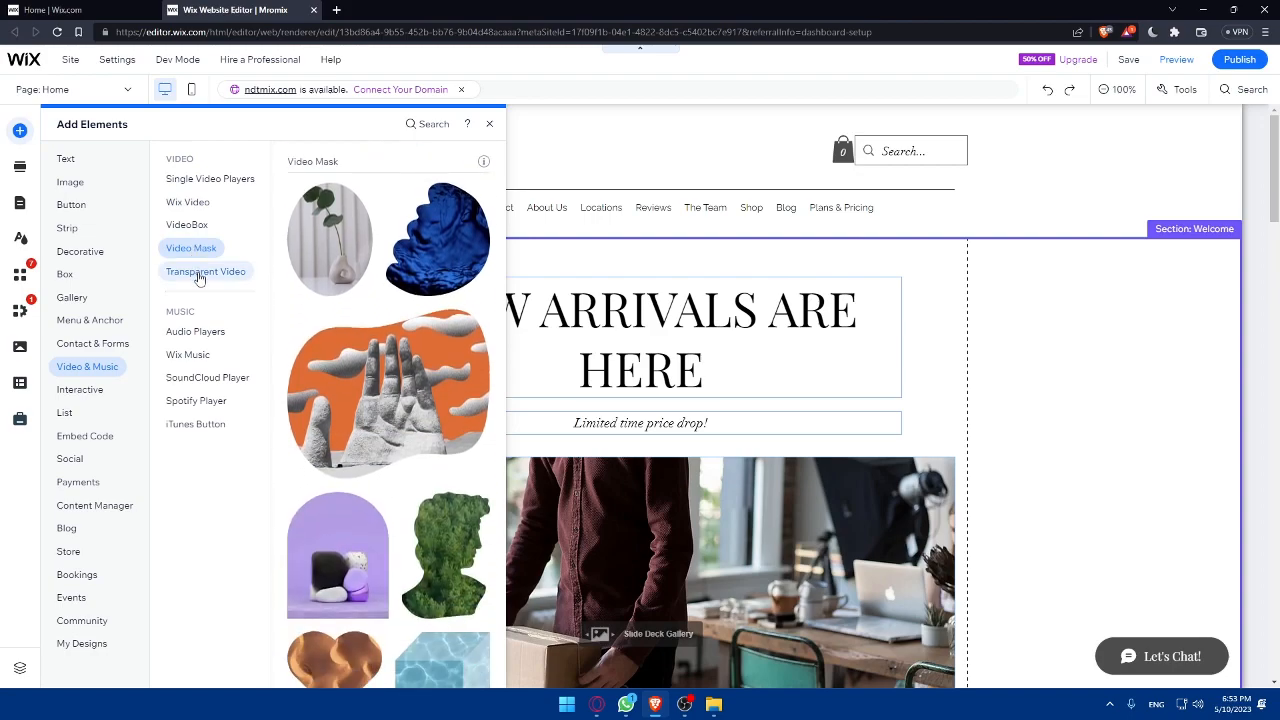
{"action": "left_click", "coordinate": [195, 331]}
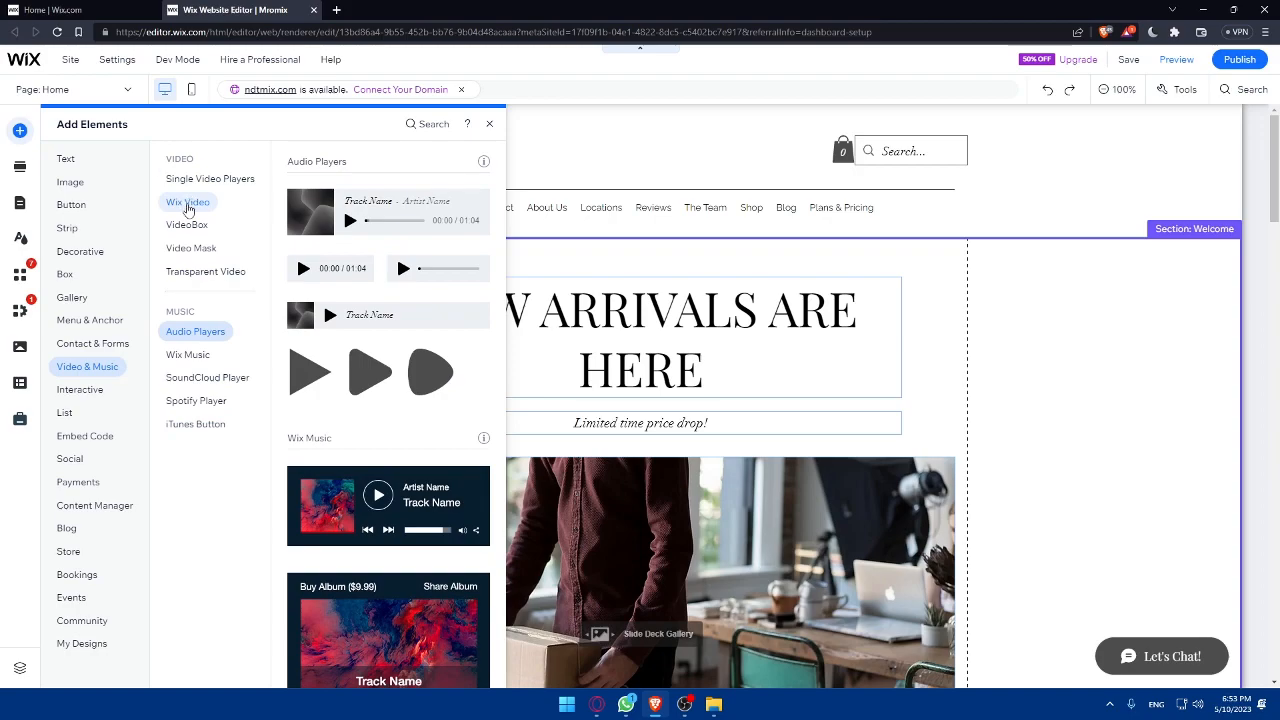
{"action": "left_click", "coordinate": [210, 178]}
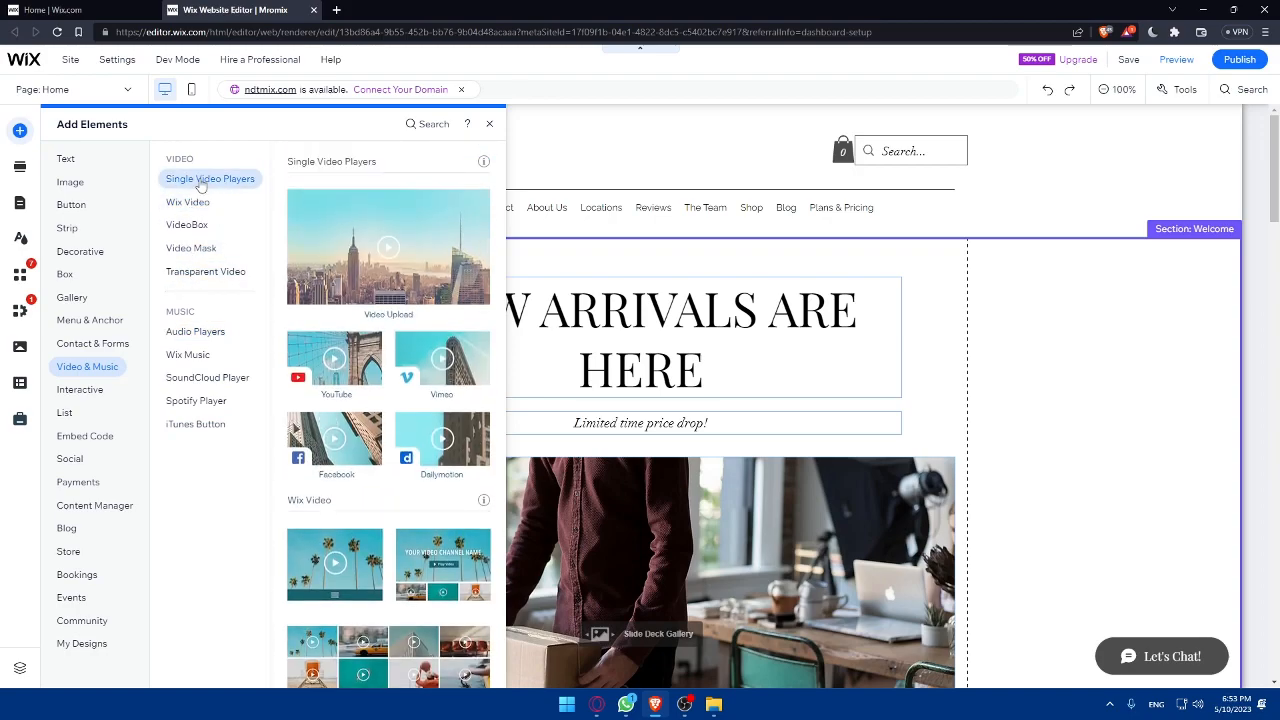
{"action": "mouse_move", "coordinate": [338, 231]}
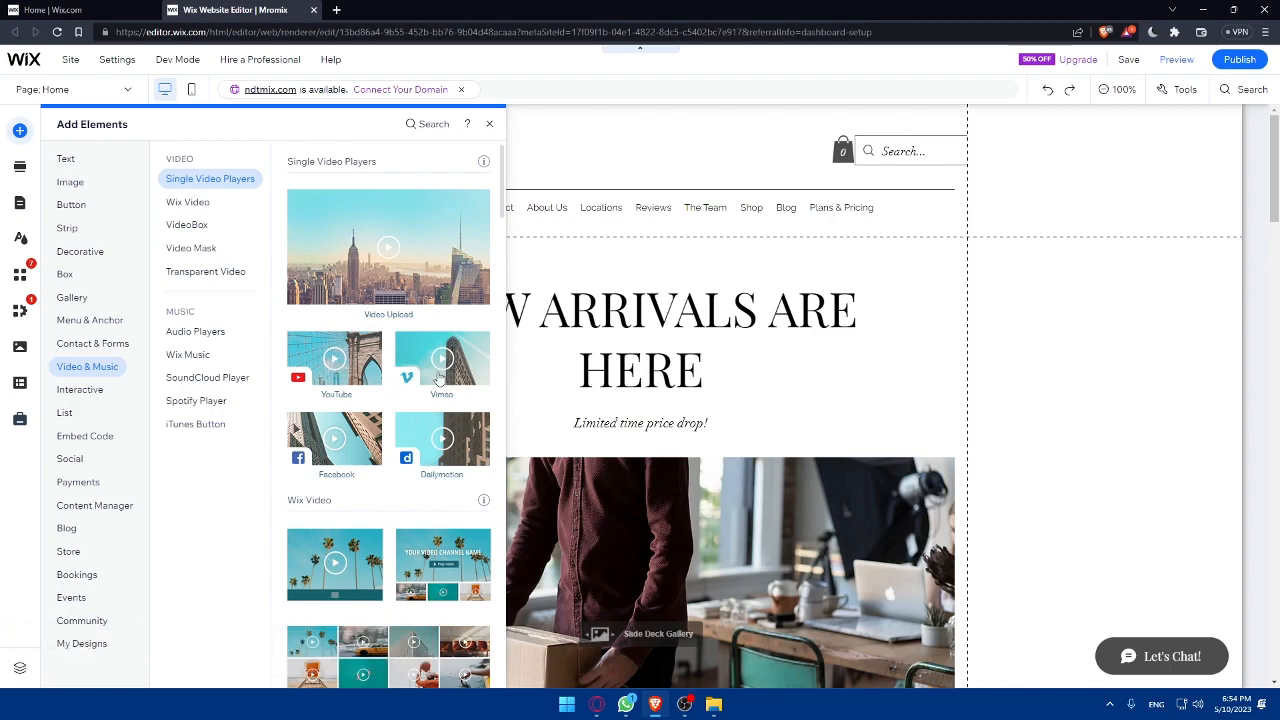
{"action": "mouse_move", "coordinate": [308, 400]}
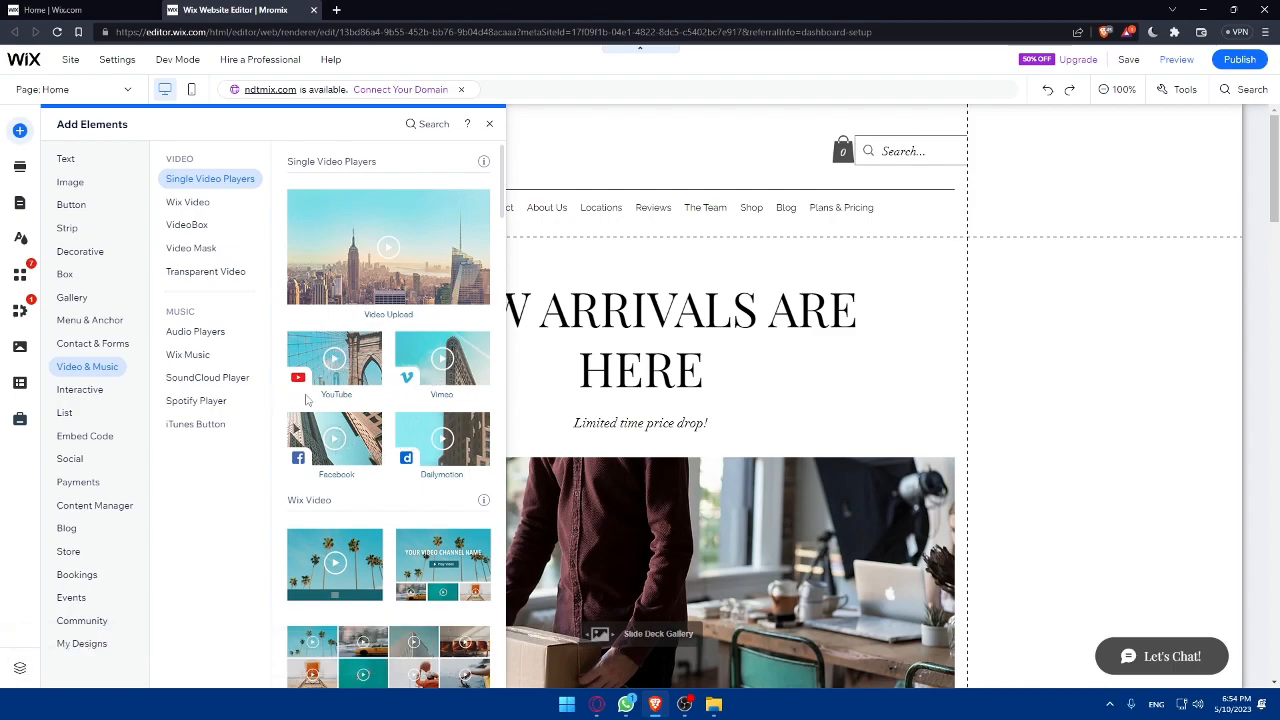
{"action": "mouse_move", "coordinate": [371, 260]}
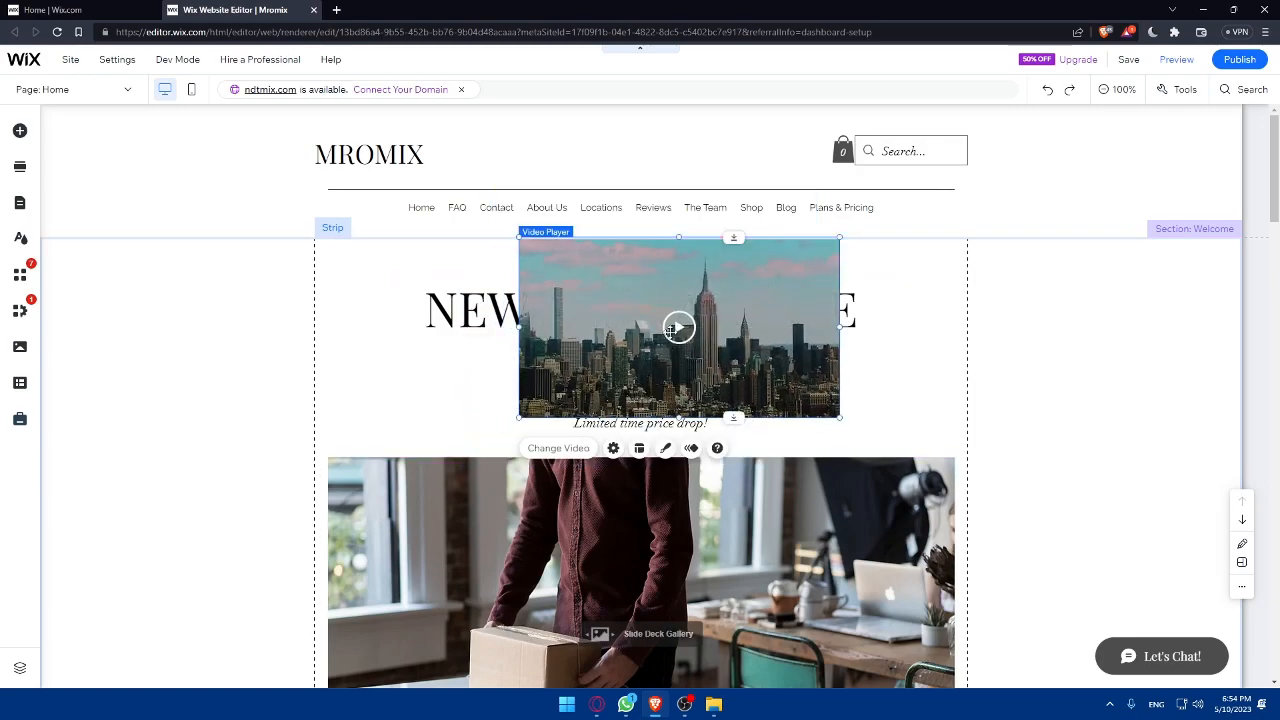
In the video player's settings, try the autoplay toggle and enter the description 'test'.
{"action": "left_click", "coordinate": [613, 447]}
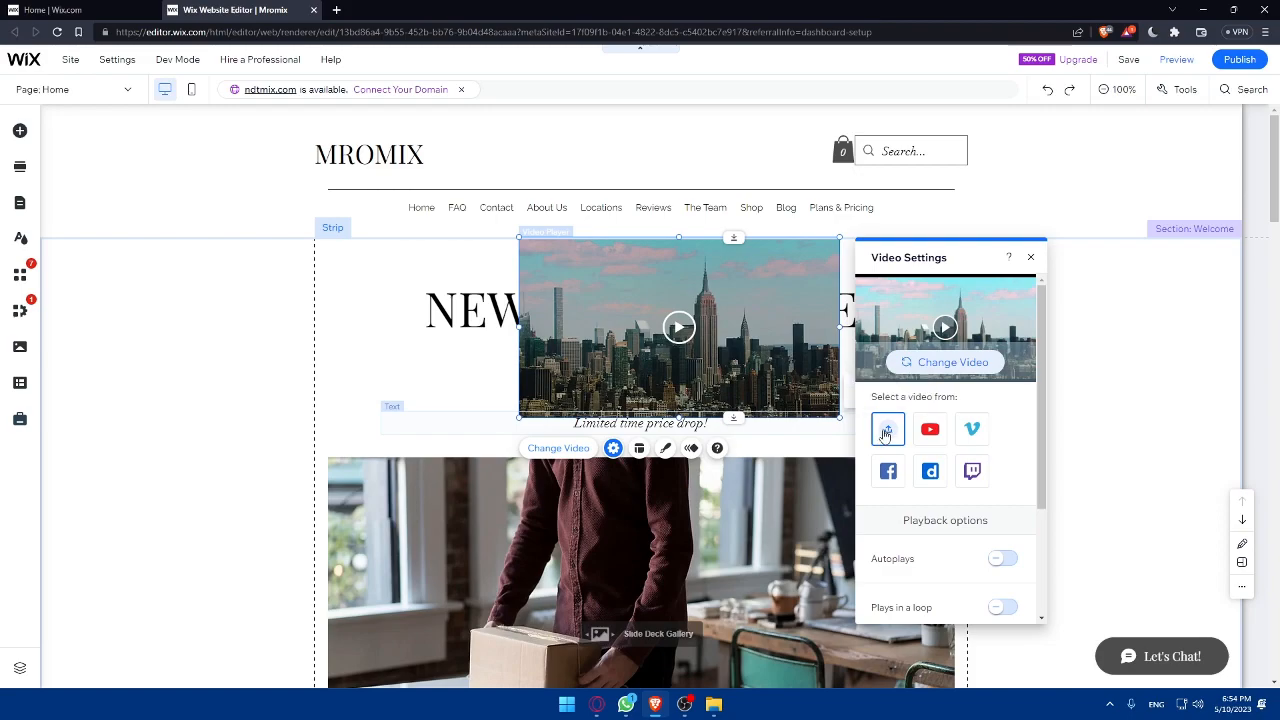
{"action": "mouse_move", "coordinate": [887, 429]}
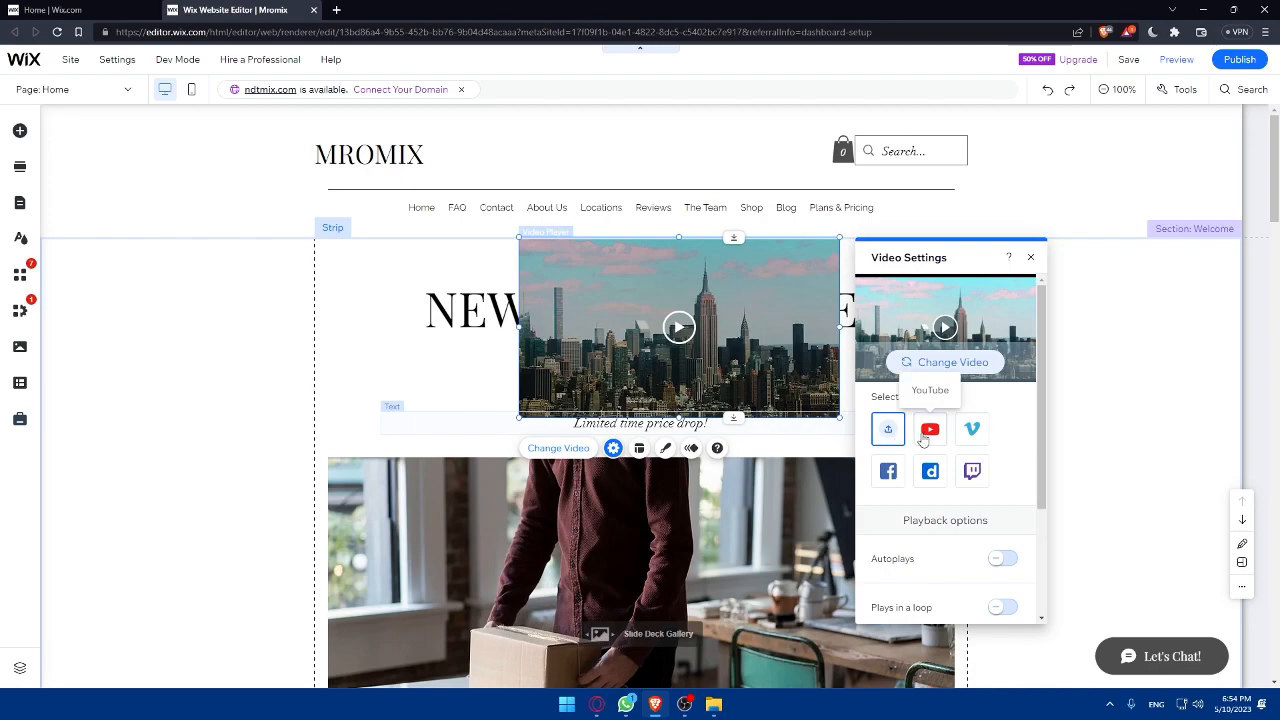
{"action": "mouse_move", "coordinate": [950, 477]}
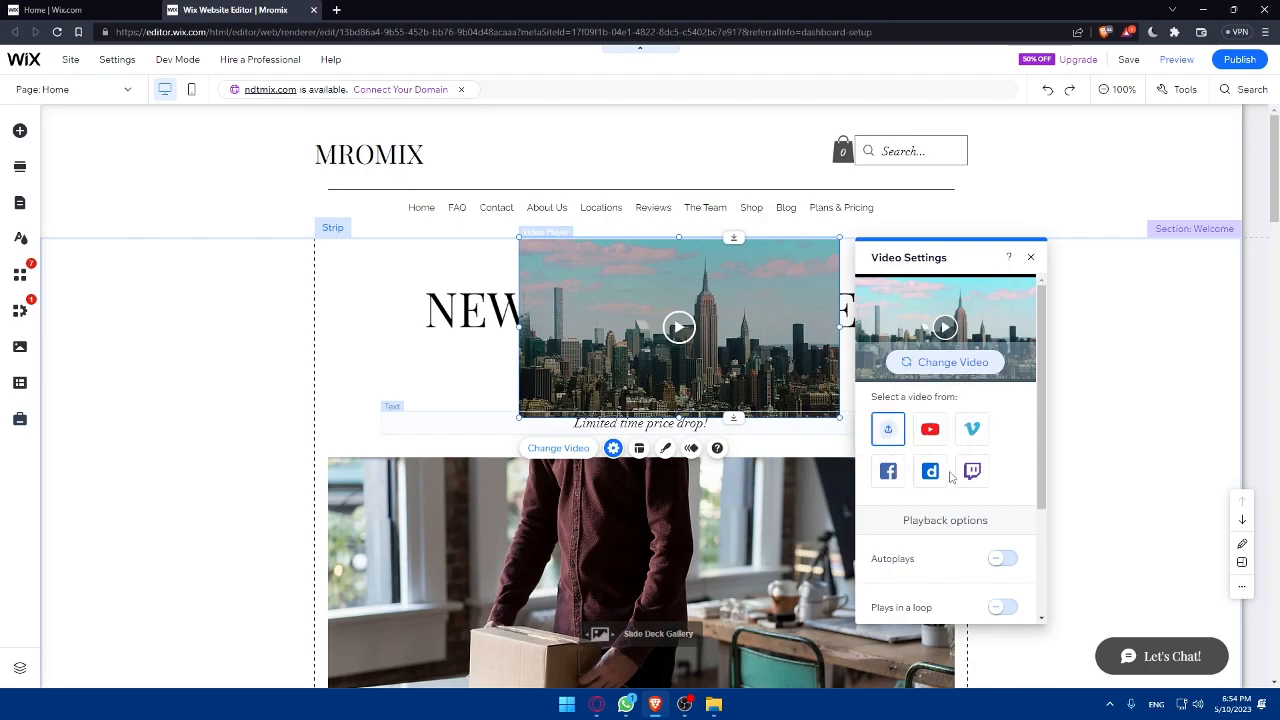
{"action": "mouse_move", "coordinate": [930, 471]}
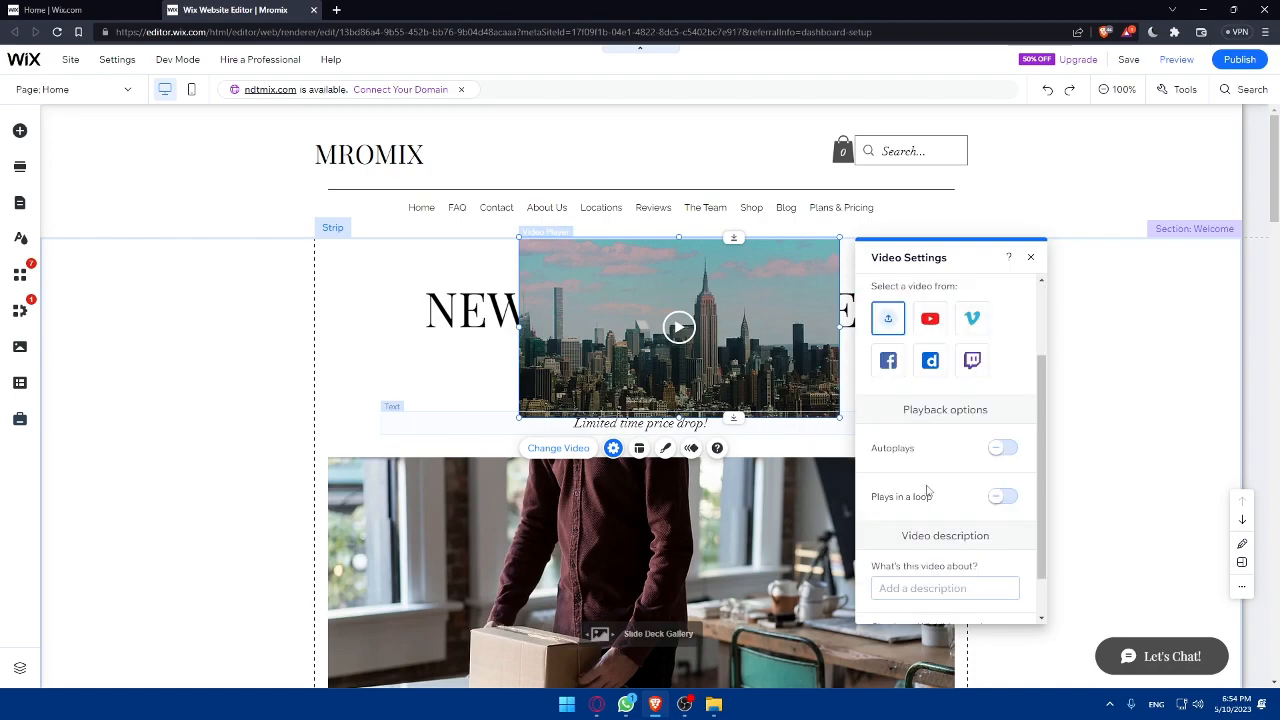
{"action": "mouse_move", "coordinate": [905, 440]}
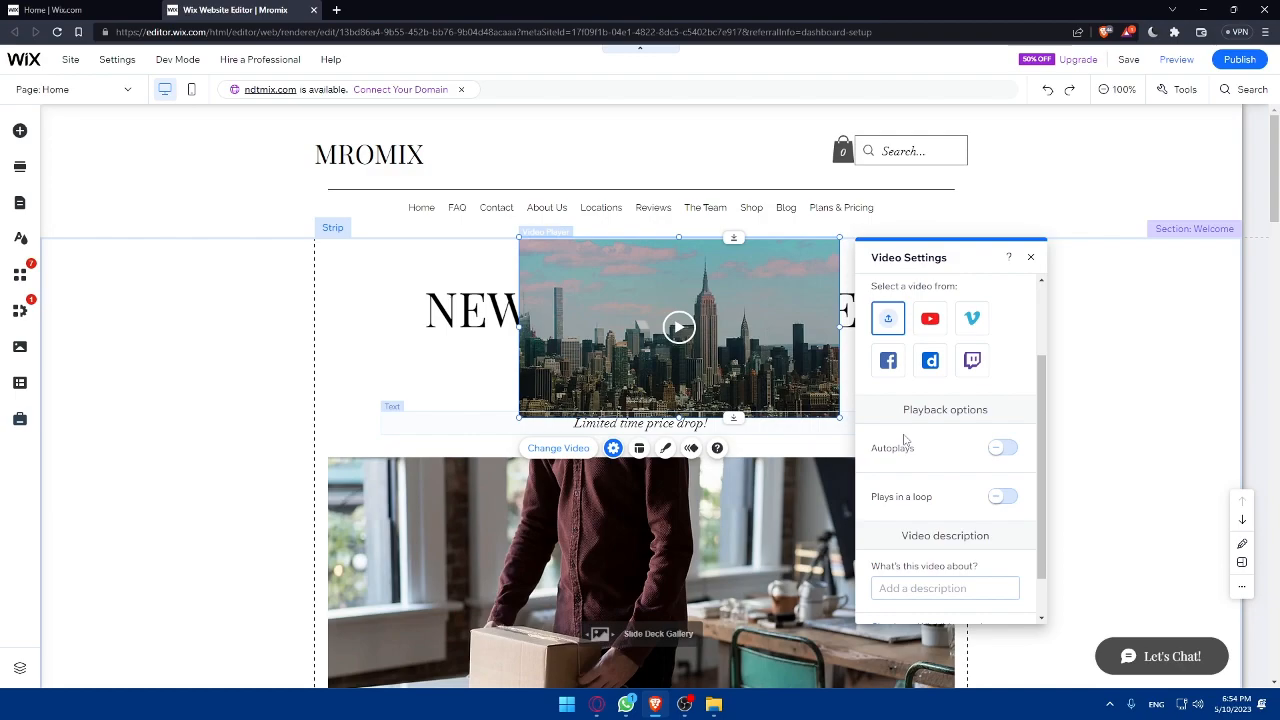
{"action": "left_click", "coordinate": [1002, 448]}
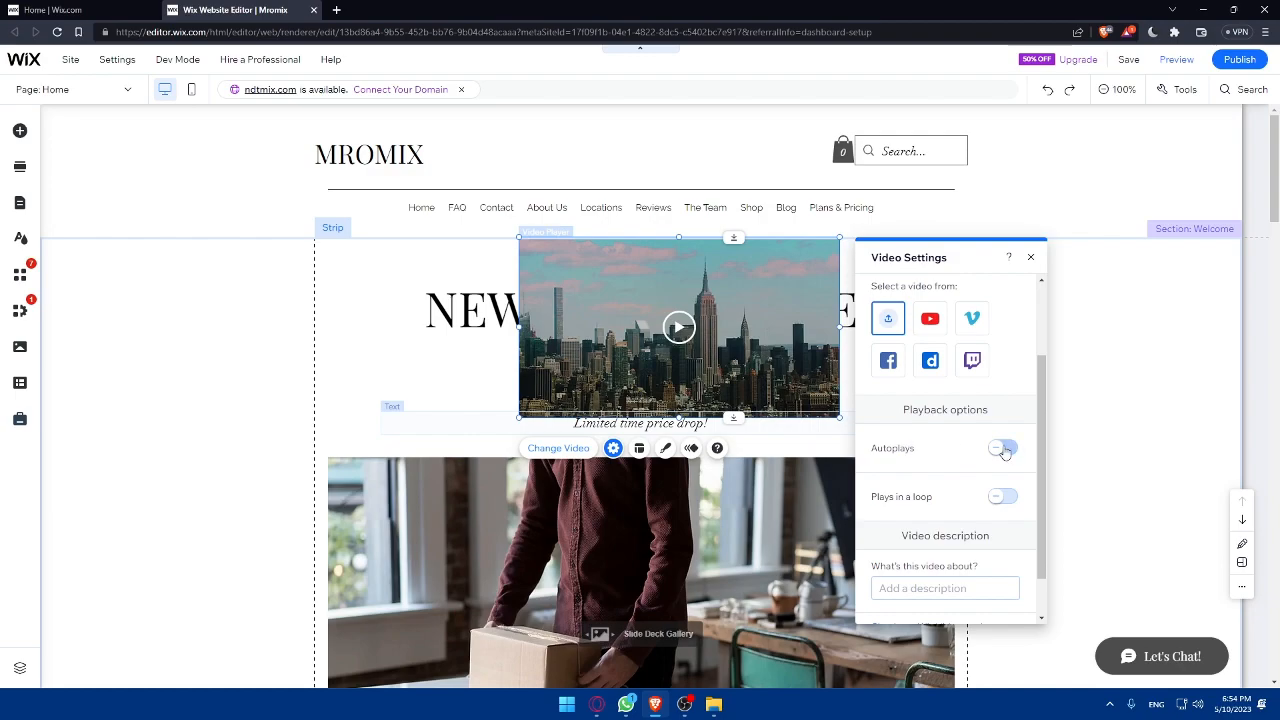
{"action": "left_click", "coordinate": [1002, 448]}
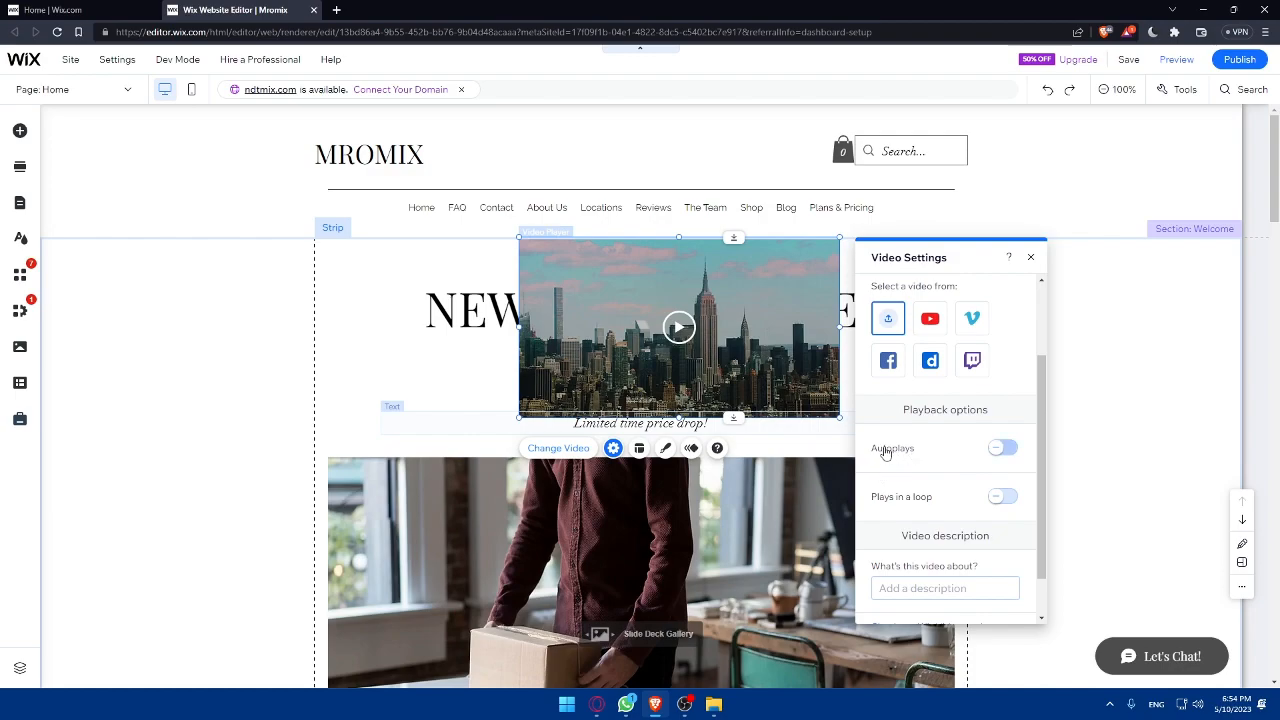
{"action": "mouse_move", "coordinate": [929, 459]}
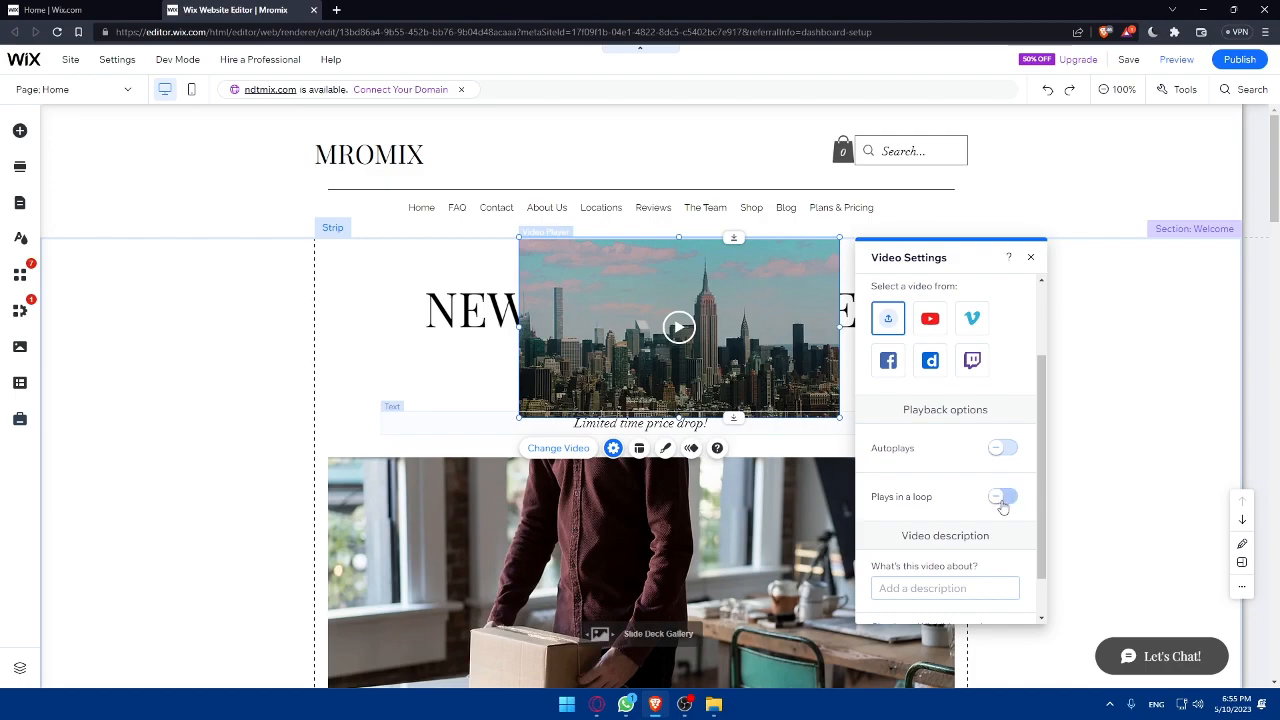
{"action": "mouse_move", "coordinate": [1003, 505]}
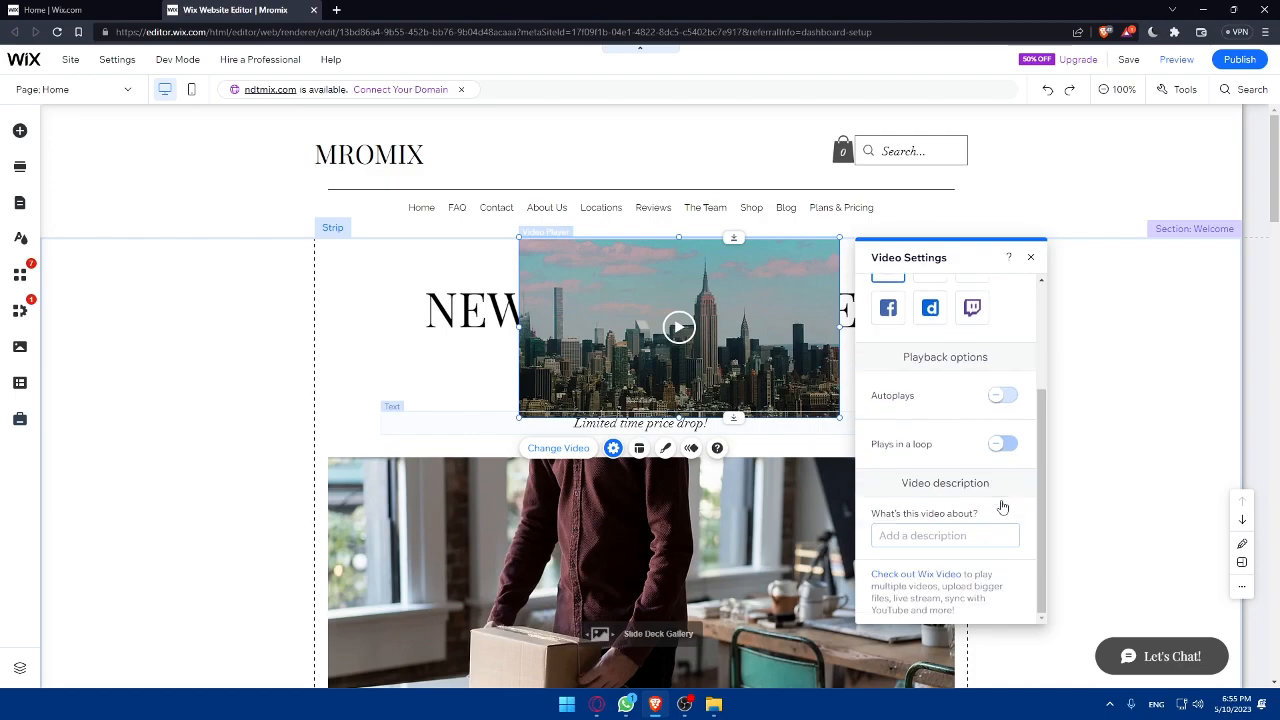
{"action": "left_click", "coordinate": [944, 535]}
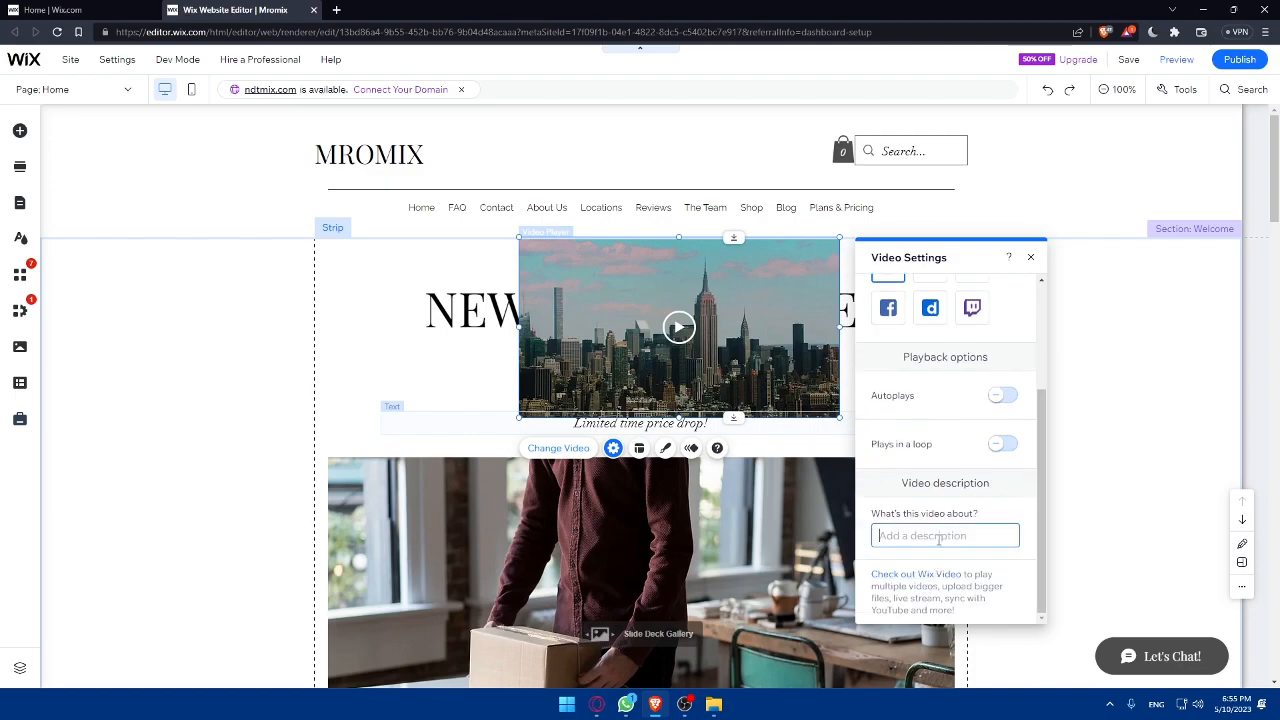
{"action": "type", "text": "test"}
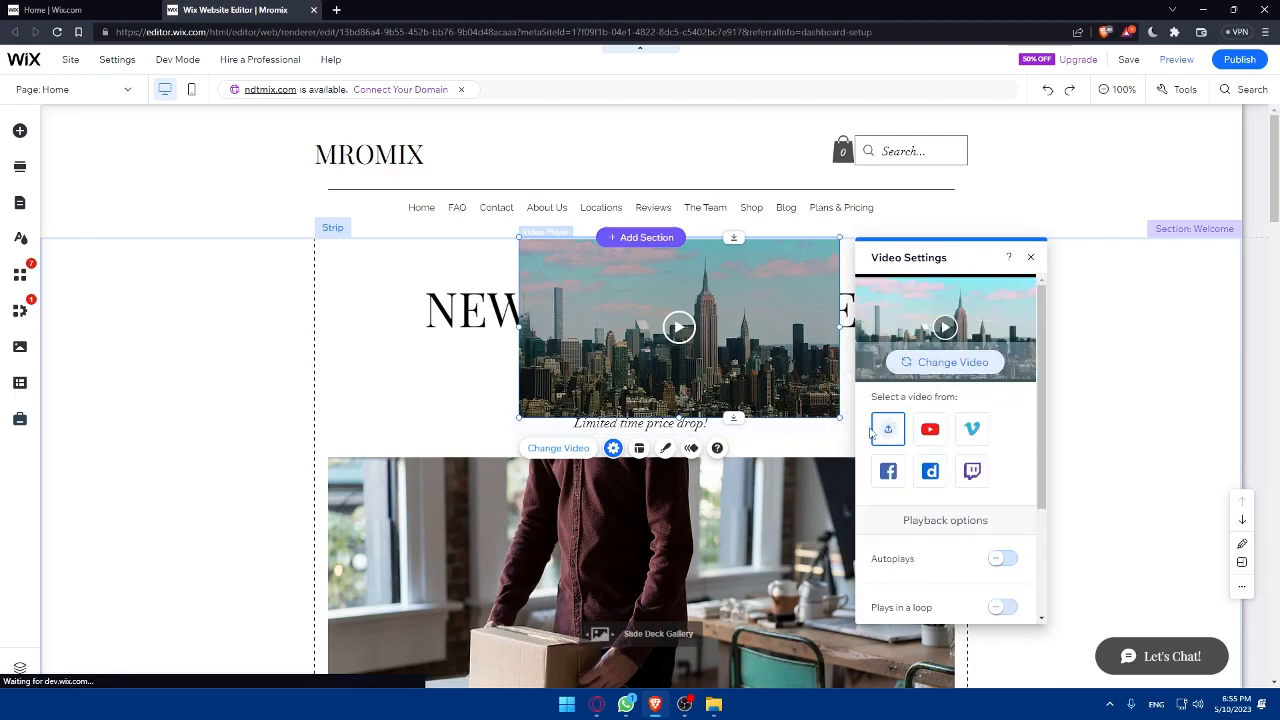
{"action": "left_click", "coordinate": [887, 429]}
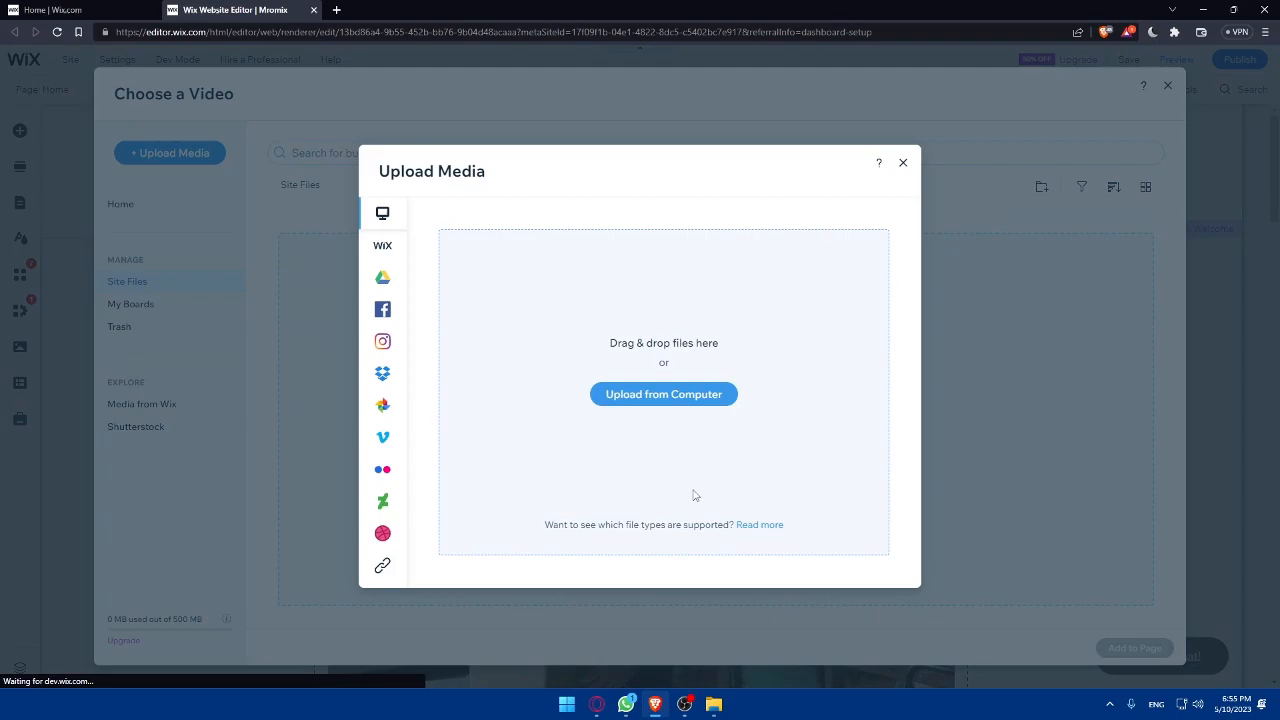
{"action": "left_click", "coordinate": [663, 393]}
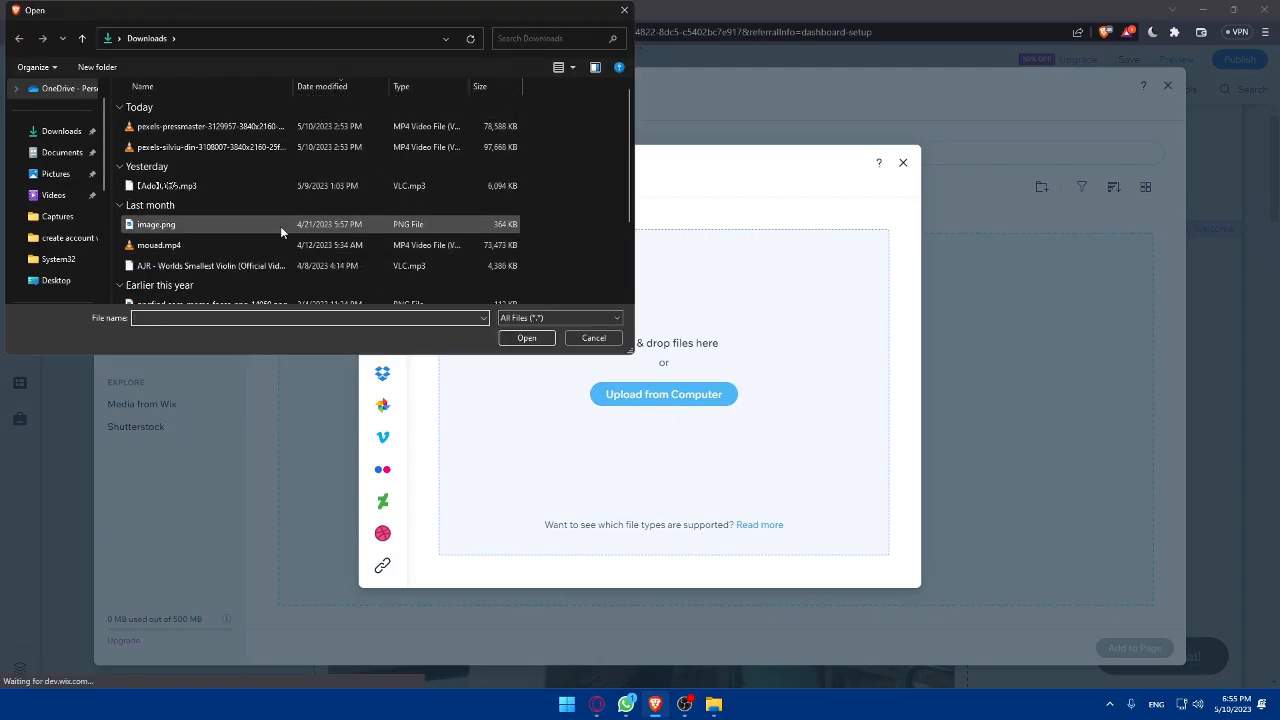
{"action": "left_click", "coordinate": [210, 125]}
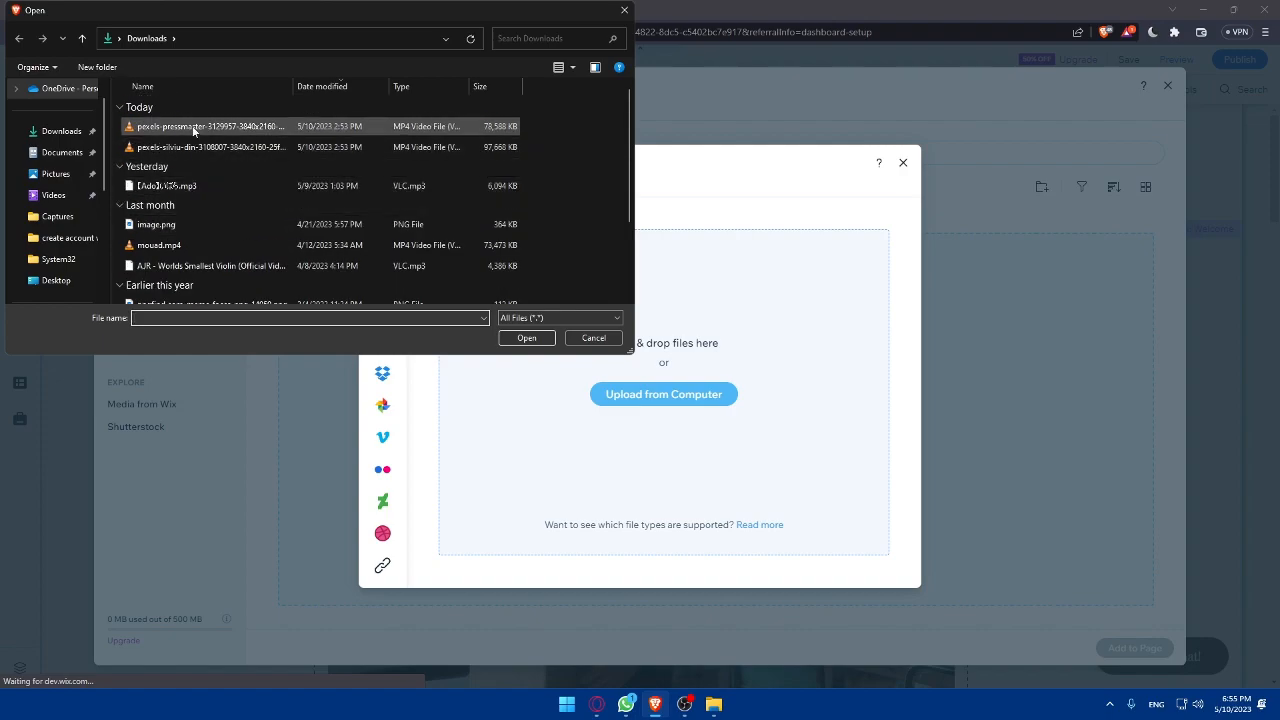
{"action": "left_click", "coordinate": [526, 337]}
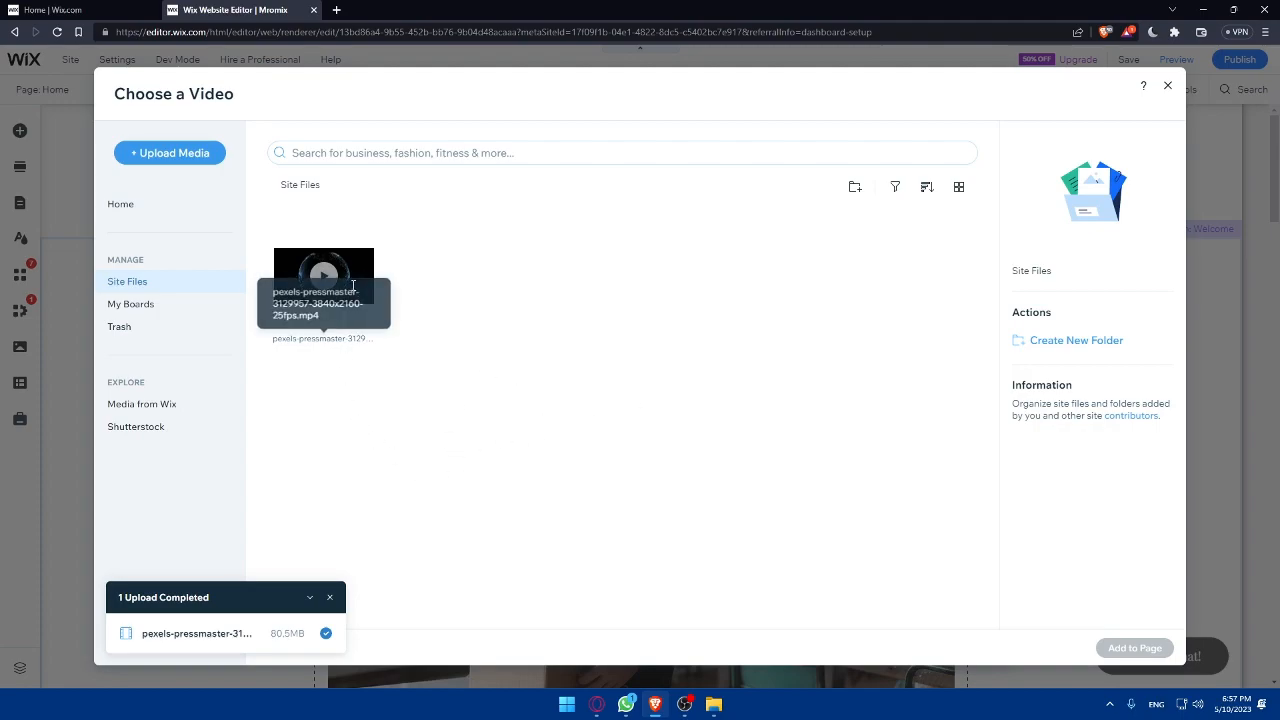
Add the uploaded globe video to the player and switch on Autoplays and Plays in a loop.
{"action": "left_click", "coordinate": [323, 275]}
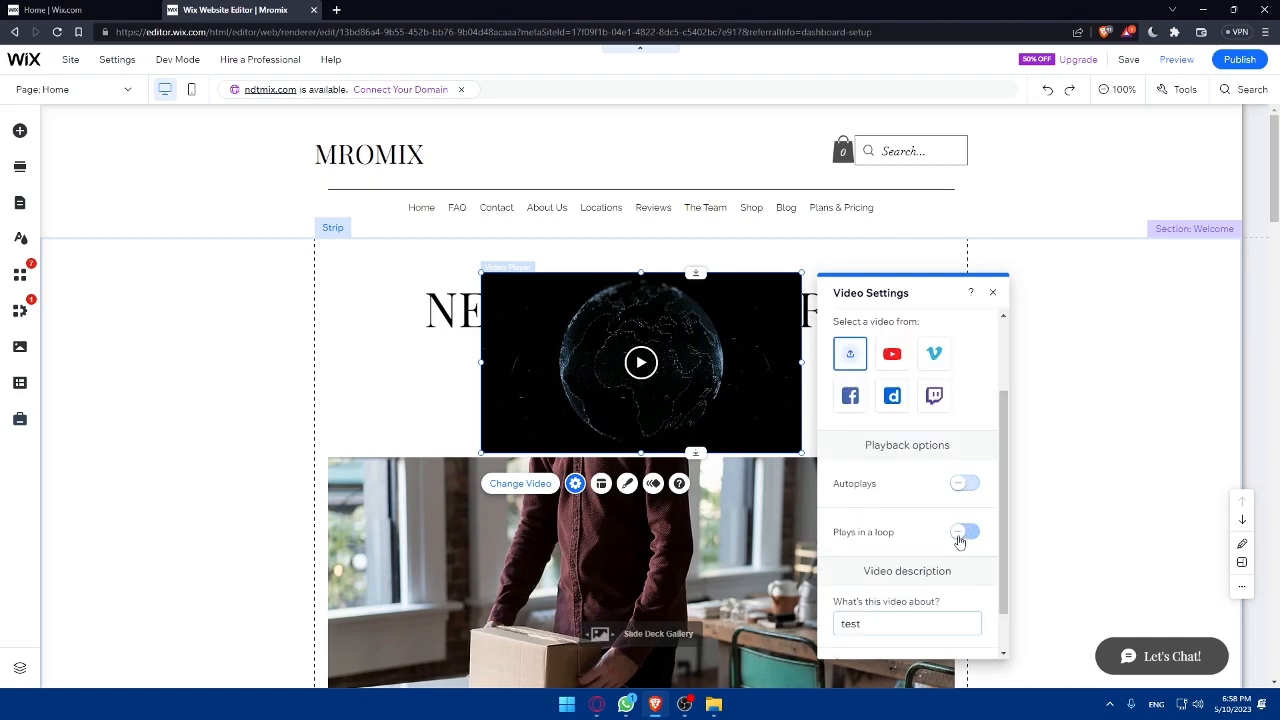
{"action": "left_click", "coordinate": [963, 483]}
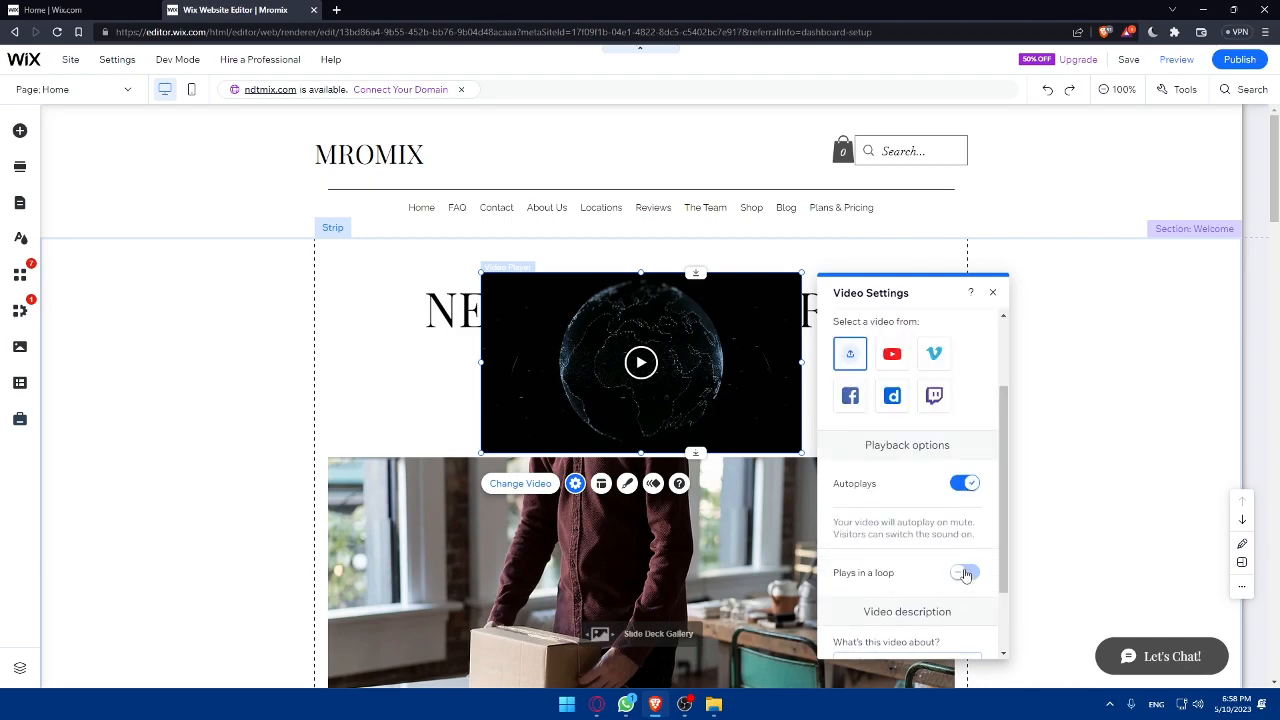
{"action": "left_click", "coordinate": [963, 572]}
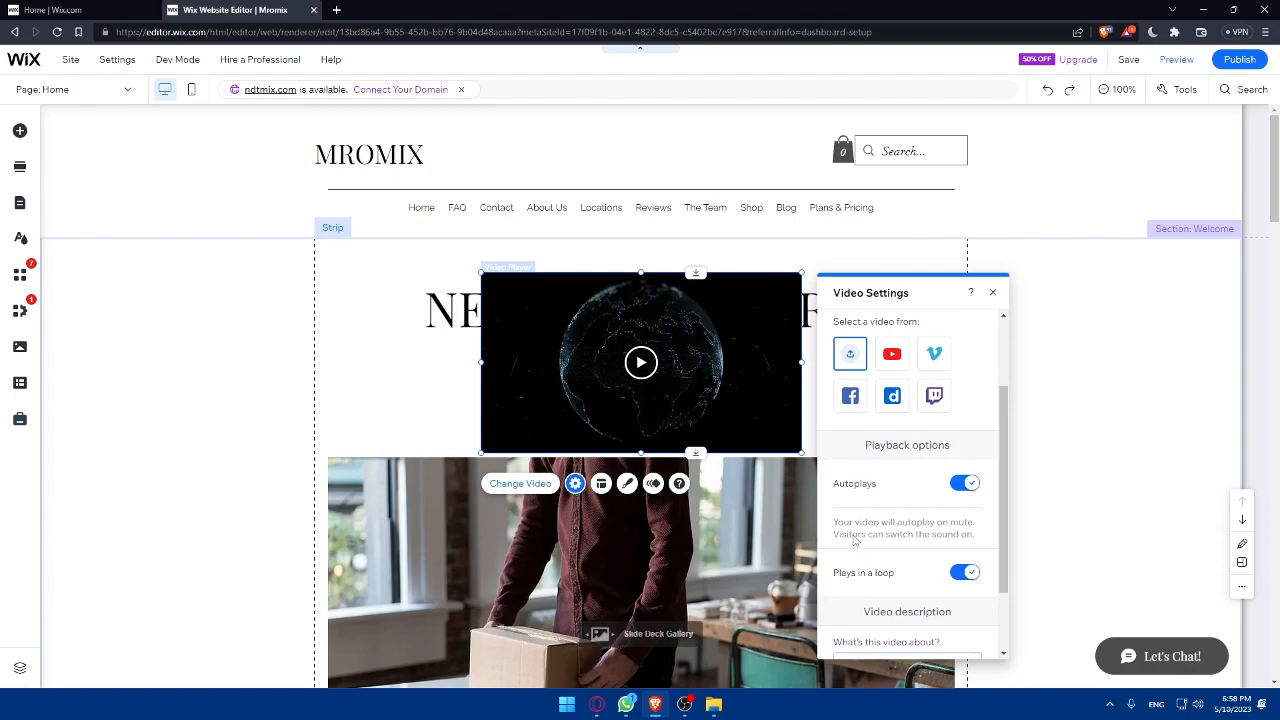
{"action": "mouse_move", "coordinate": [868, 540]}
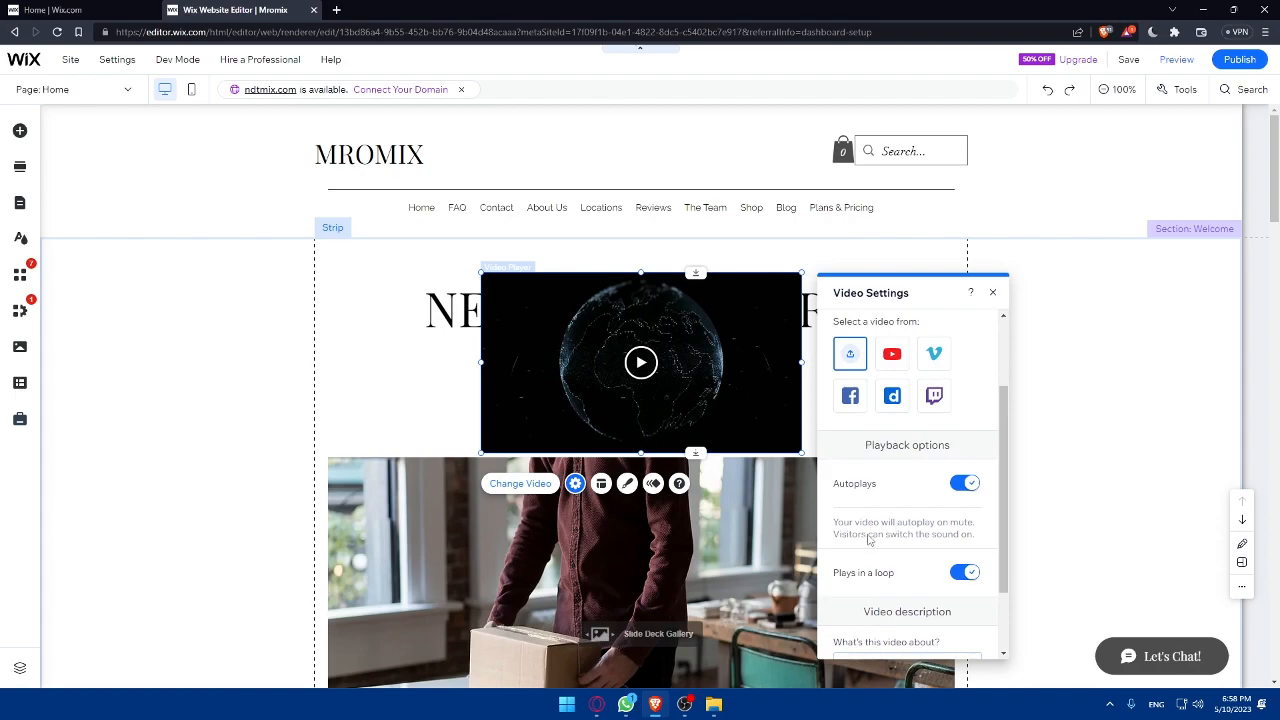
{"action": "mouse_move", "coordinate": [866, 547]}
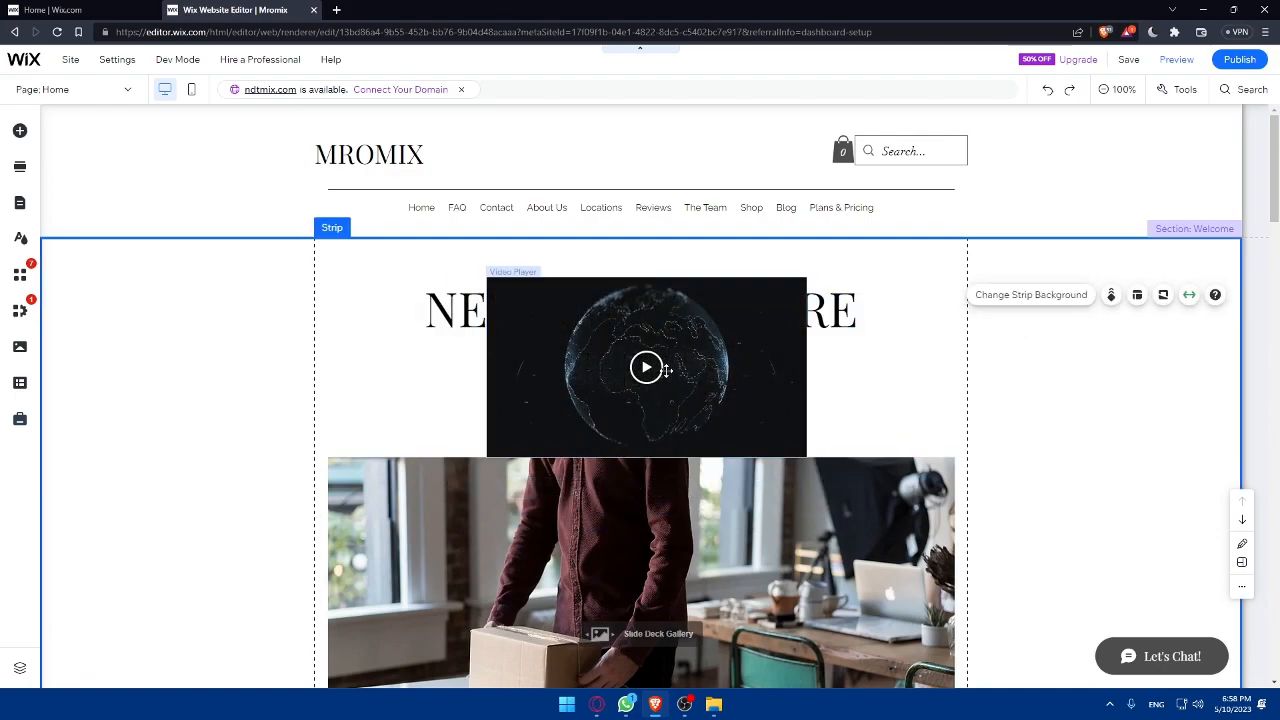
{"action": "mouse_move", "coordinate": [675, 365]}
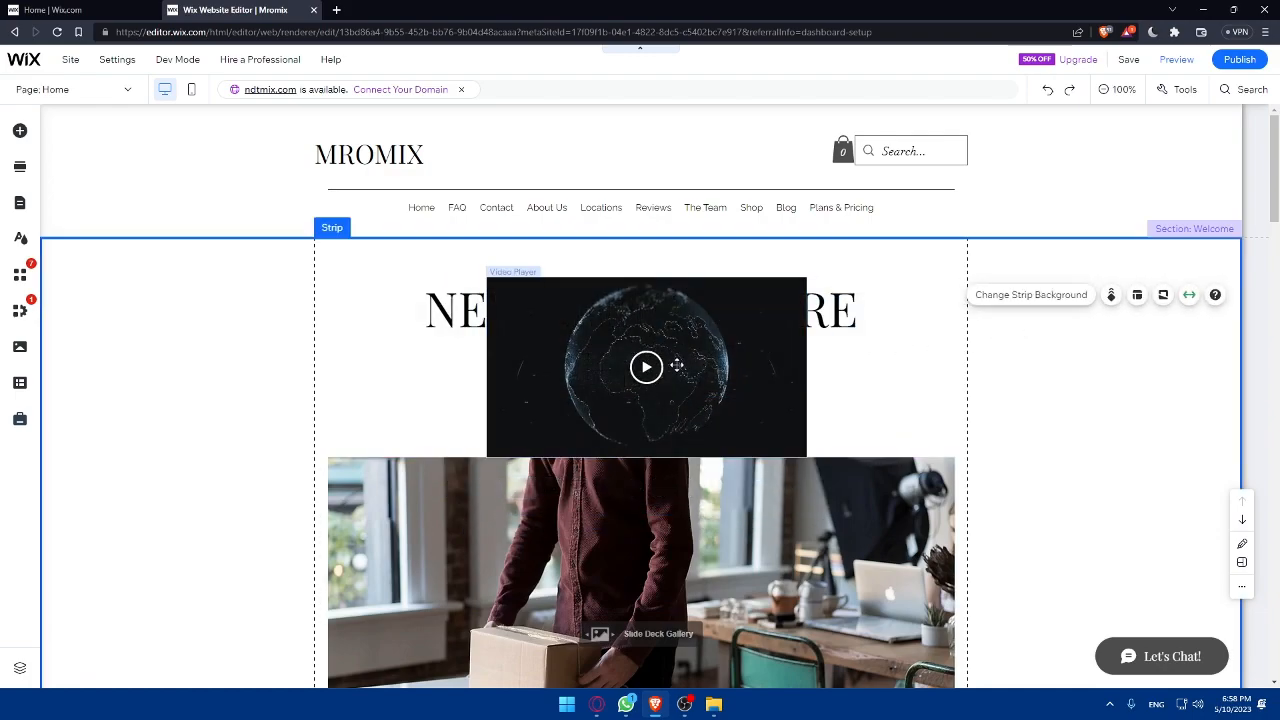